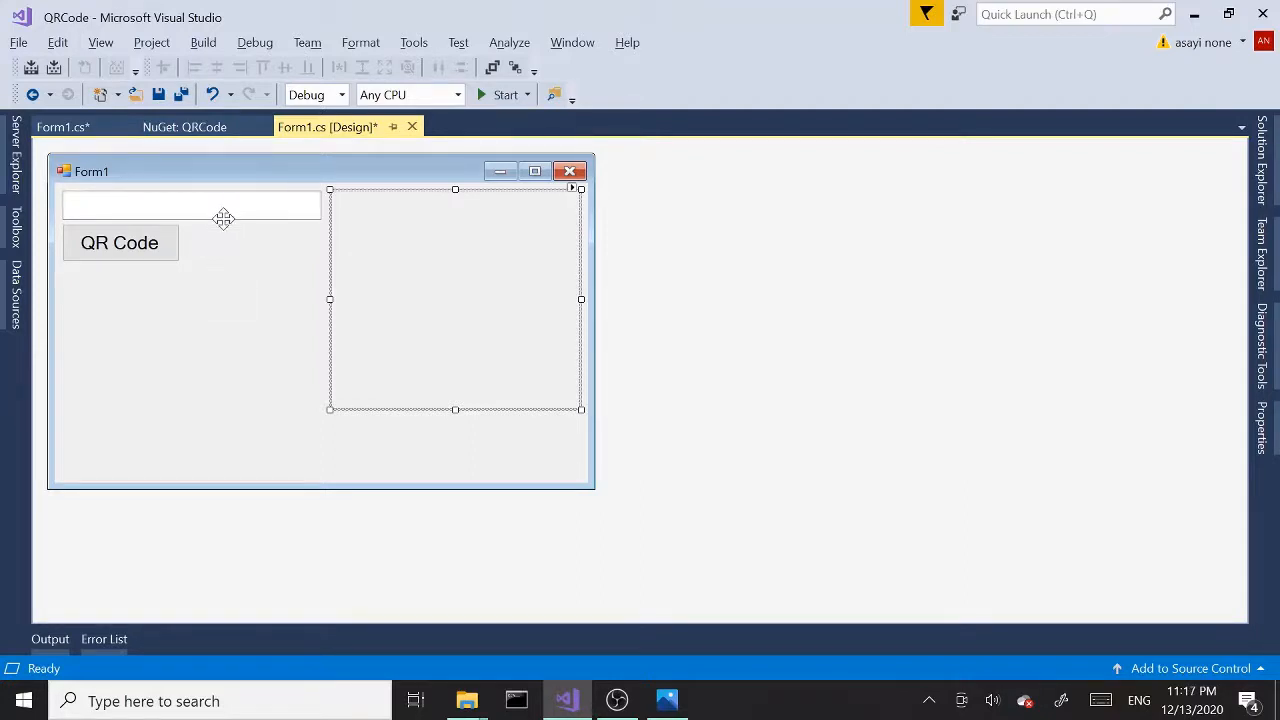
pyautogui.moveTo(248, 320)
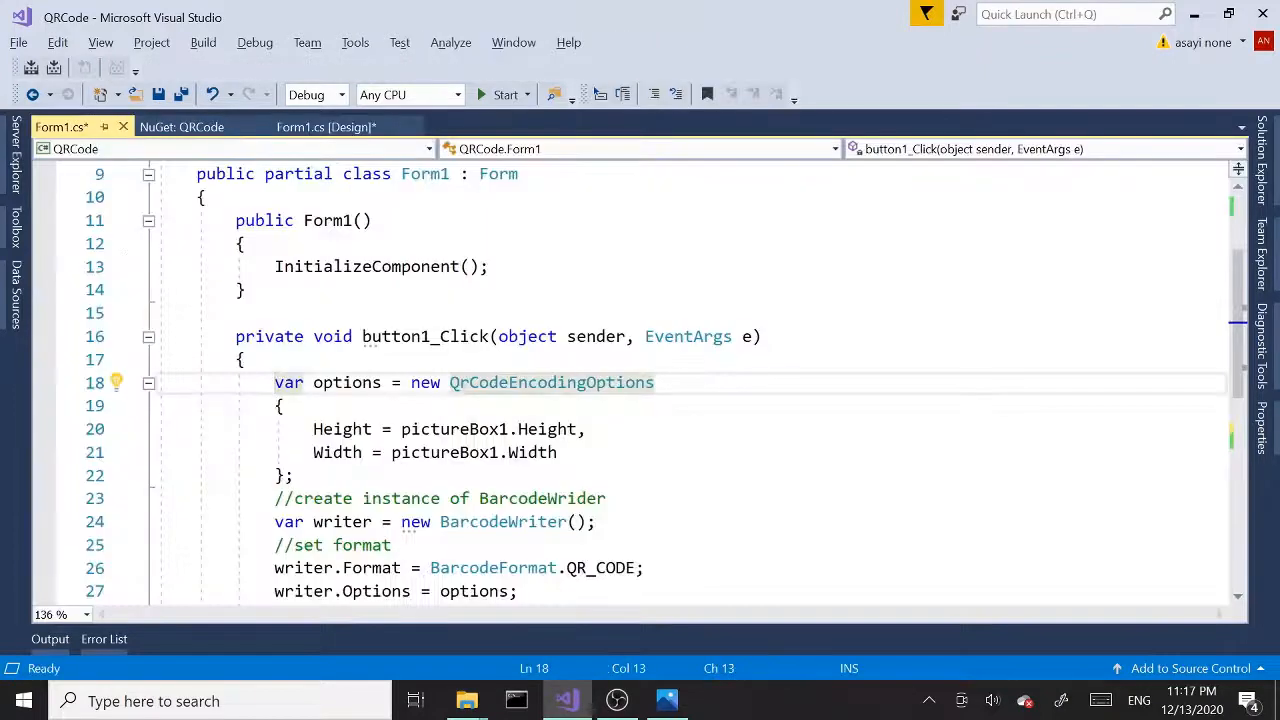
# Return to the form's design view and start the QRCode app from Visual Studio.
pyautogui.click(450, 498)
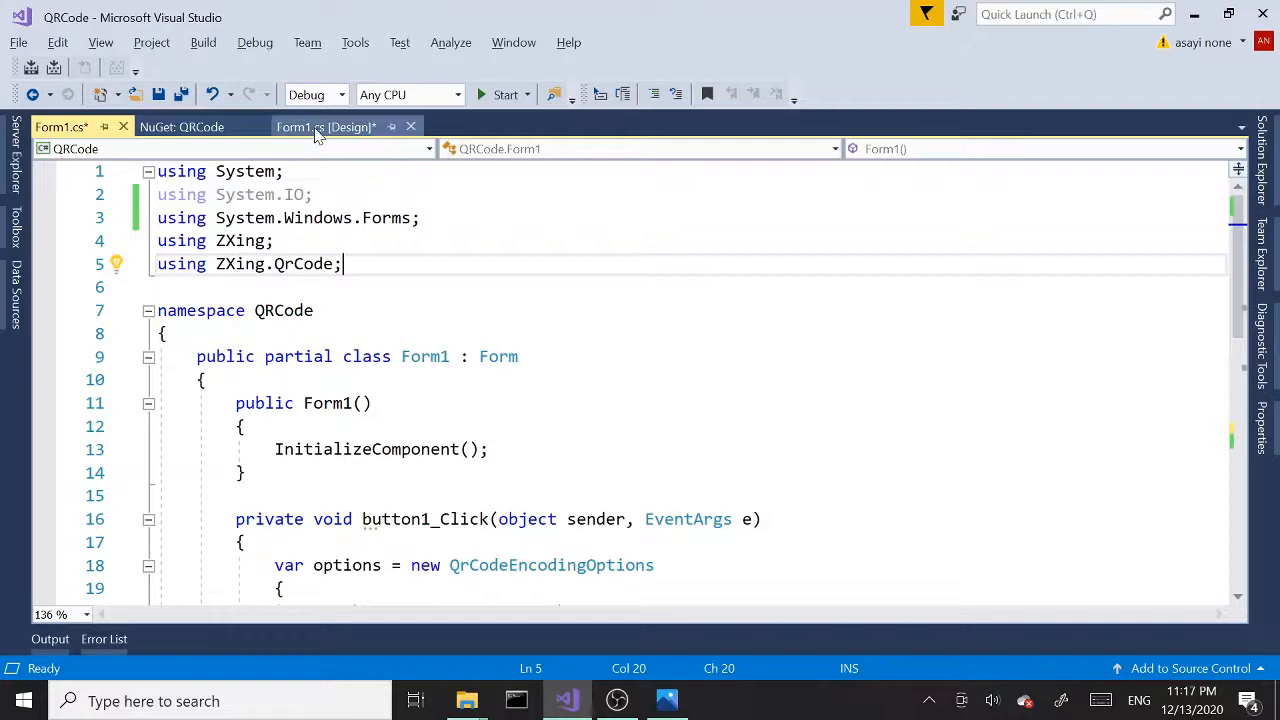
pyautogui.click(328, 128)
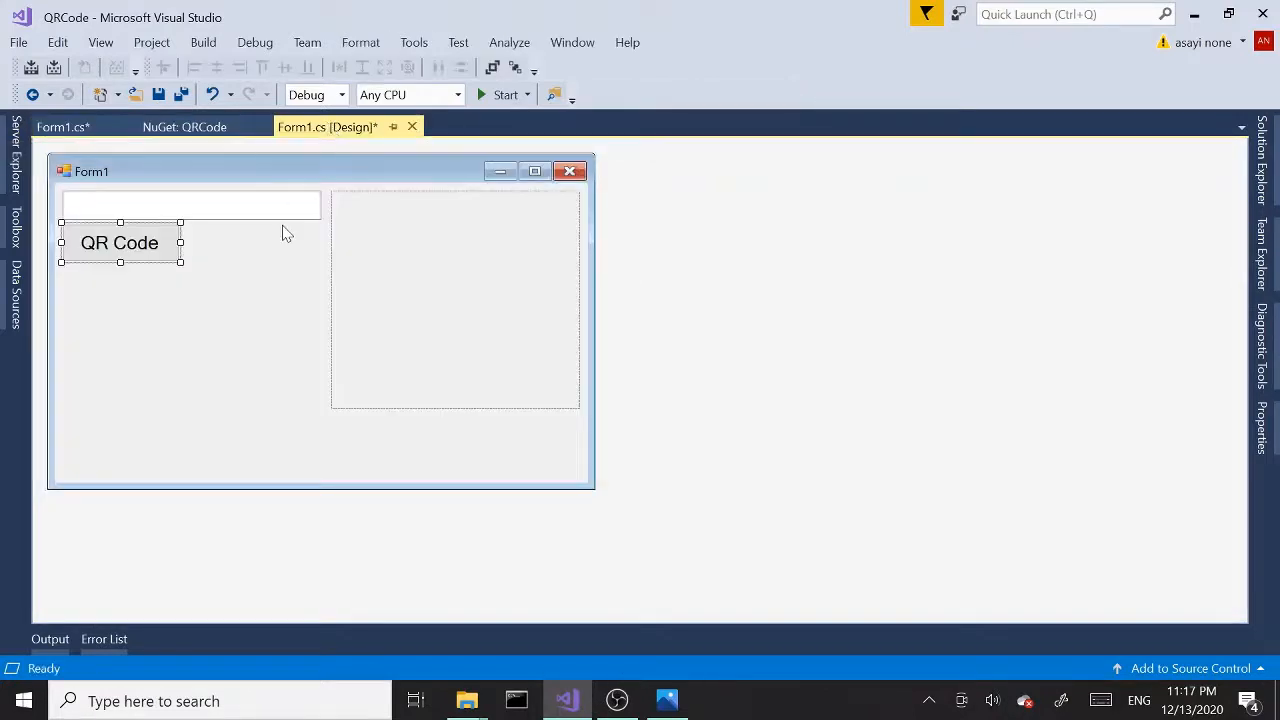
pyautogui.click(504, 94)
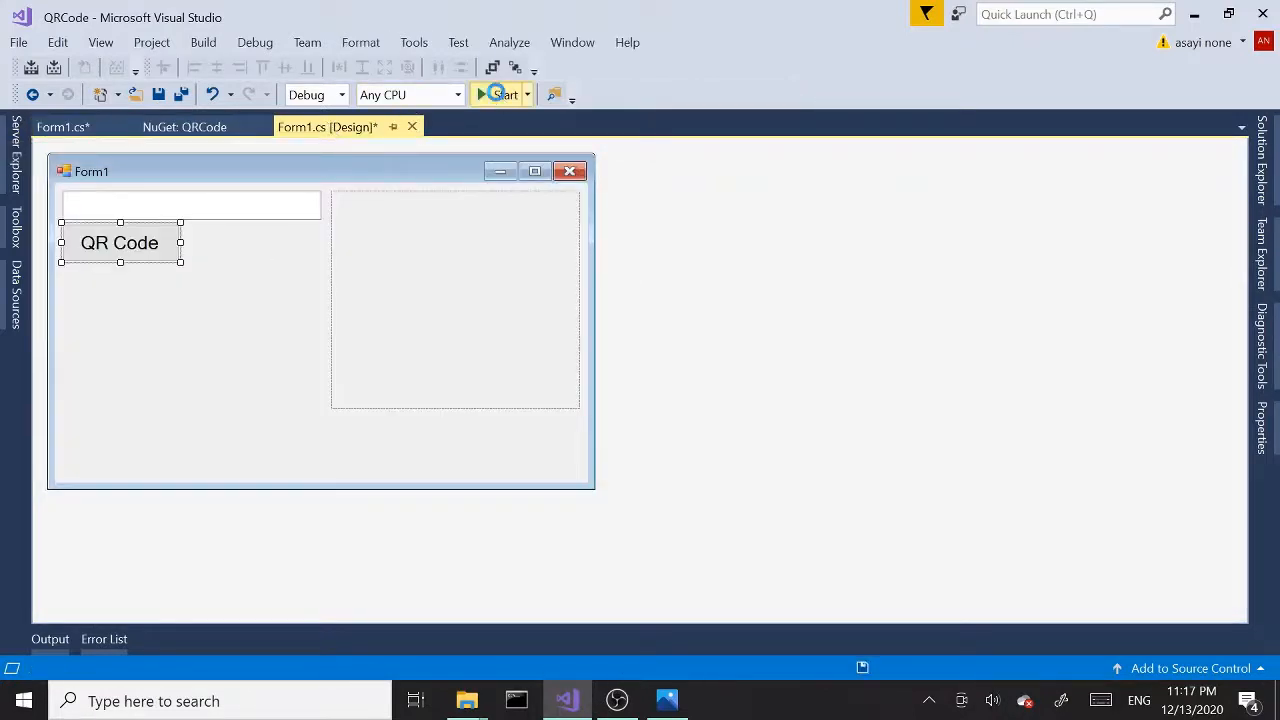
pyautogui.click(504, 94)
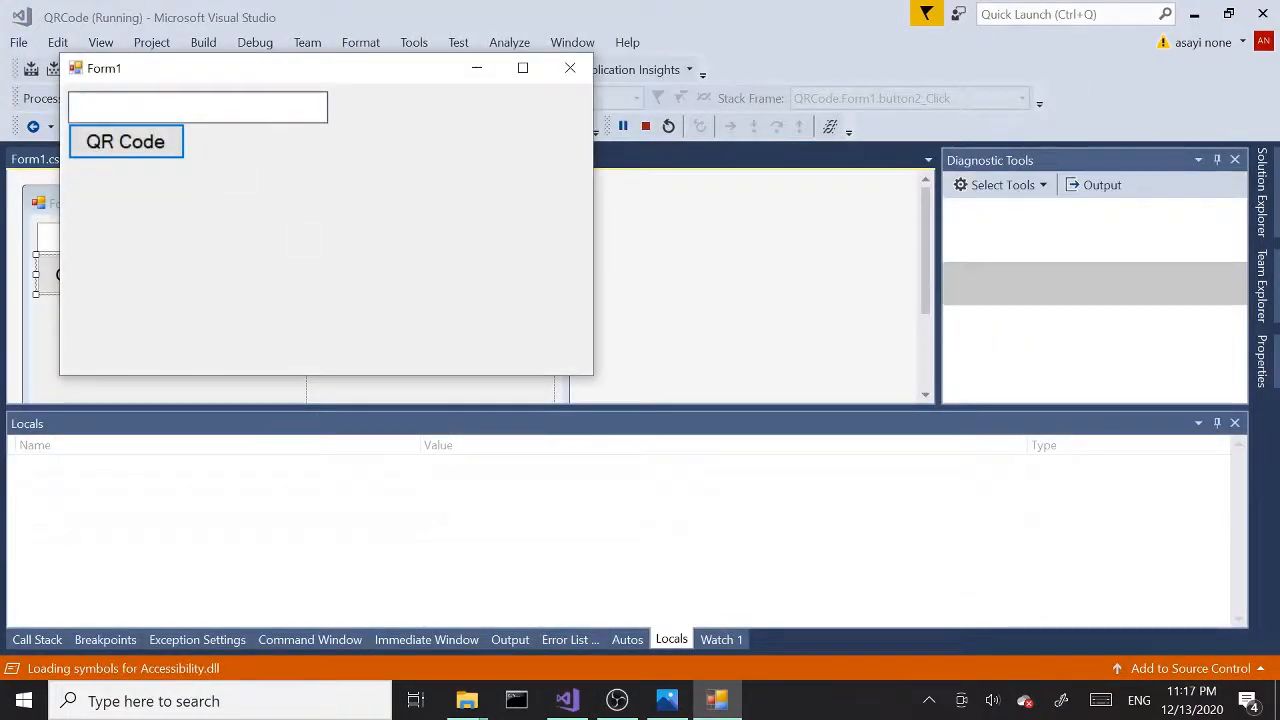
pyautogui.write('www.')
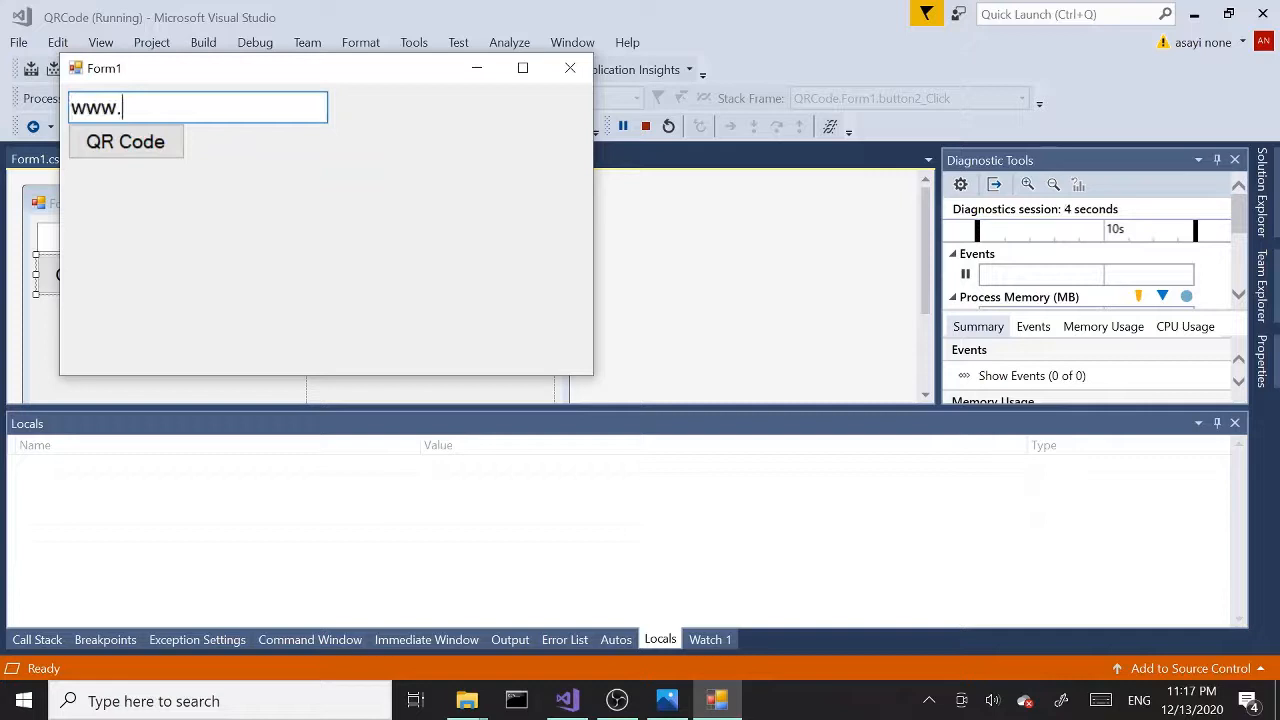
pyautogui.write('youtube.com')
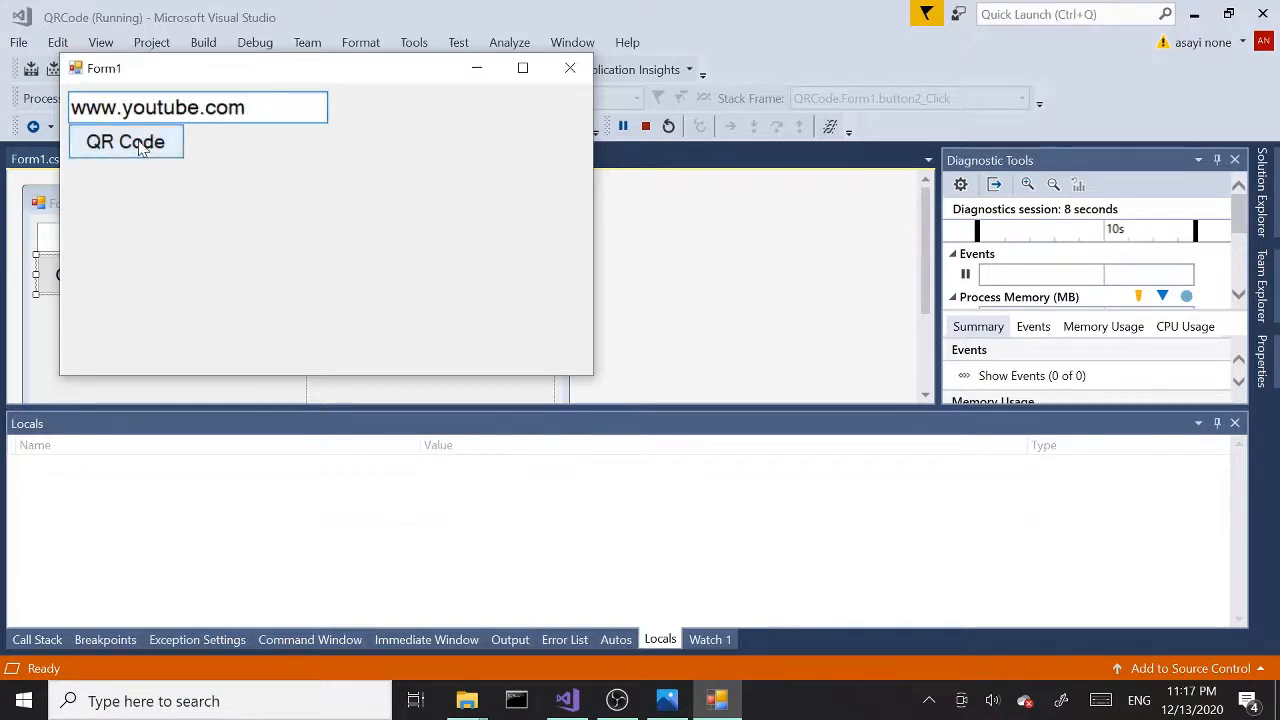
pyautogui.click(124, 140)
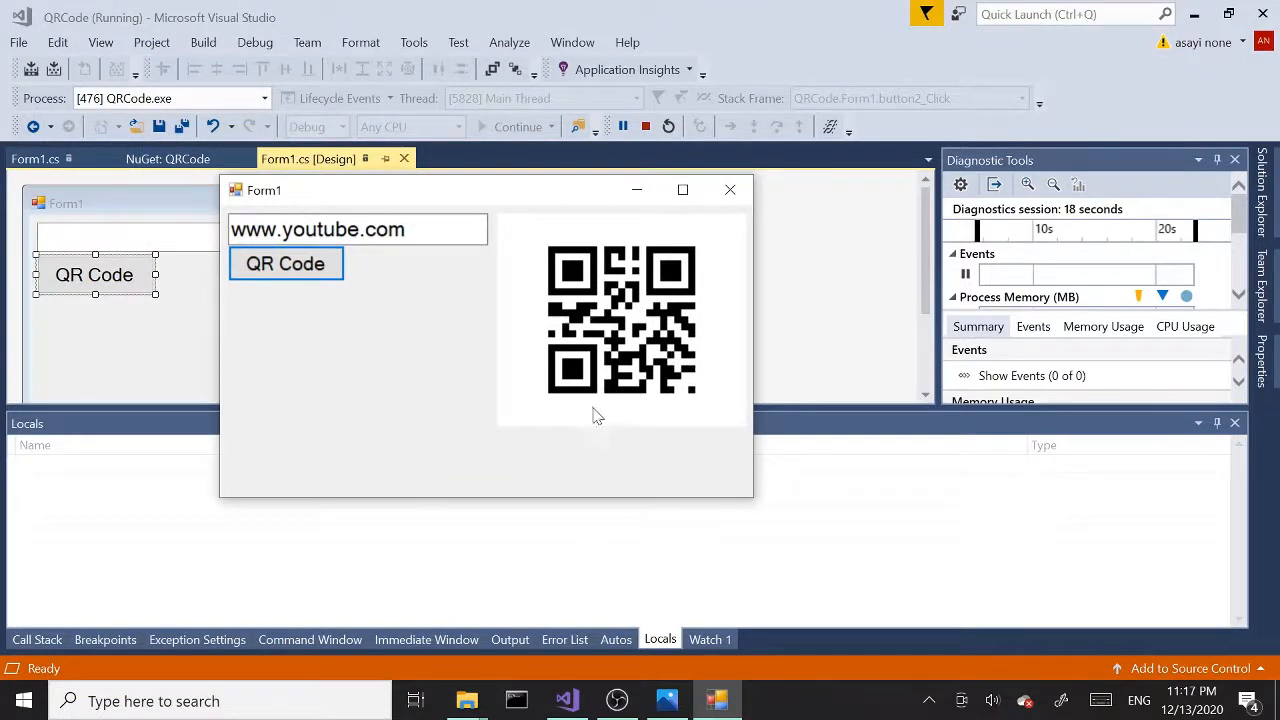
pyautogui.moveTo(612, 444)
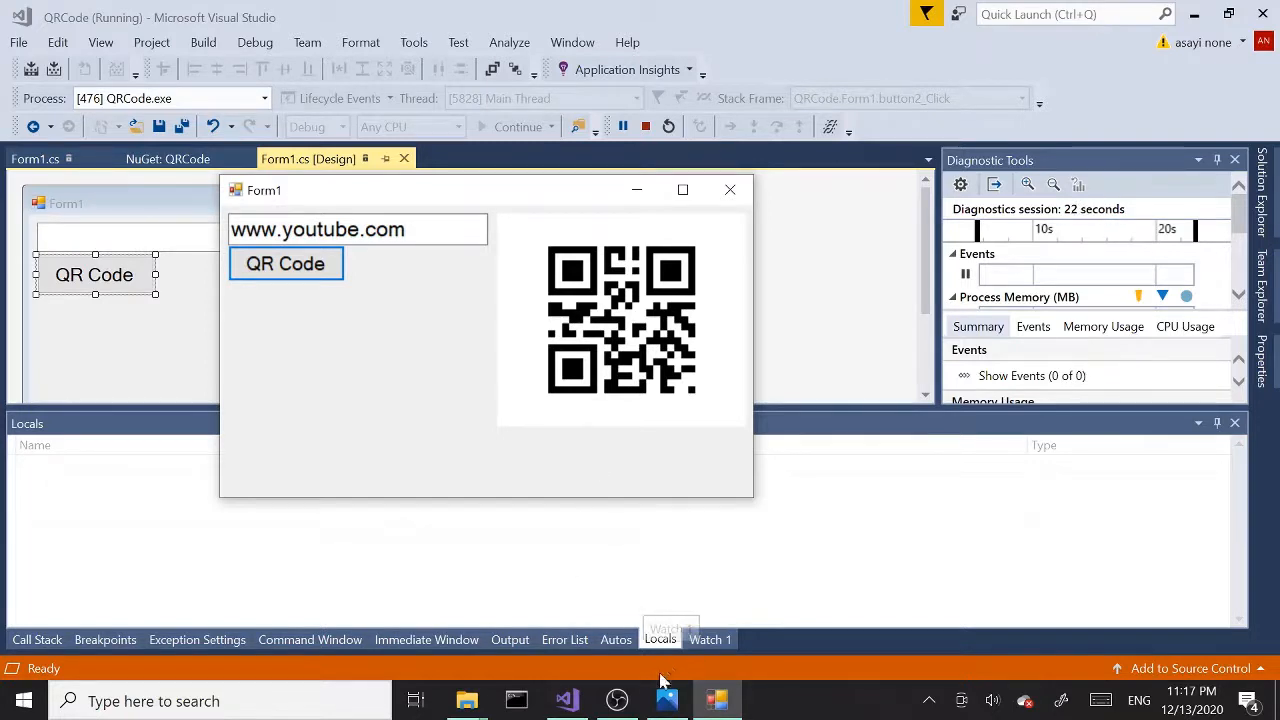
pyautogui.click(666, 700)
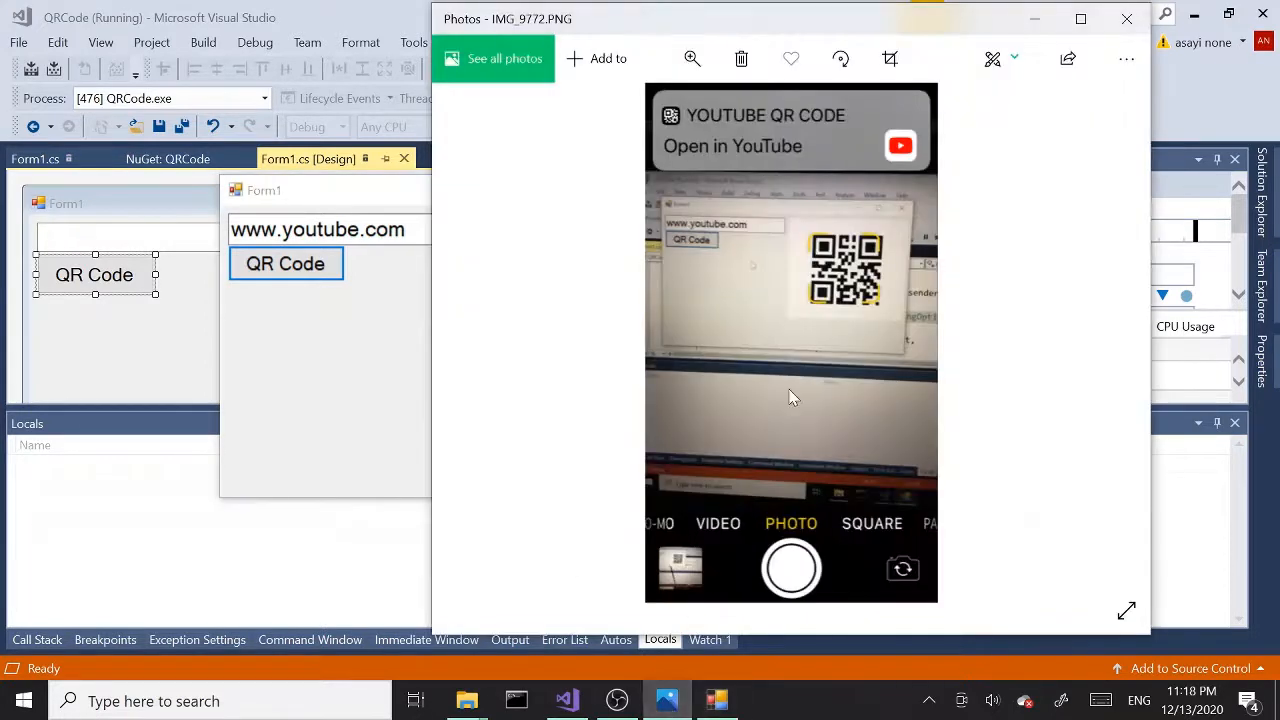
pyautogui.moveTo(792, 172)
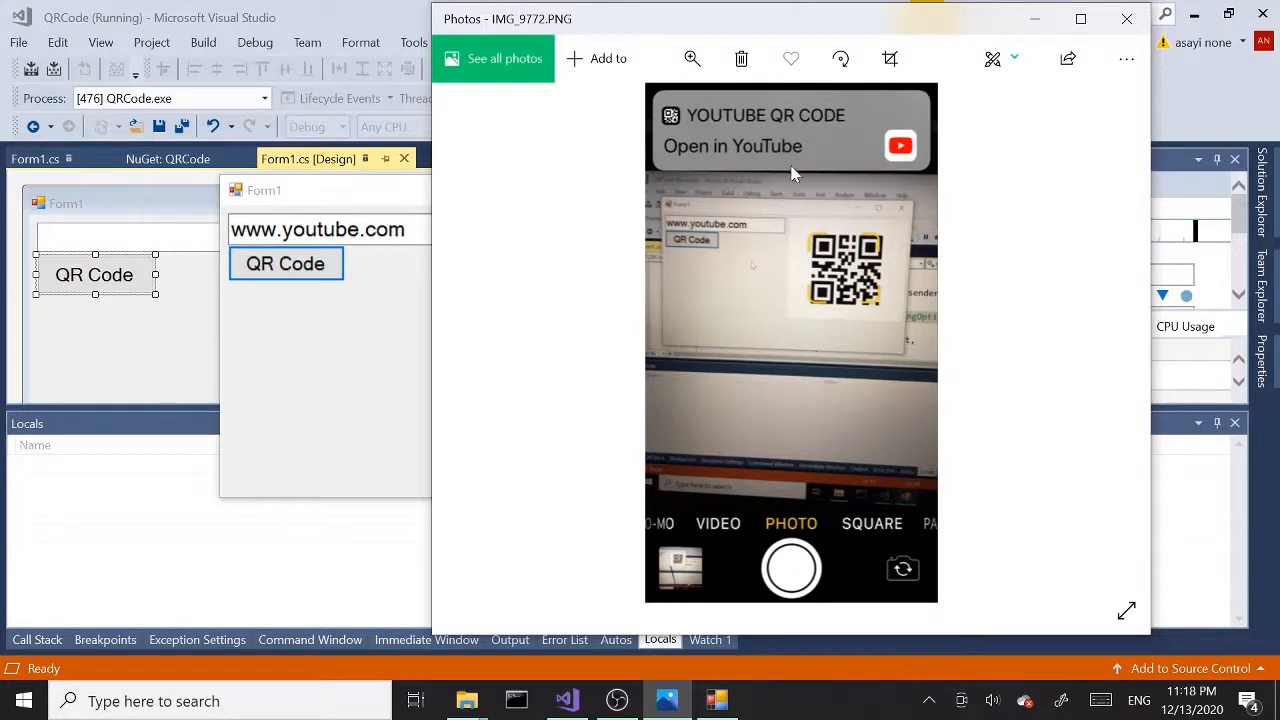
pyautogui.moveTo(796, 140)
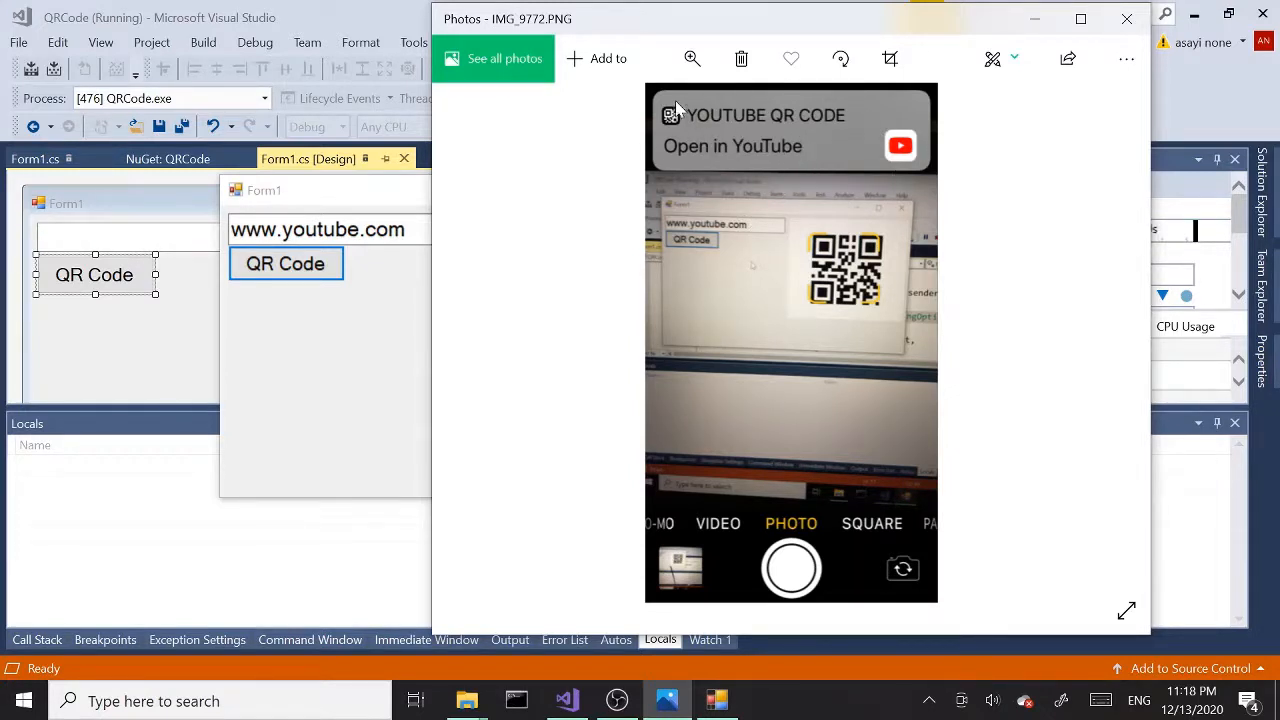
pyautogui.moveTo(816, 168)
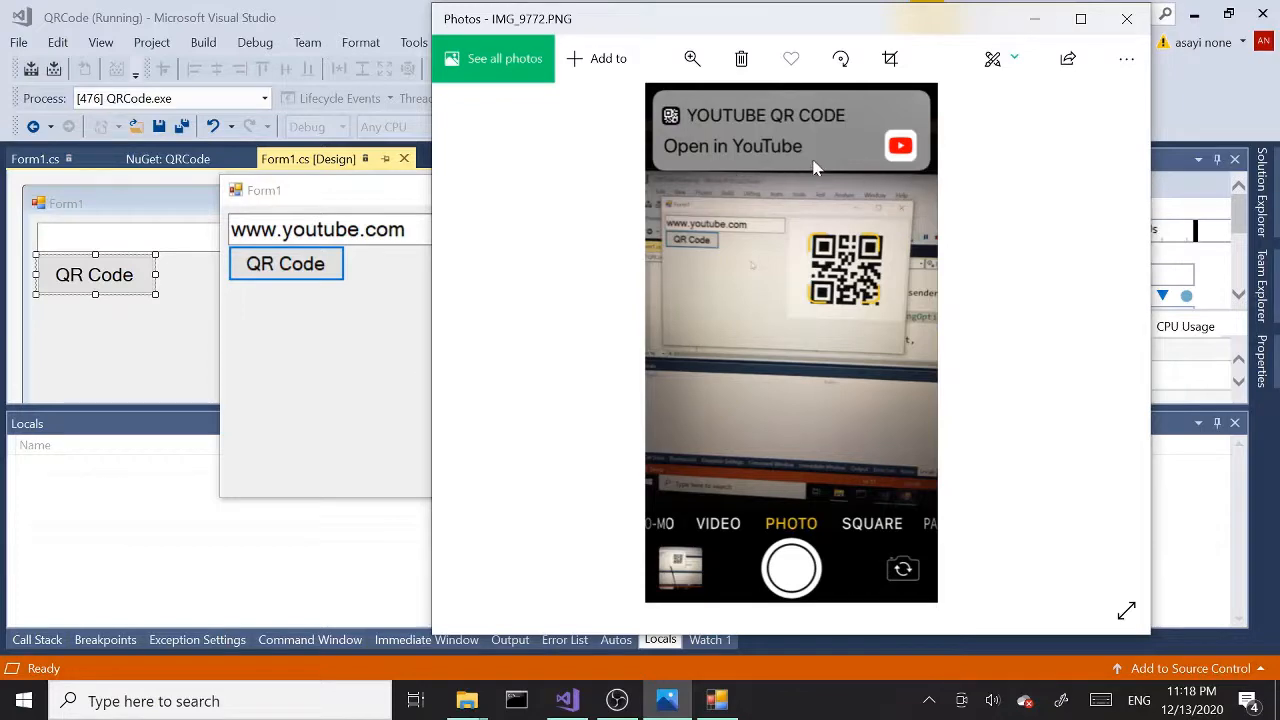
pyautogui.moveTo(898, 168)
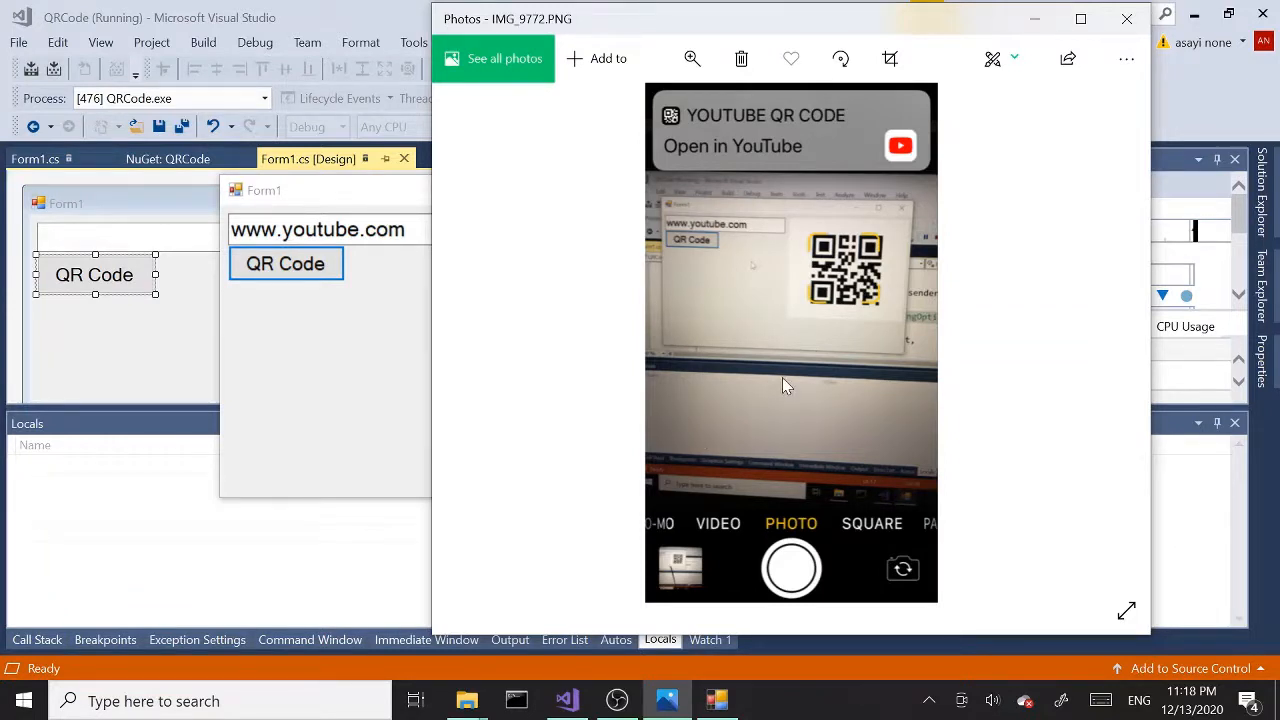
pyautogui.moveTo(852, 206)
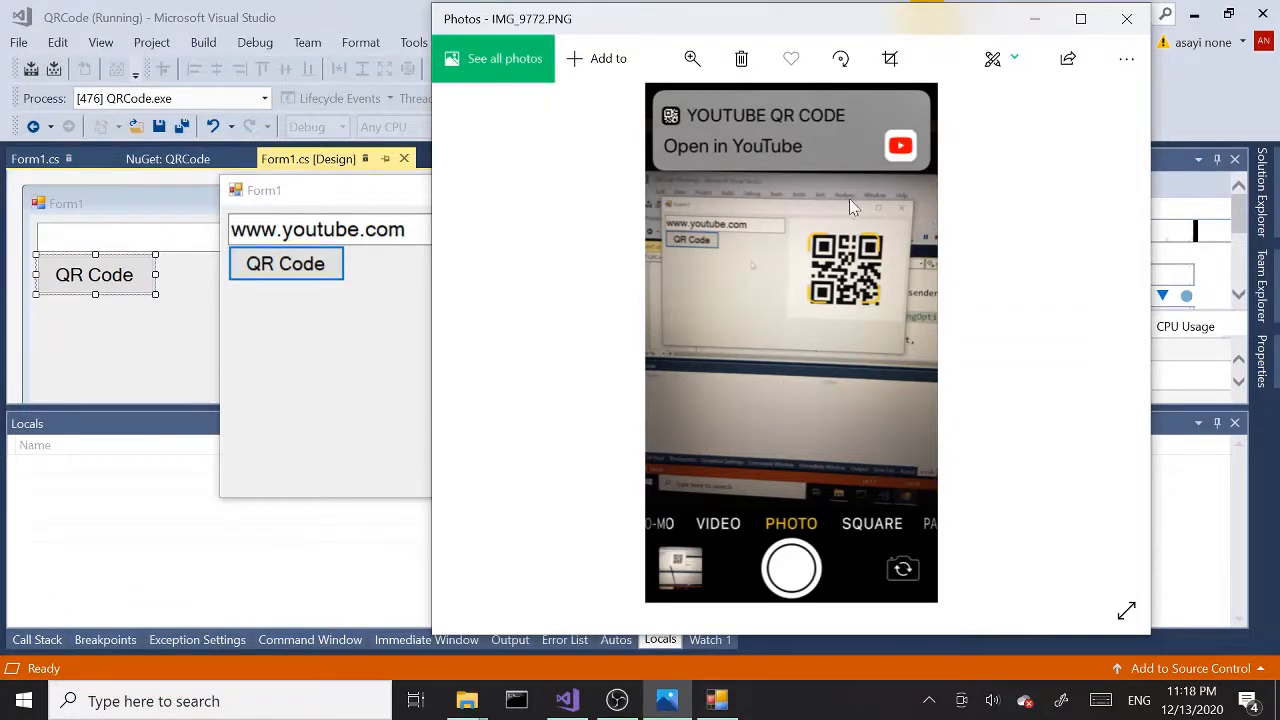
pyautogui.moveTo(320, 450)
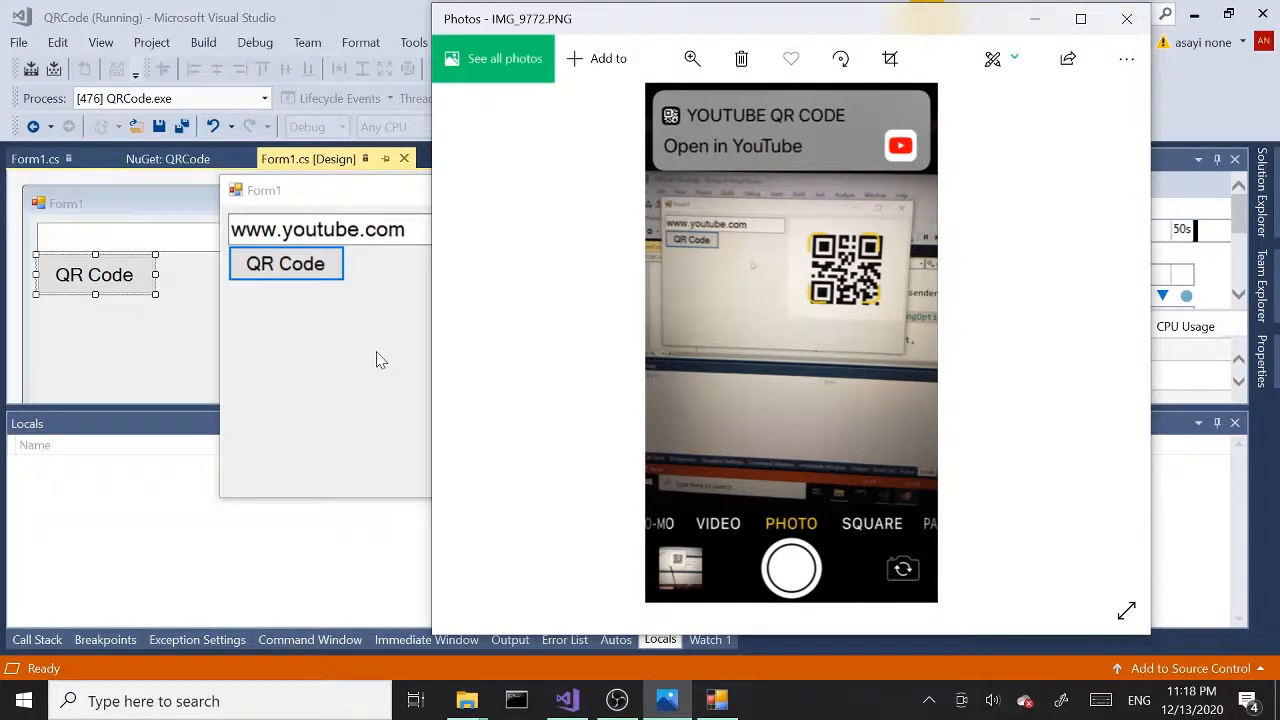
pyautogui.click(284, 264)
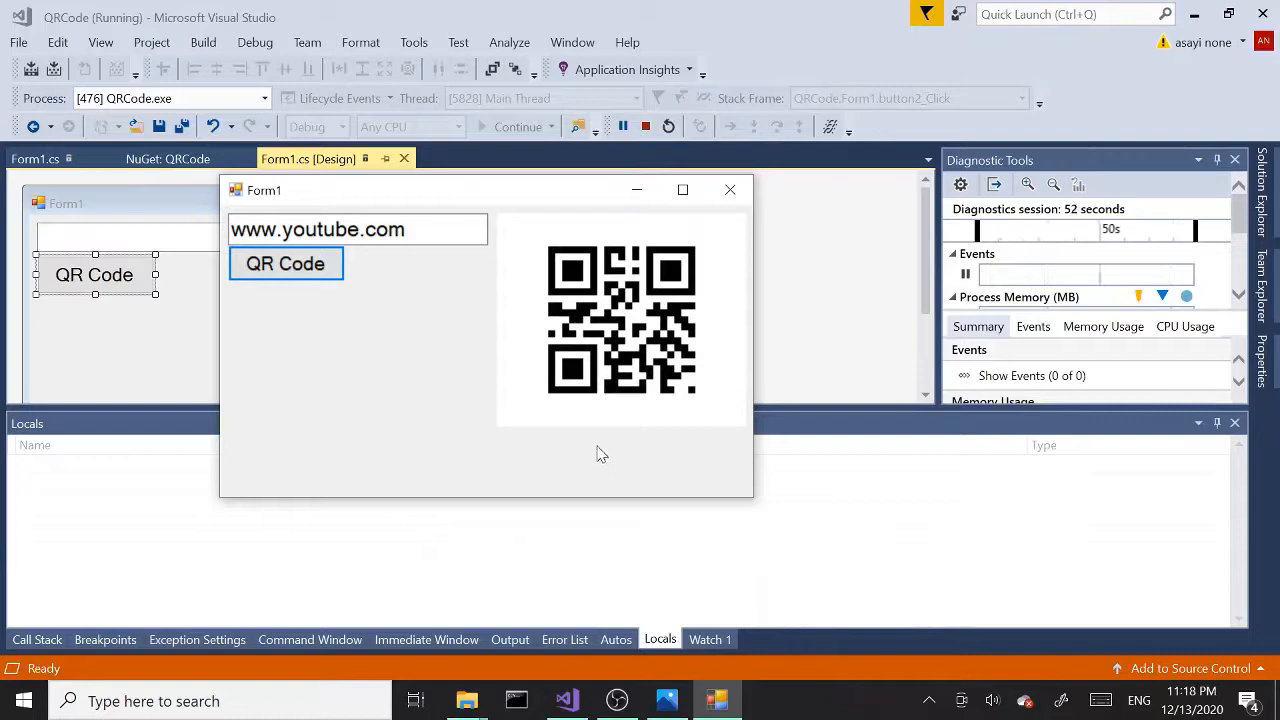
pyautogui.moveTo(730, 190)
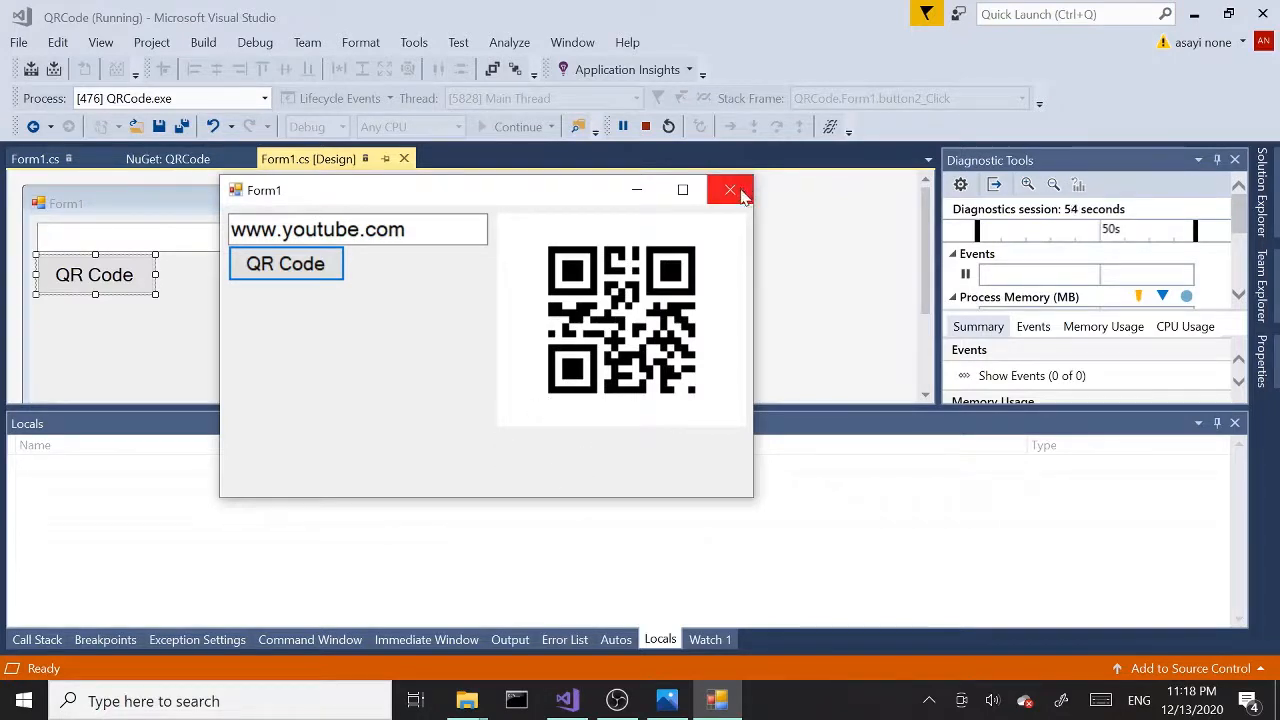
# Close the running QR app and return to the form designer.
pyautogui.click(730, 190)
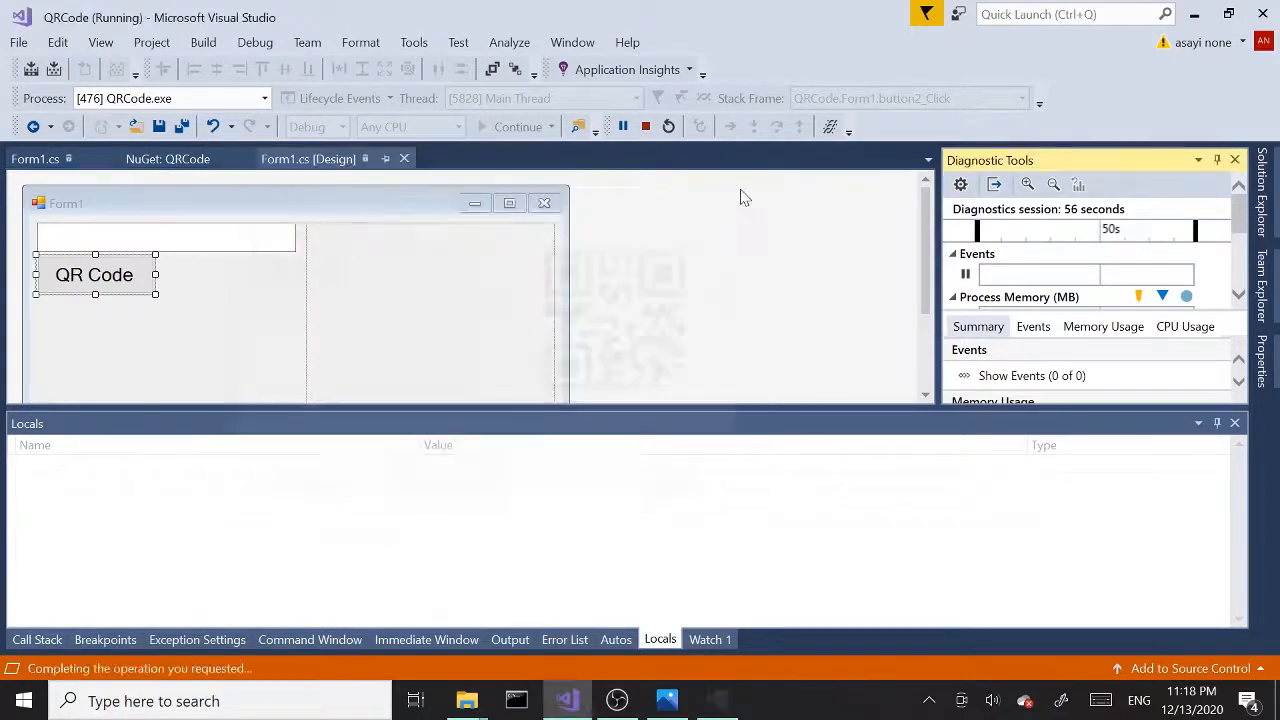
pyautogui.click(644, 124)
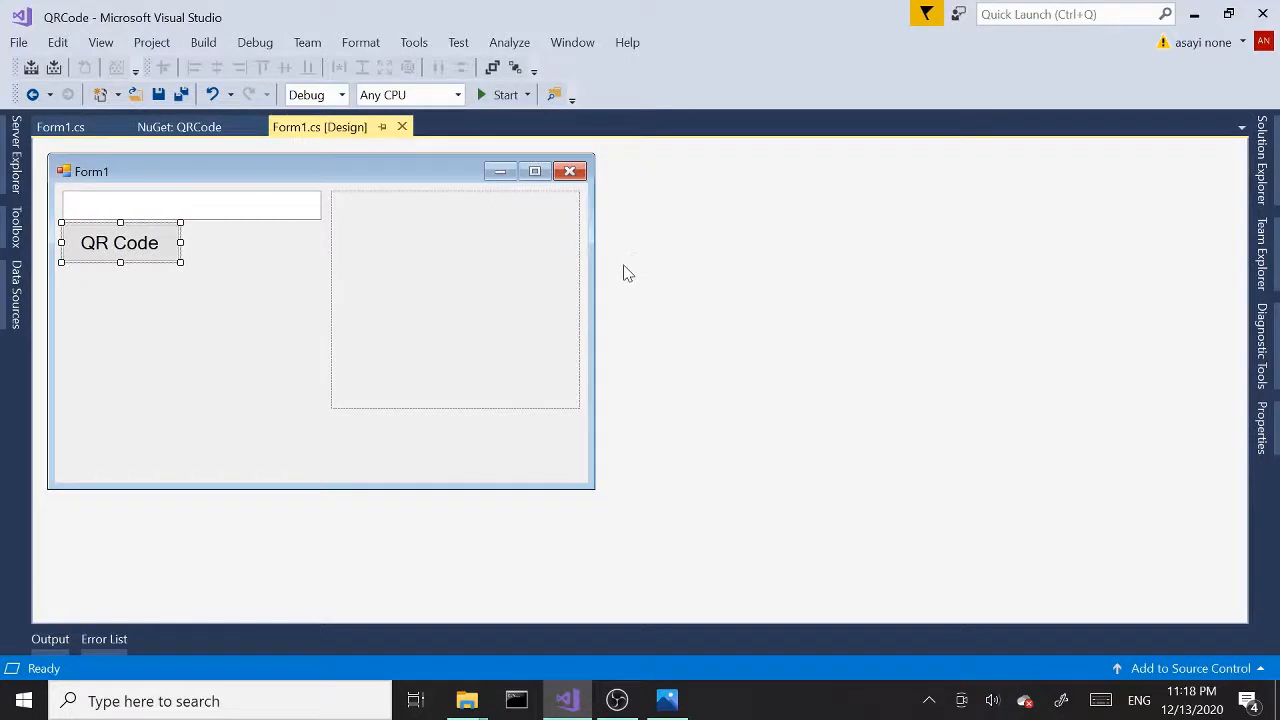
pyautogui.moveTo(314, 302)
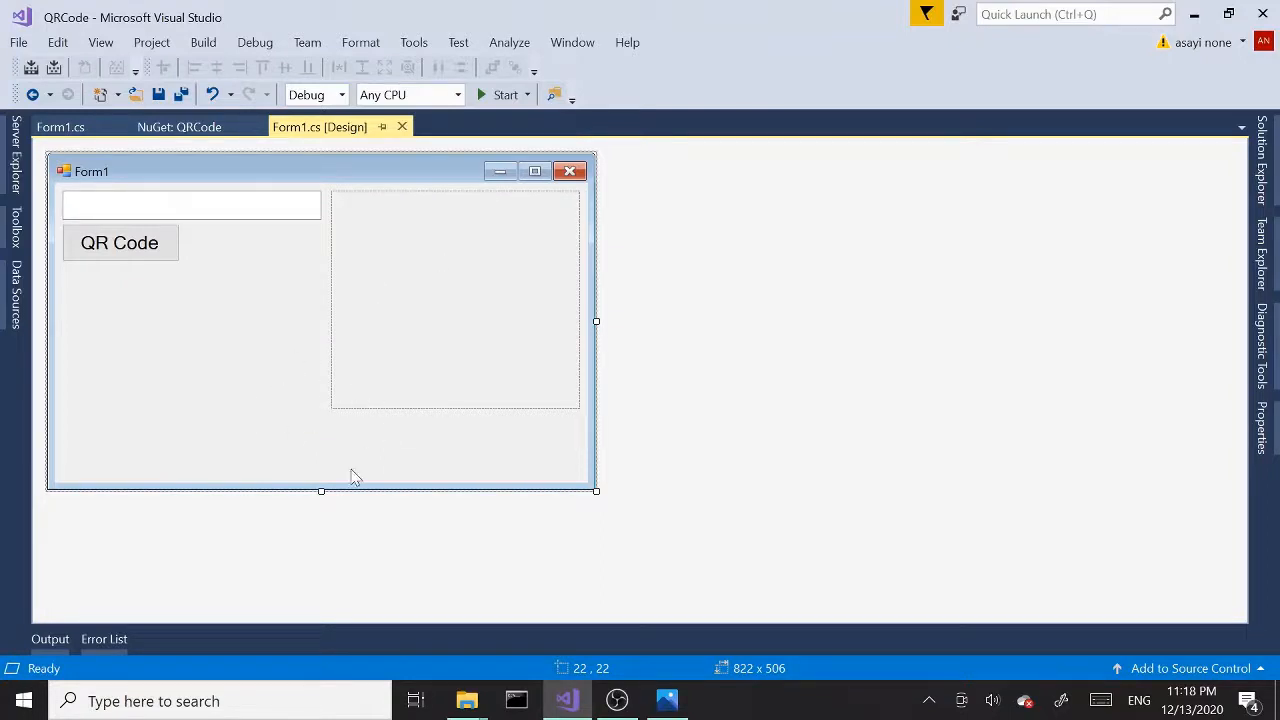
# Duplicate the QR Code button and place the copy beside the original.
pyautogui.click(120, 242)
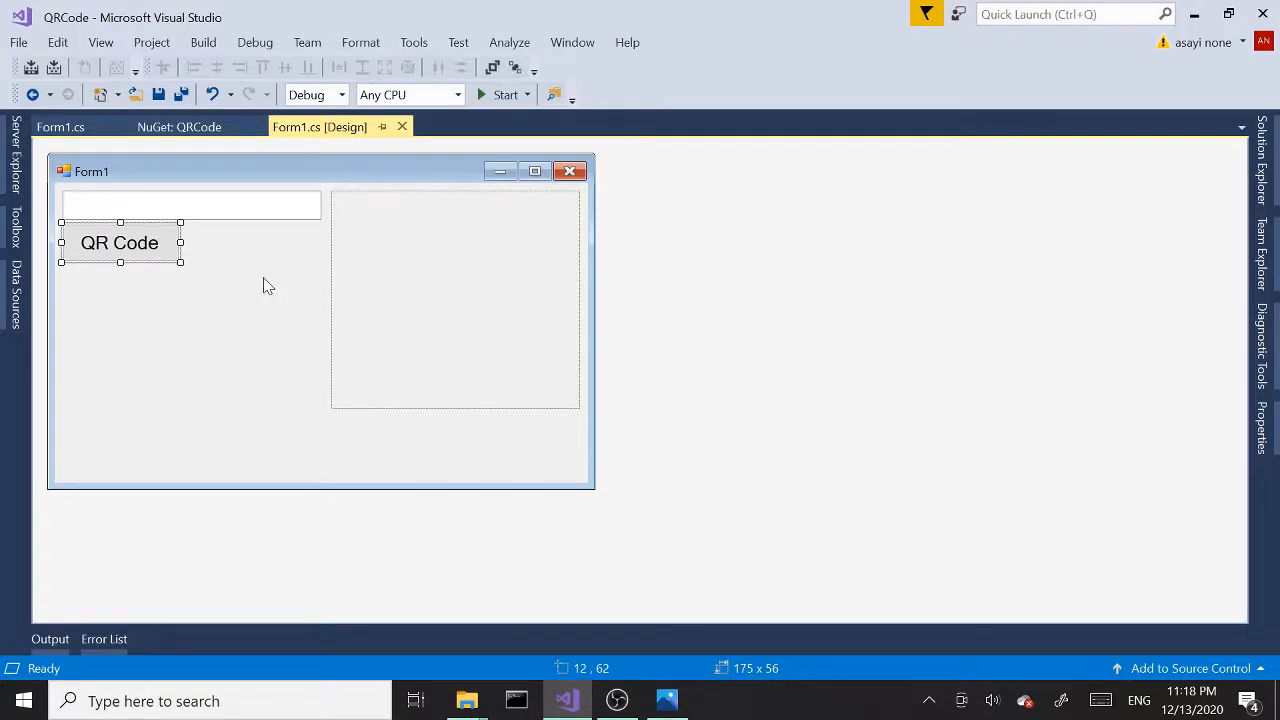
pyautogui.moveTo(120, 242); pyautogui.dragTo(320, 332)
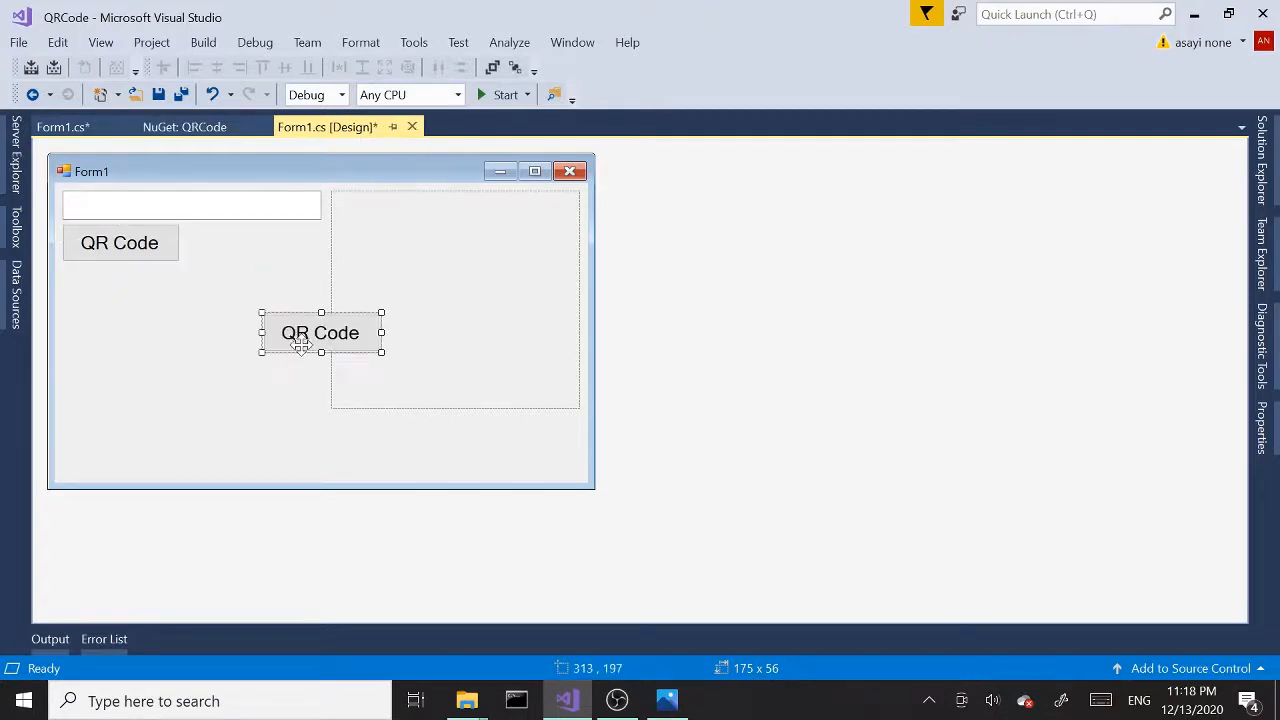
pyautogui.moveTo(320, 332); pyautogui.dragTo(274, 304)
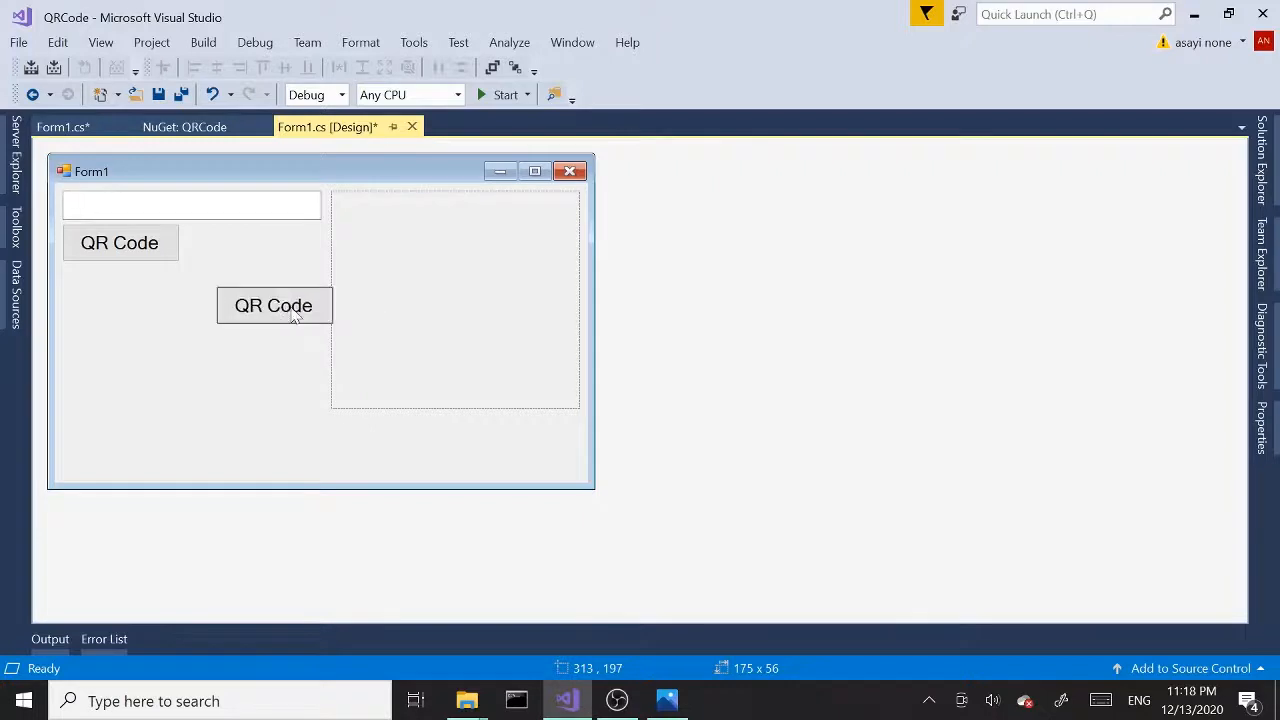
pyautogui.moveTo(274, 304); pyautogui.dragTo(260, 242)
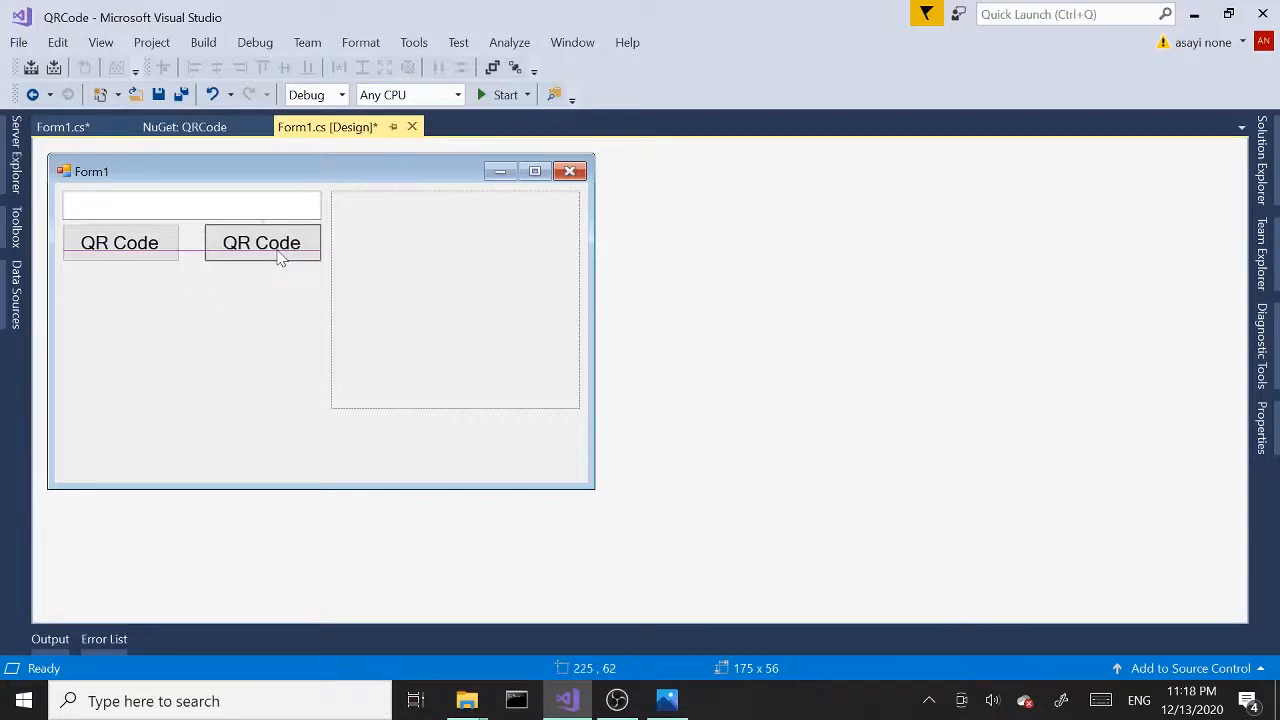
# Set the new button's Text property to Save QR.
pyautogui.click(120, 242)
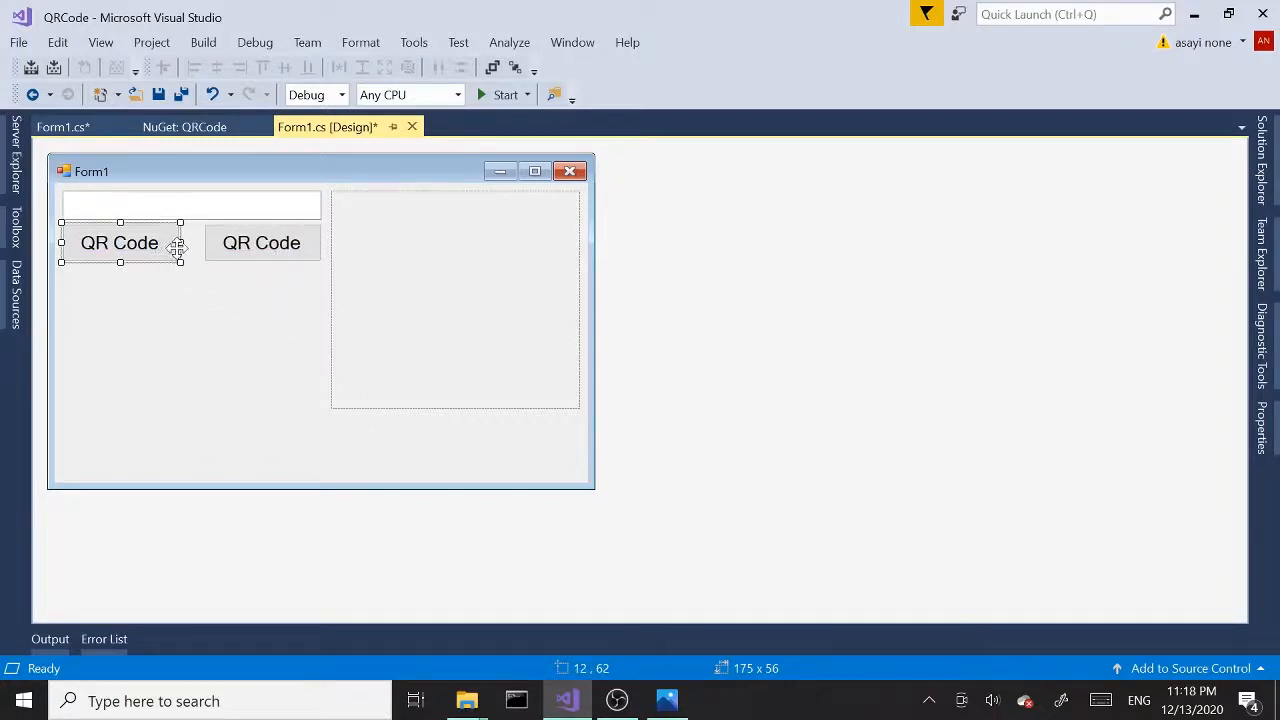
pyautogui.click(260, 242)
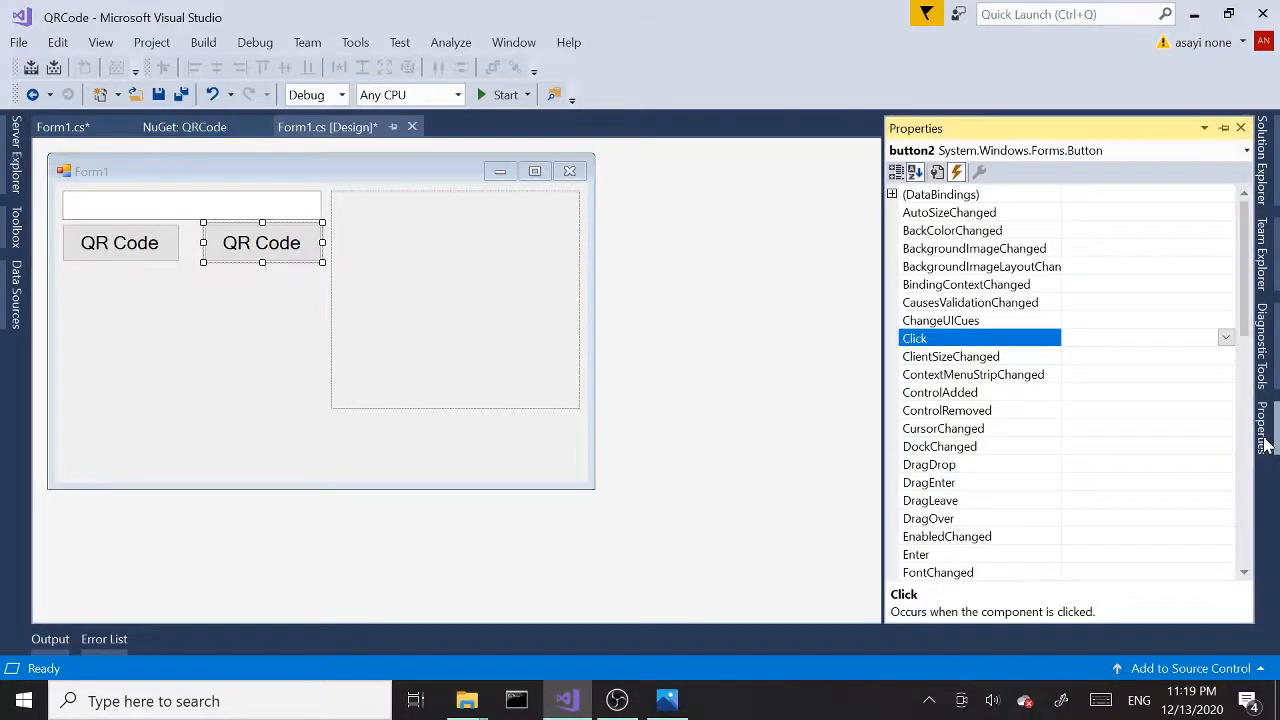
pyautogui.moveTo(816, 350)
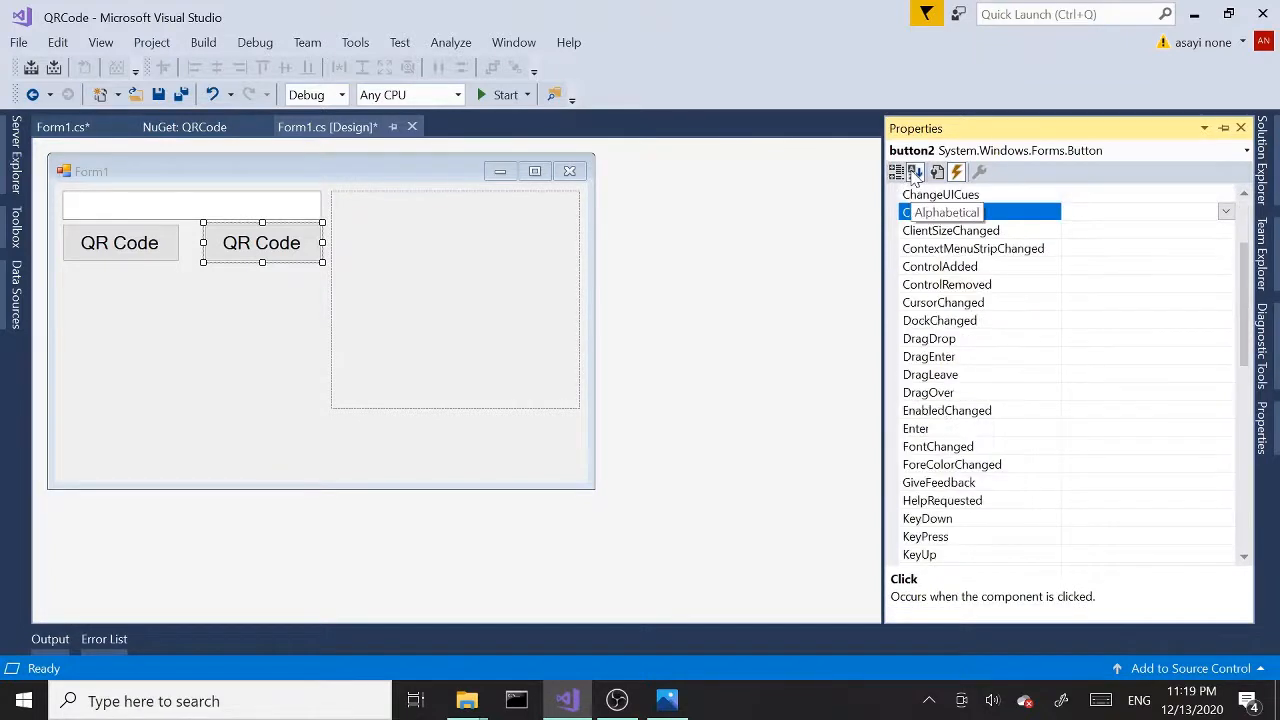
pyautogui.click(936, 172)
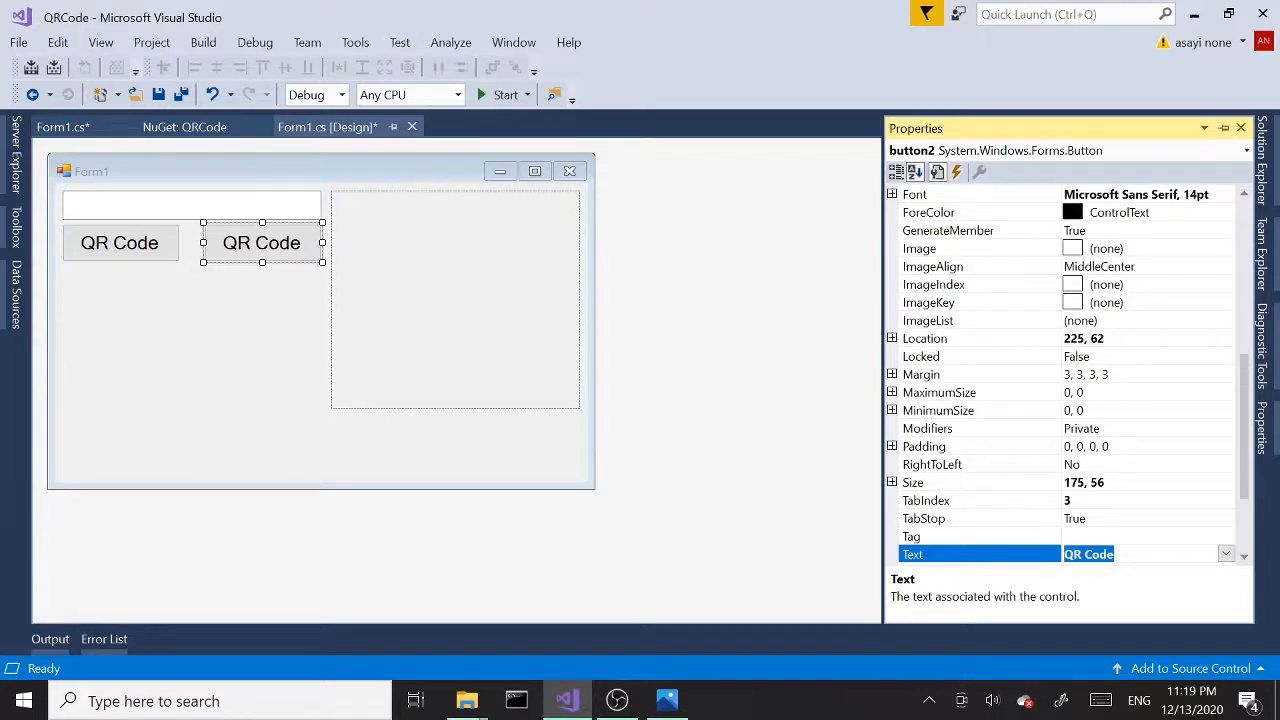
pyautogui.write('Save QR')
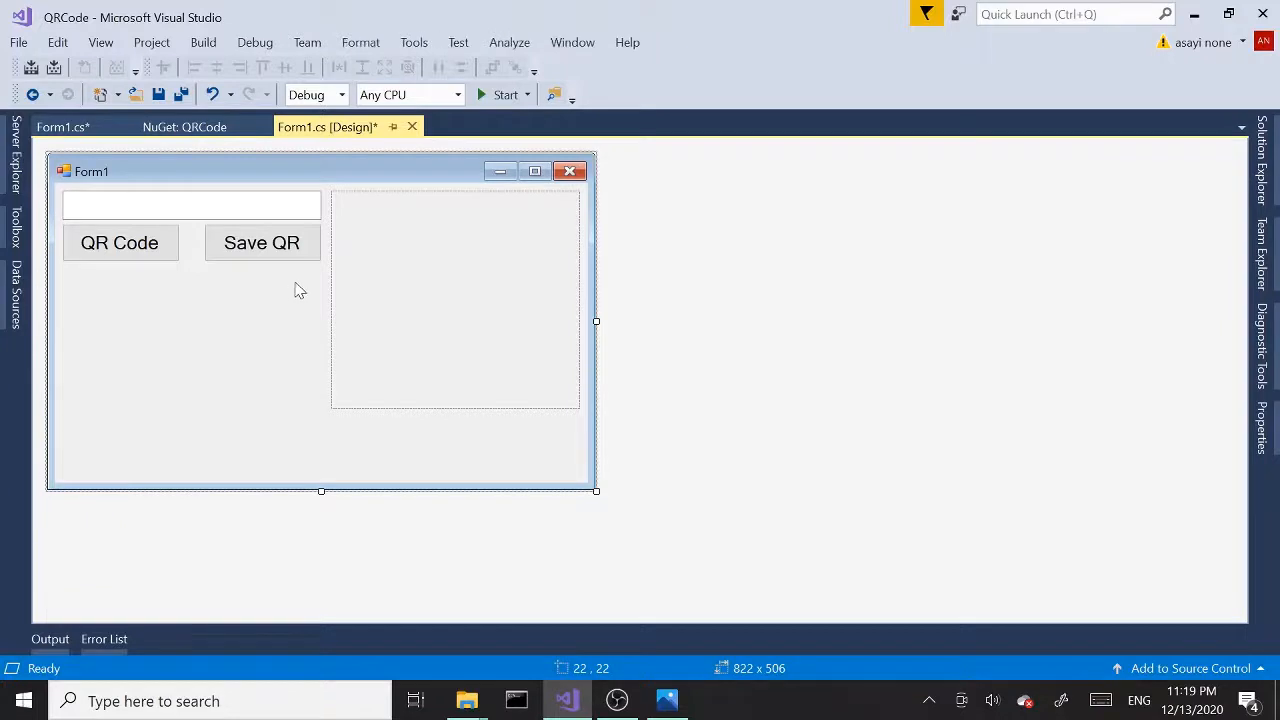
# Generate the button2_Click handler for the Save QR button in Form1.cs.
pyautogui.click(262, 242)
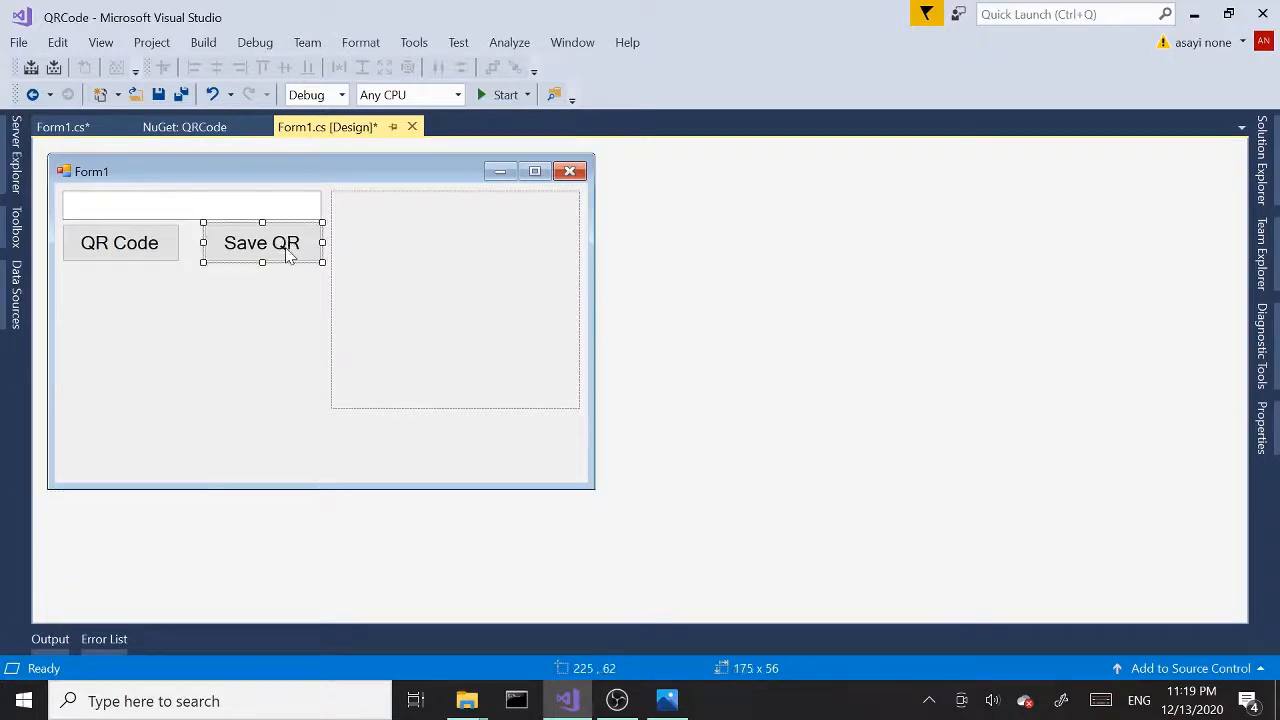
pyautogui.doubleClick(260, 242)
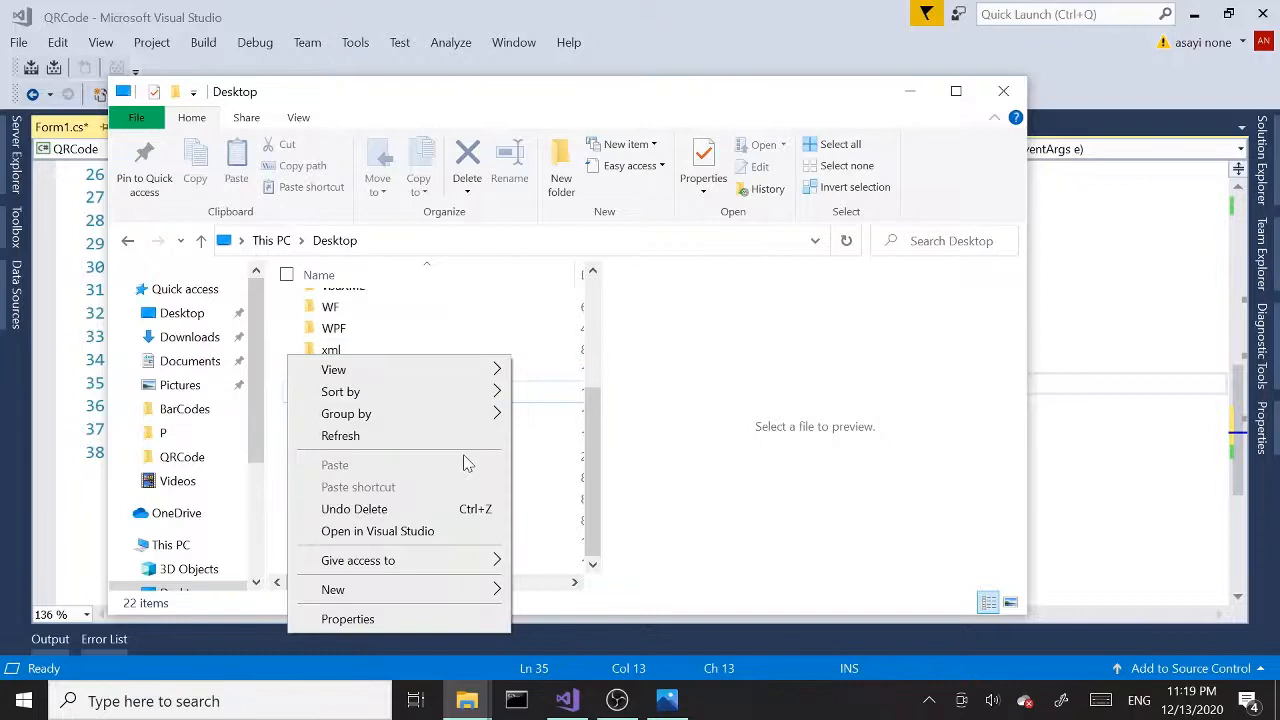
# Create a new folder named QRfiles on the Desktop.
pyautogui.click(332, 588)
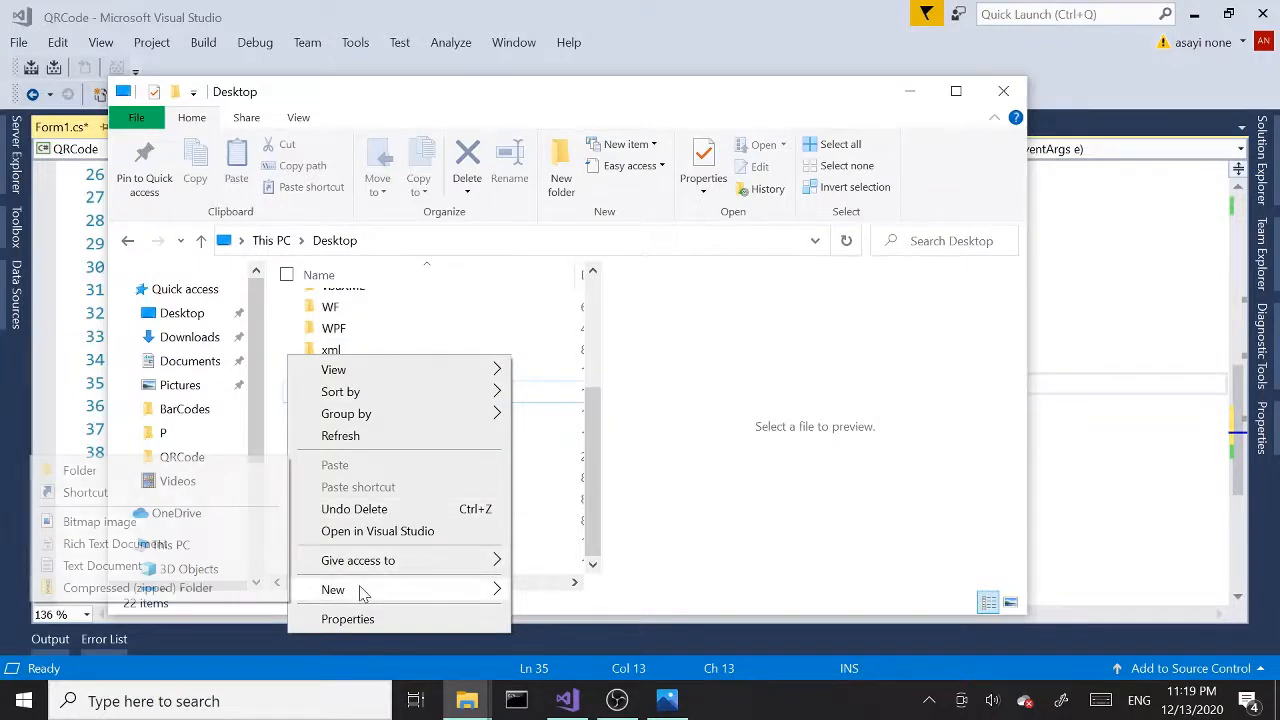
pyautogui.click(332, 588)
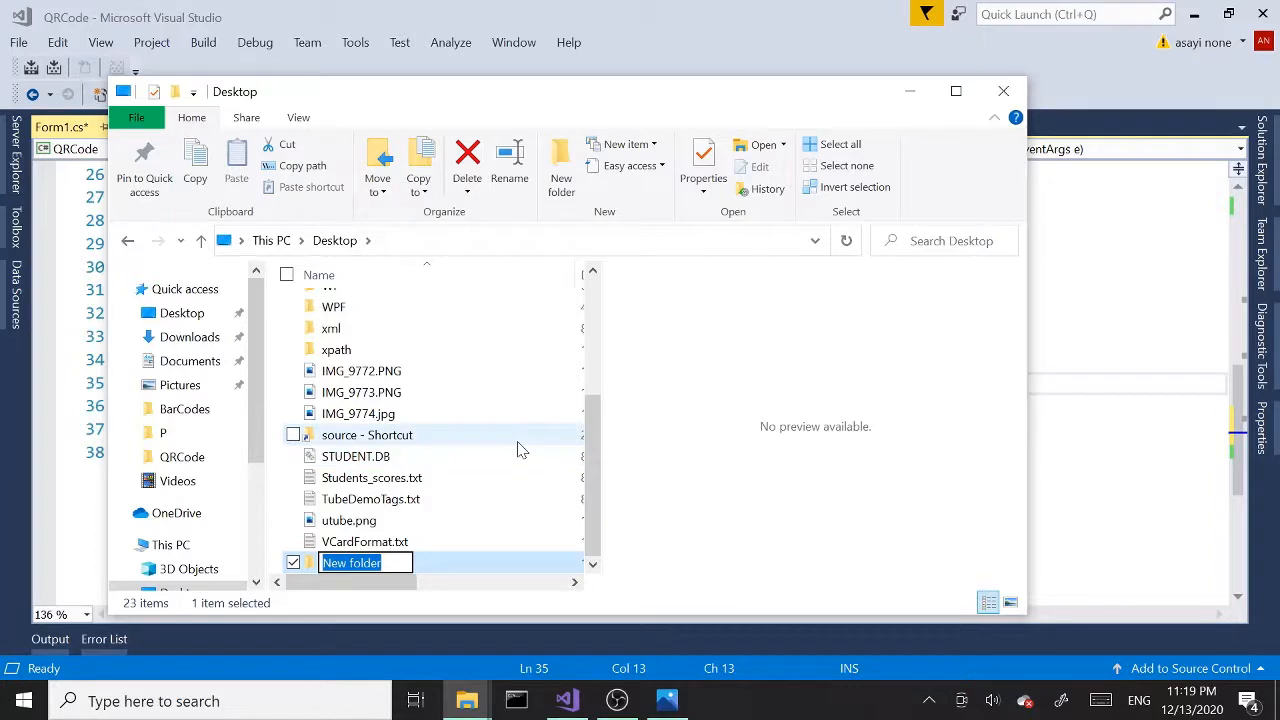
pyautogui.write('QRfiles')
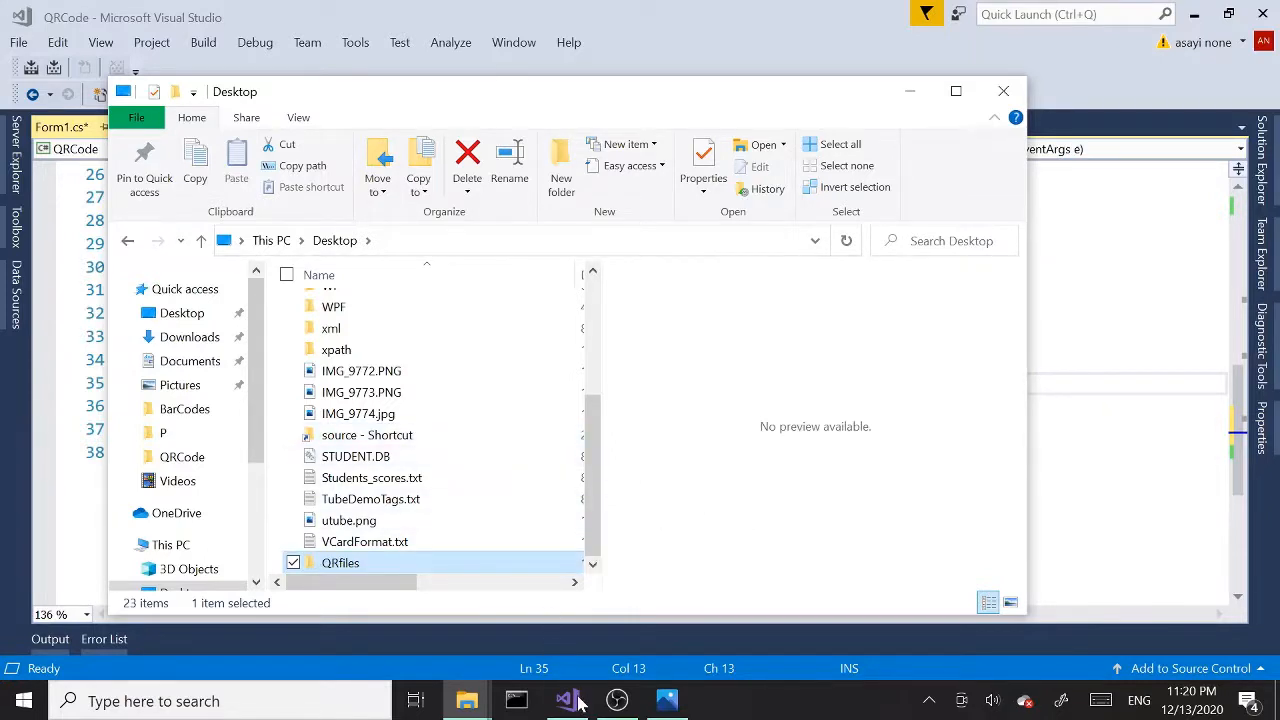
pyautogui.click(566, 700)
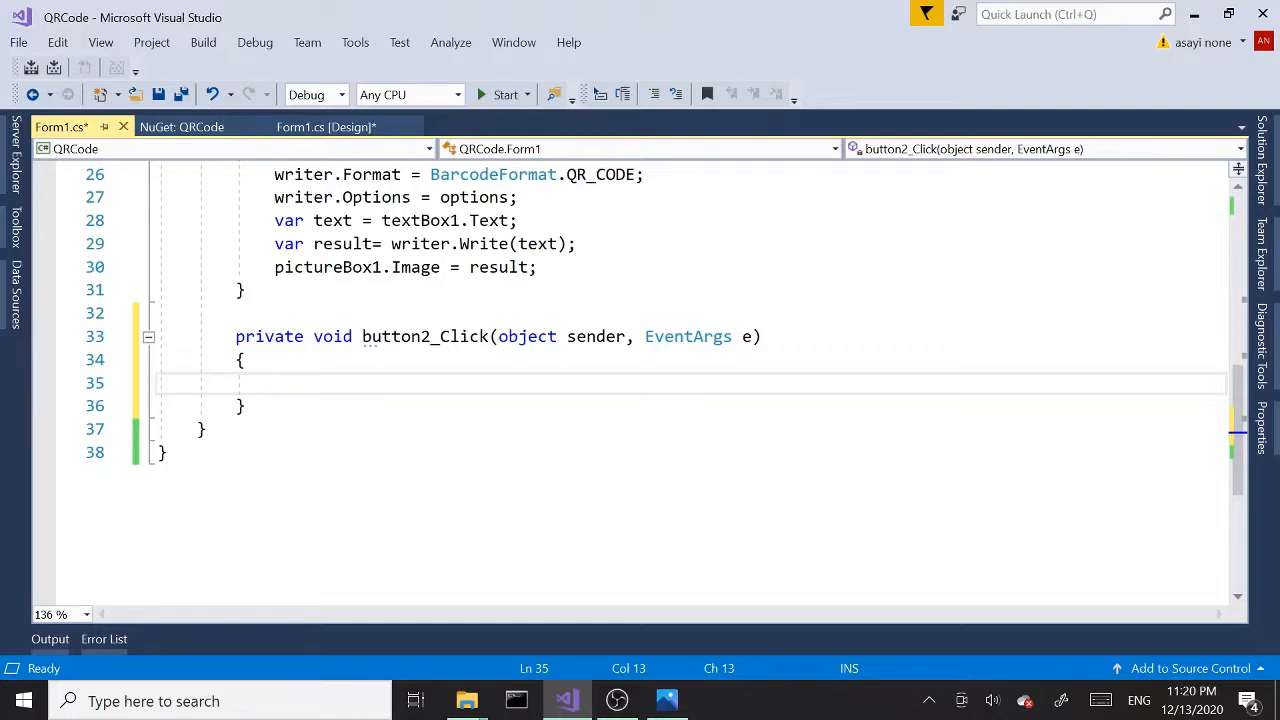
# Declare string initialDIR = @"" as an empty verbatim path in button2_Click.
pyautogui.write('string')
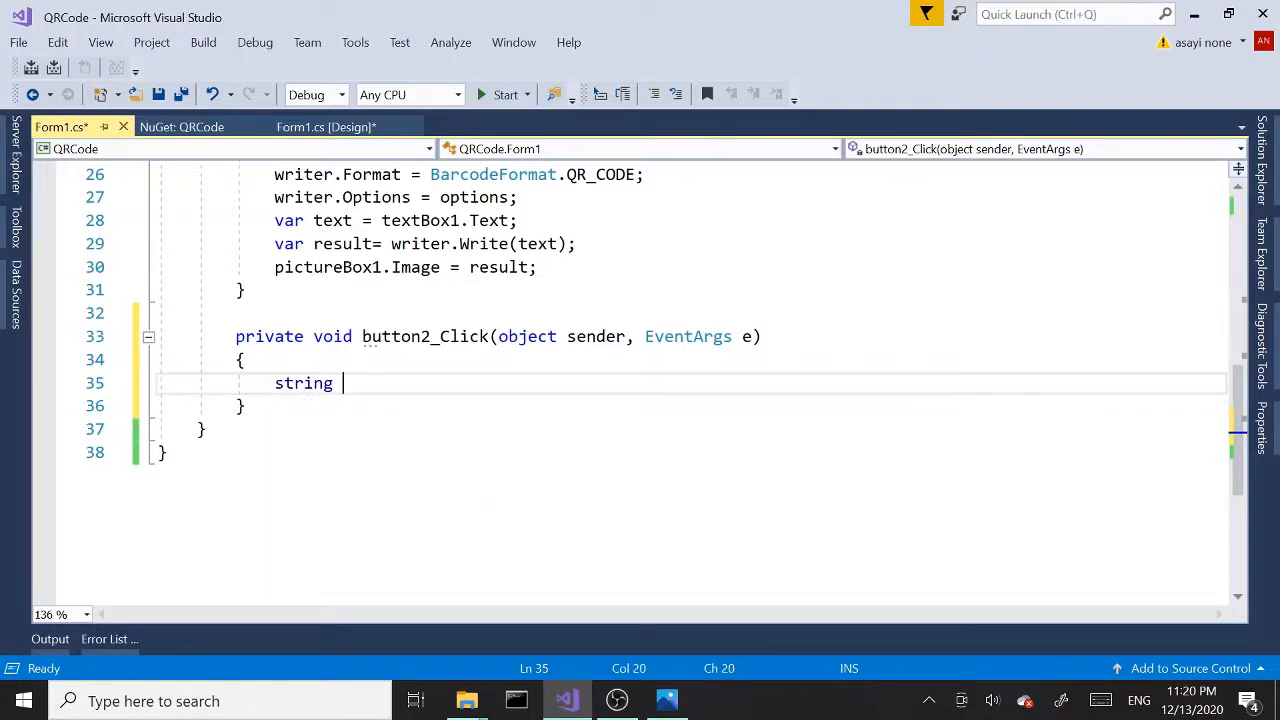
pyautogui.write('initia')
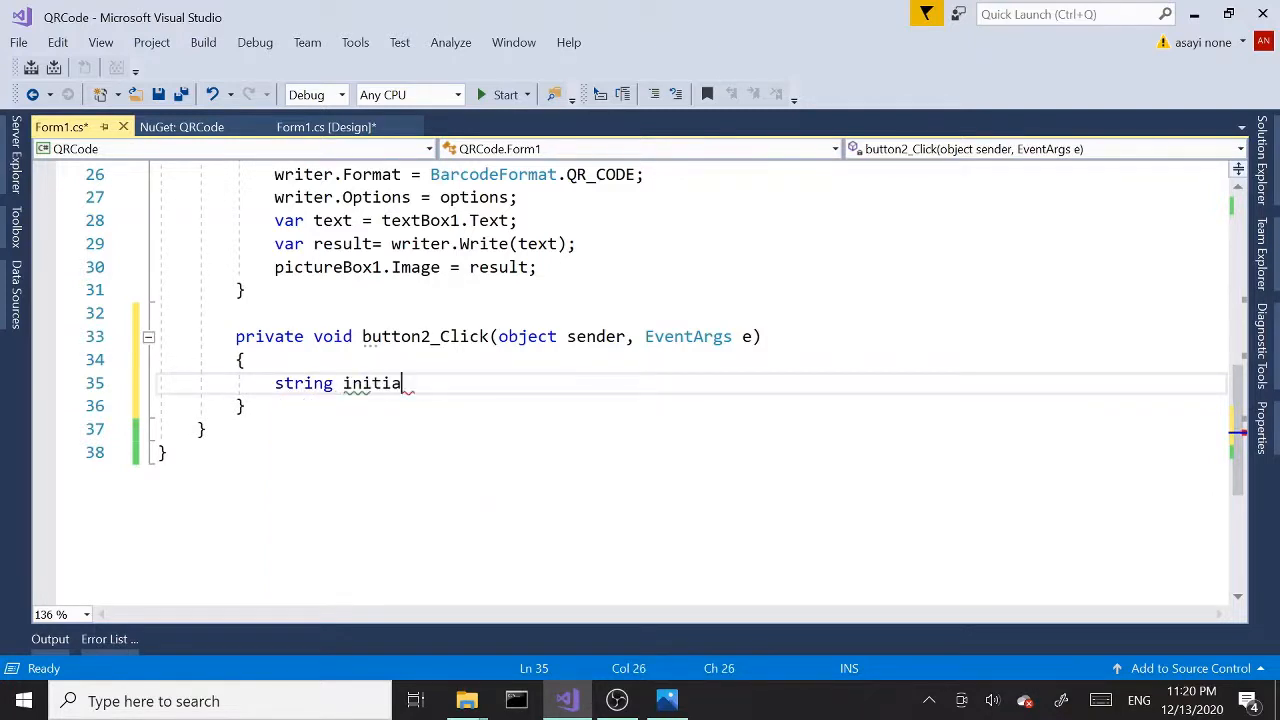
pyautogui.write('DIR')
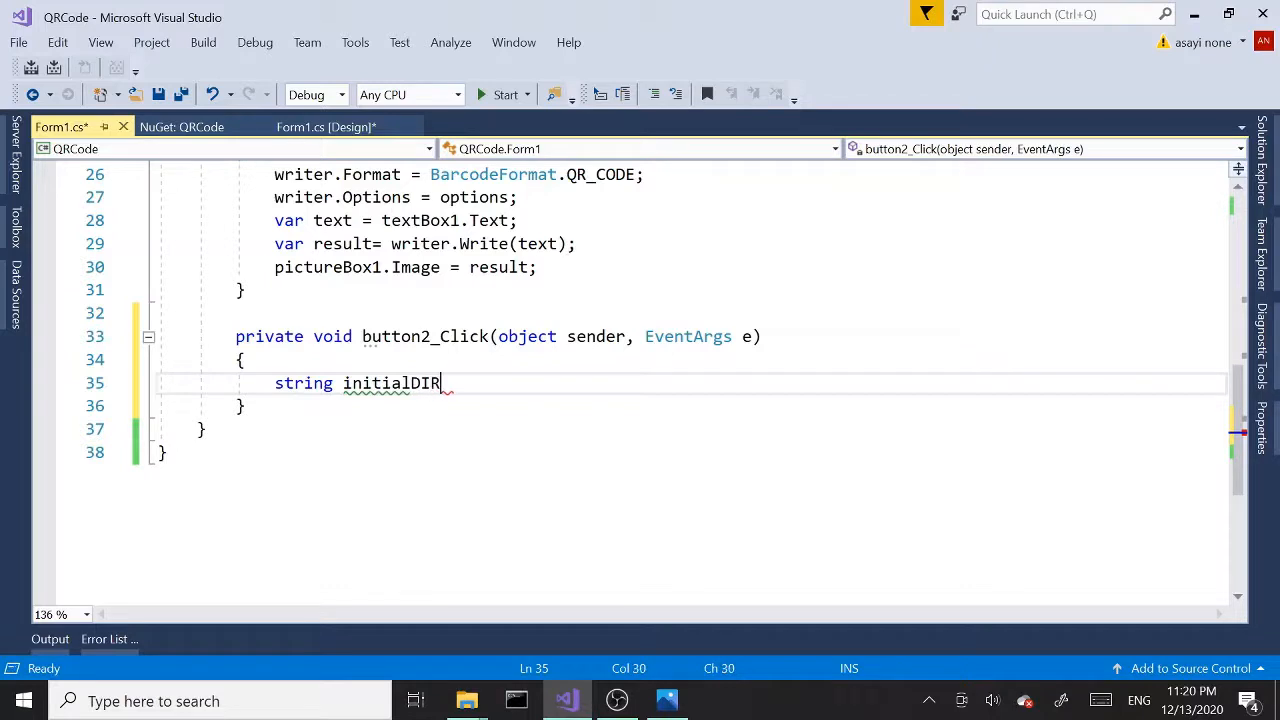
pyautogui.write('=@')
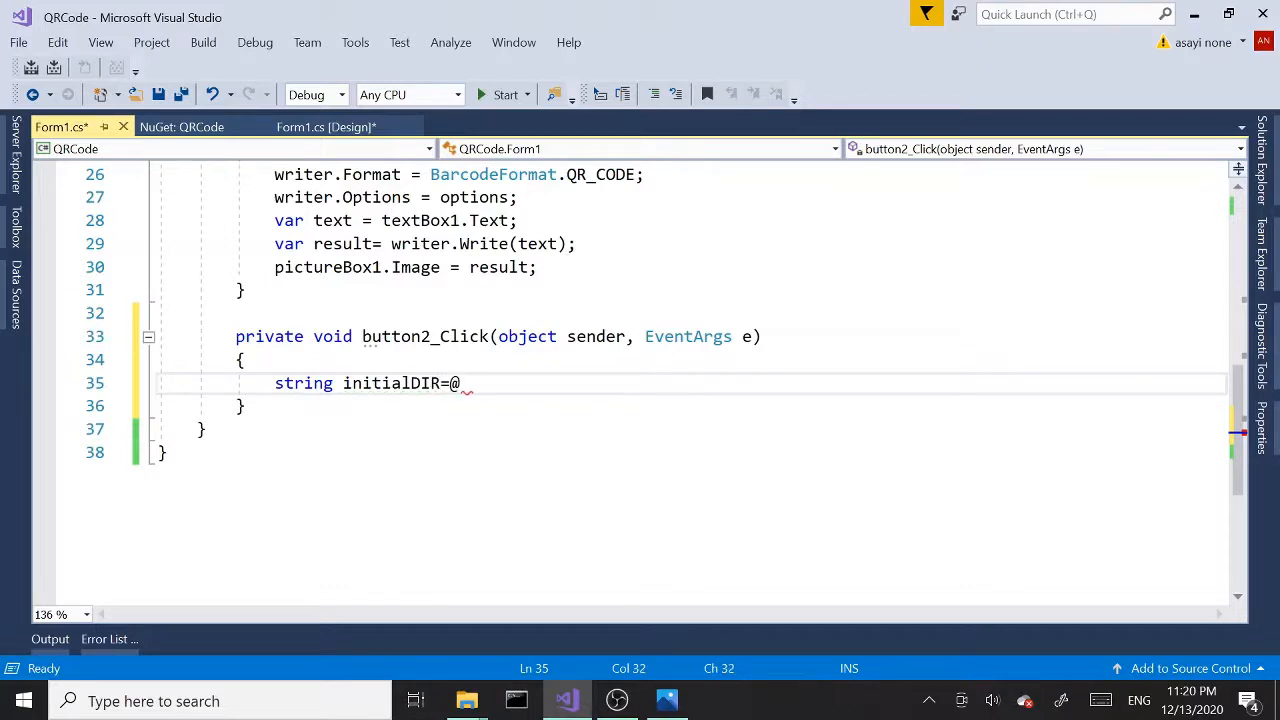
pyautogui.write('""')
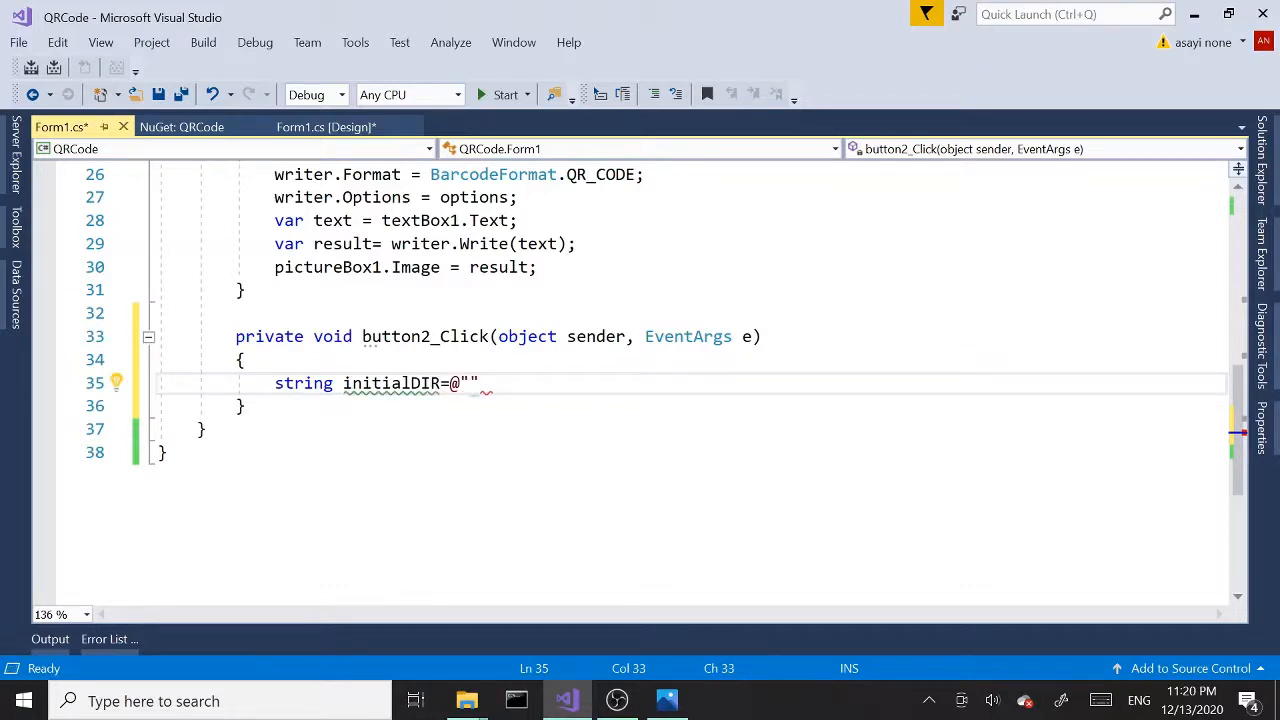
pyautogui.write('c')
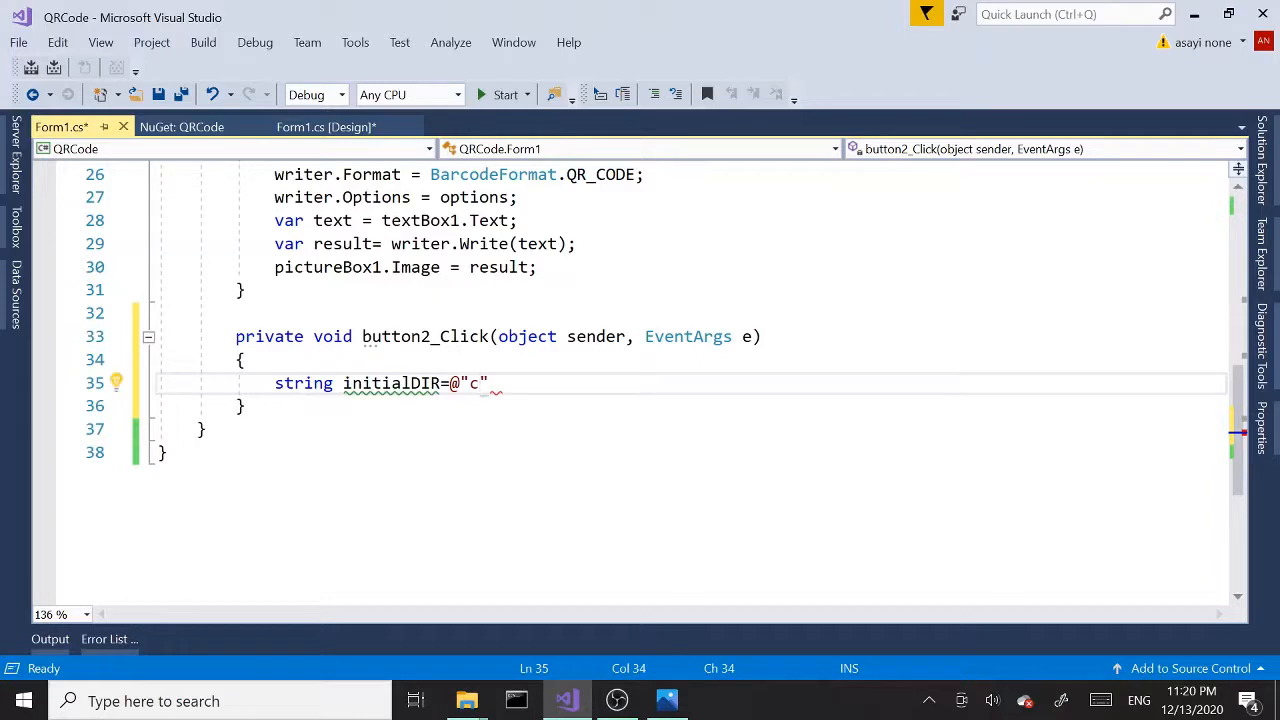
pyautogui.press('backspace')
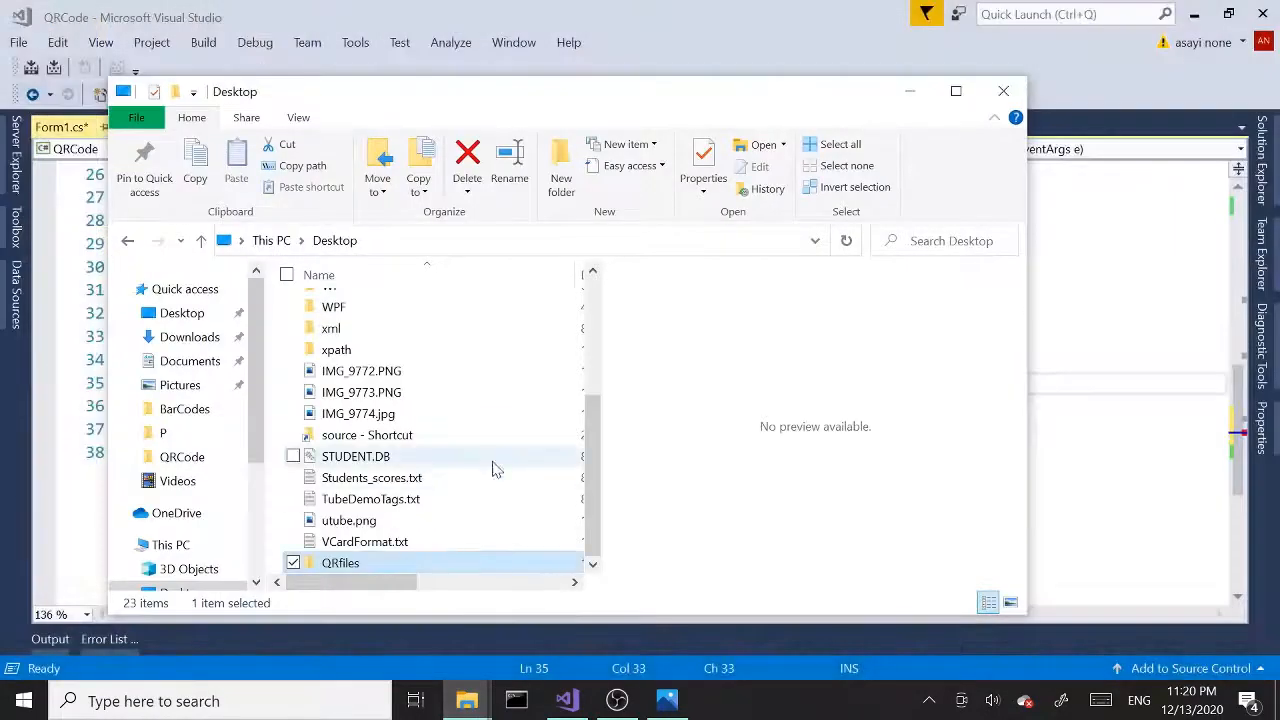
# Inspect the QRfiles folder's context-menu options, then return to the code.
pyautogui.rightClick(340, 562)
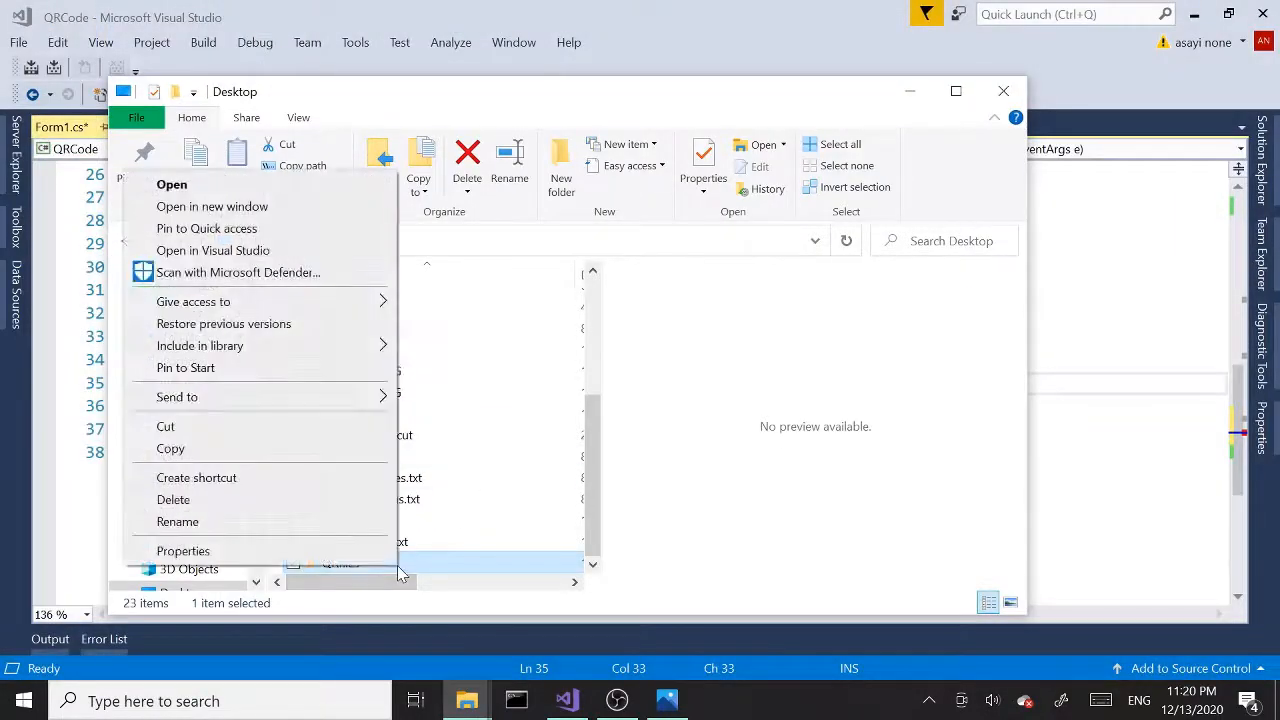
pyautogui.click(184, 552)
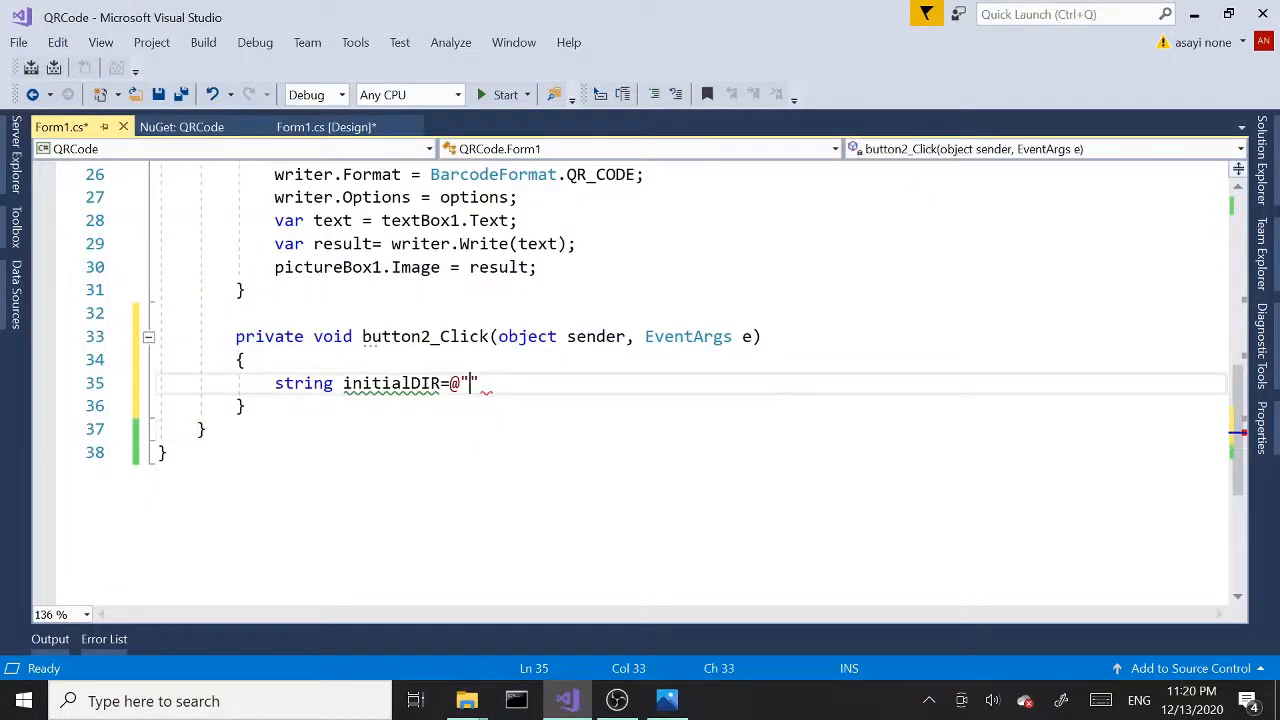
# Fill initialDIR with the path C:\Users\DELL\Desktop\QRtests.
pyautogui.write('C:\\Users\\DELL\\Desktop')
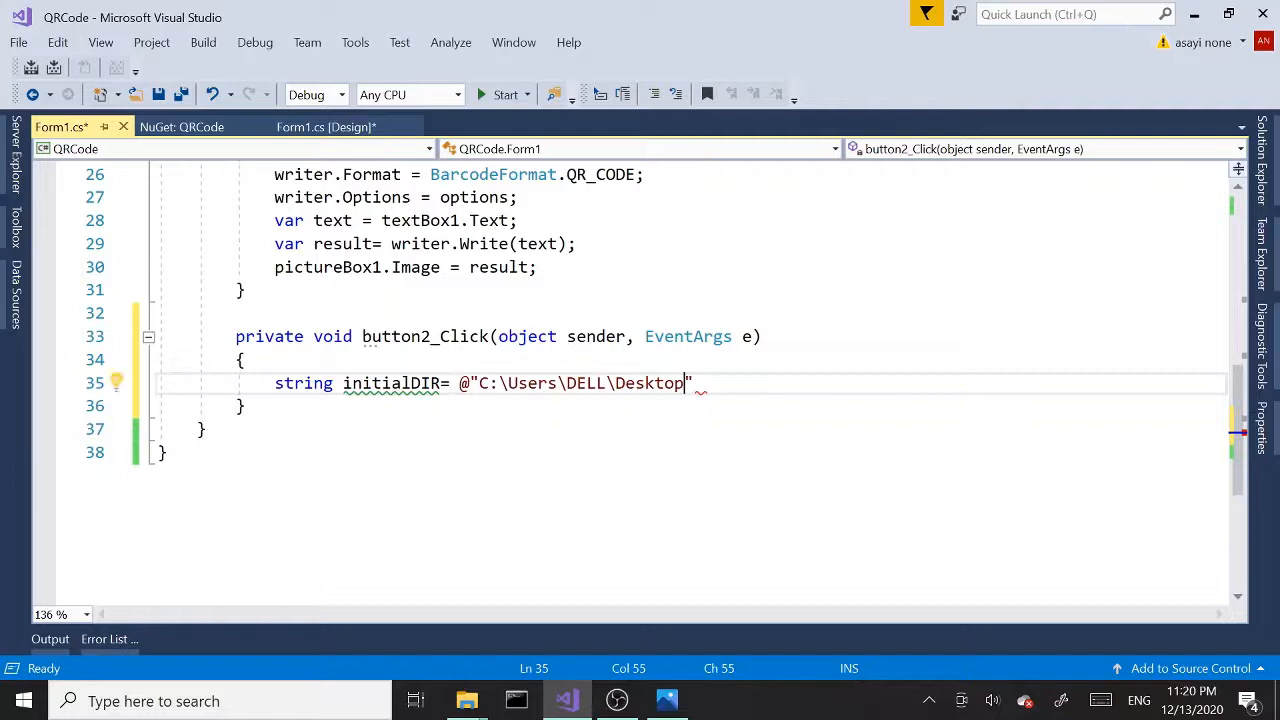
pyautogui.write('\\')
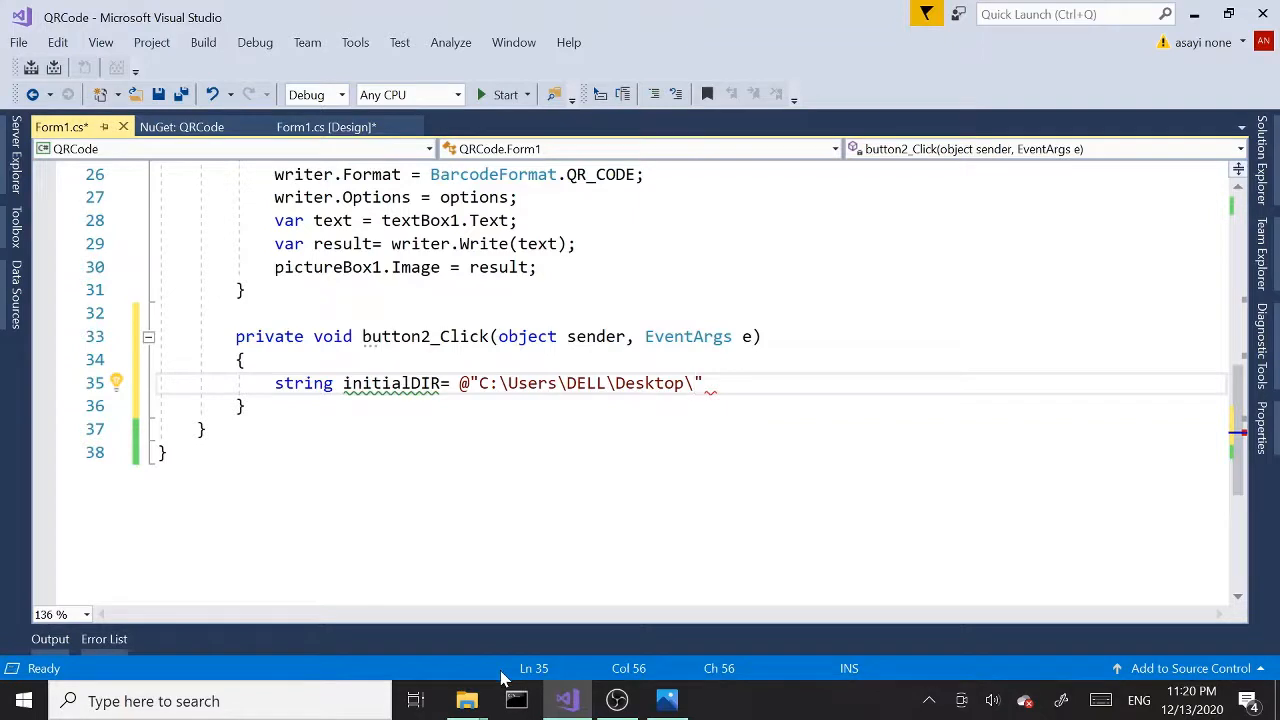
pyautogui.write('Qr')
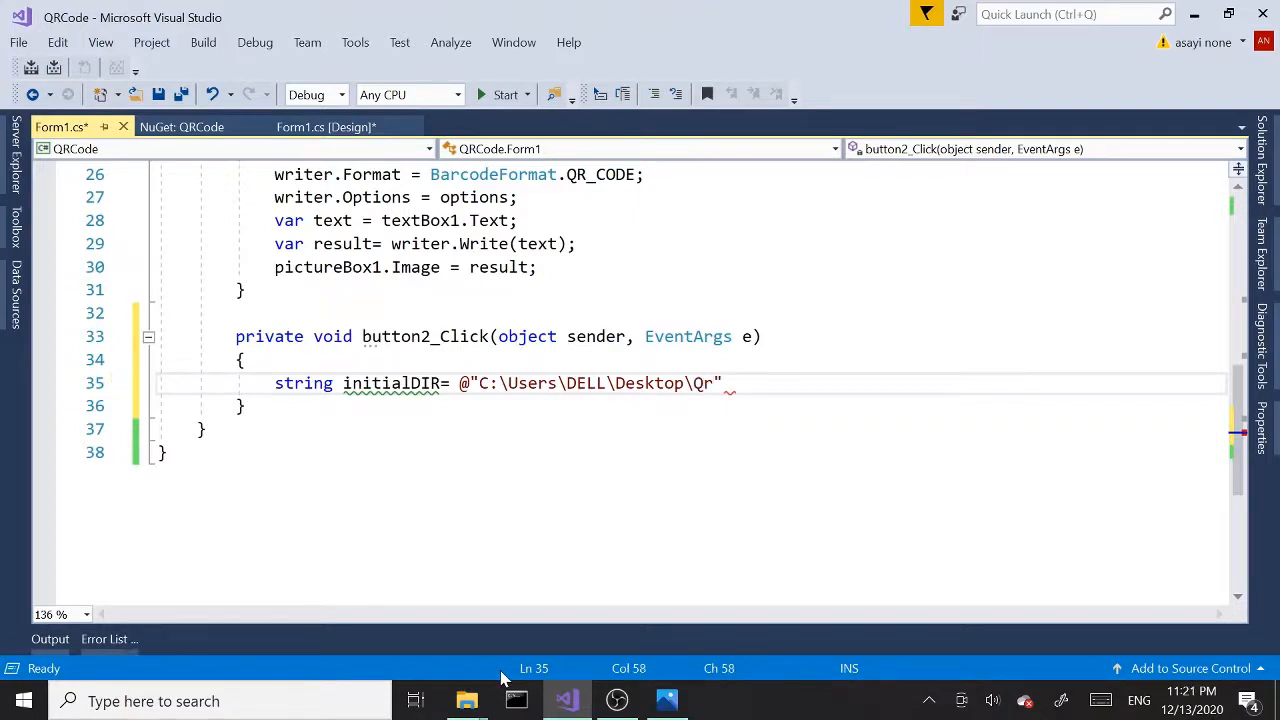
pyautogui.write('Rtest')
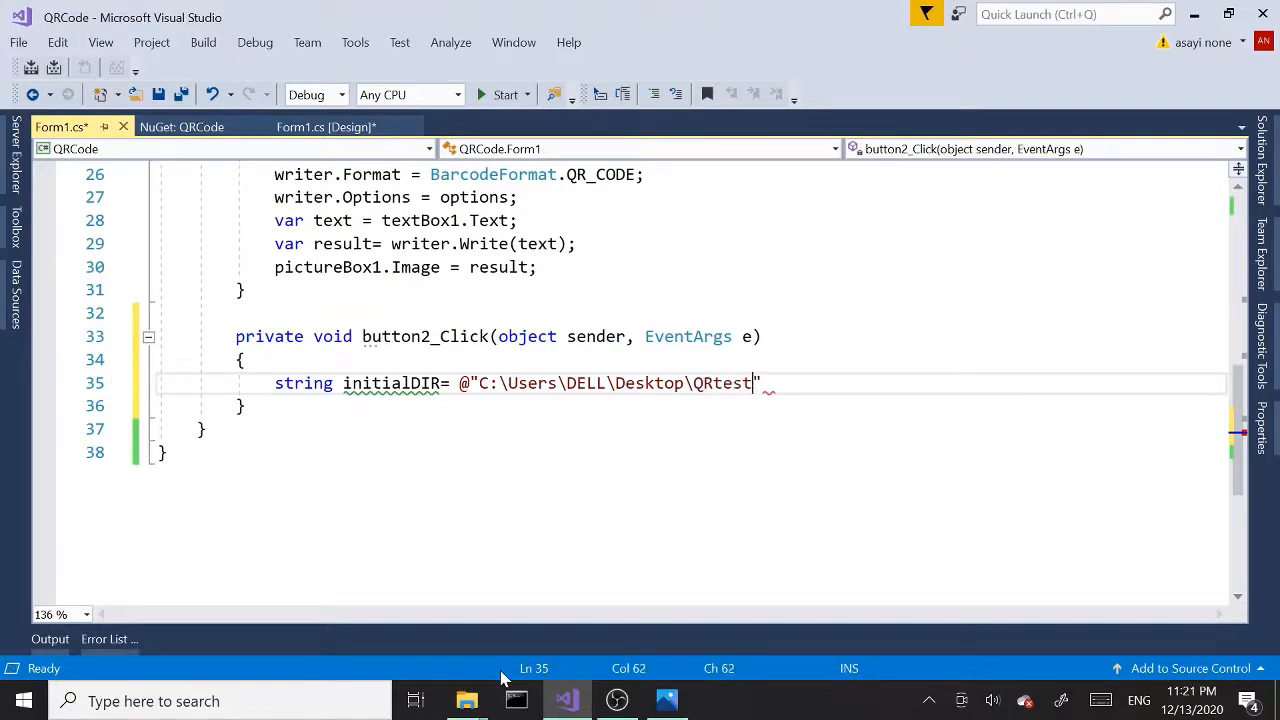
pyautogui.write('s')
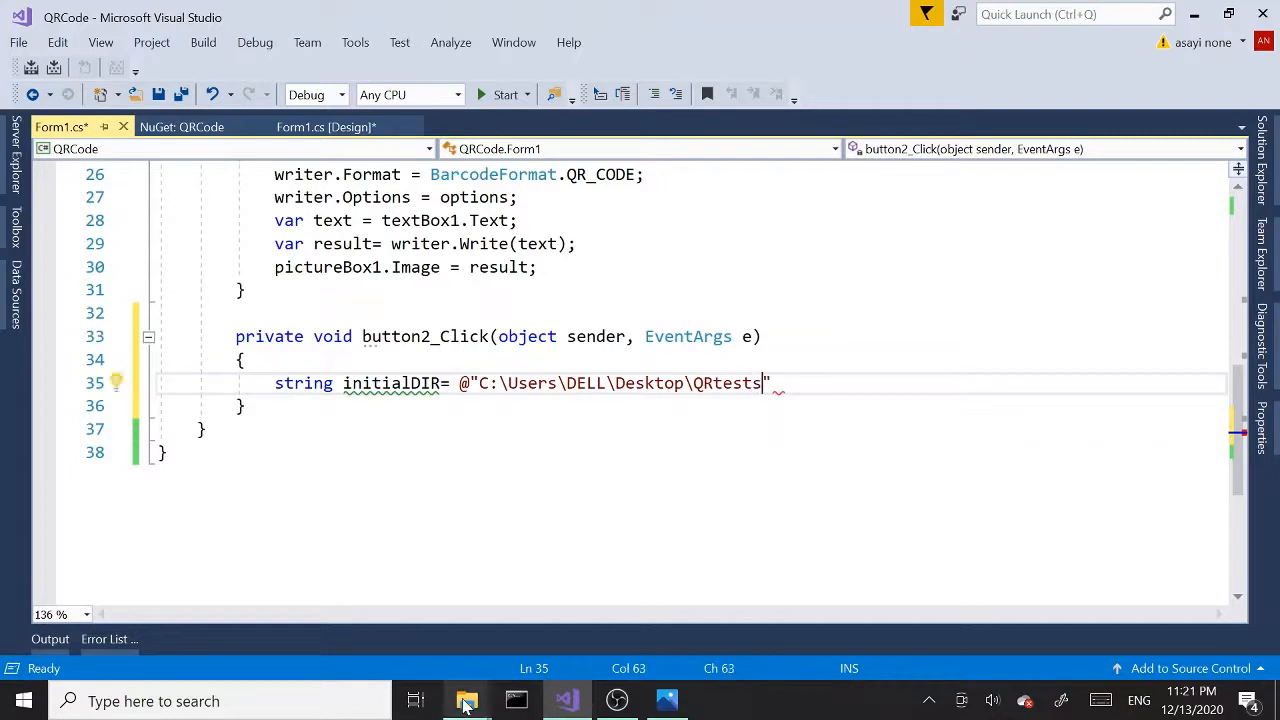
# Check the actual folder name in the Desktop File Explorer window.
pyautogui.click(468, 700)
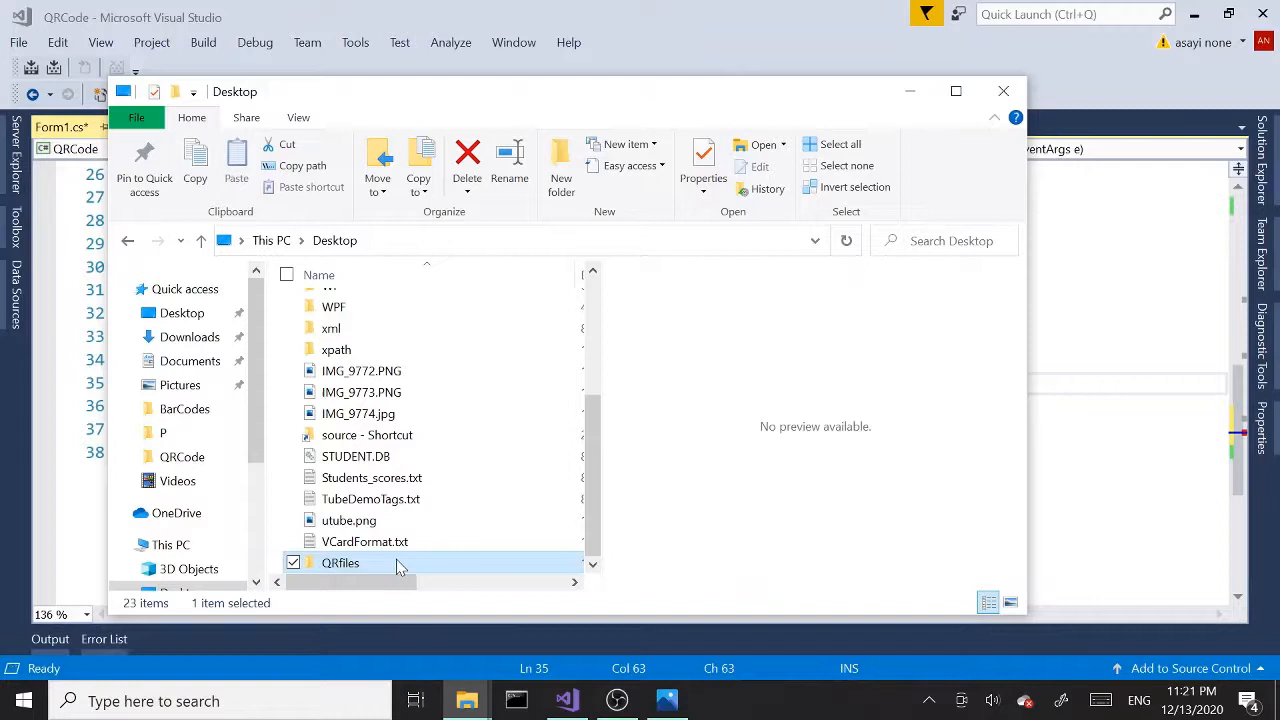
pyautogui.doubleClick(340, 562)
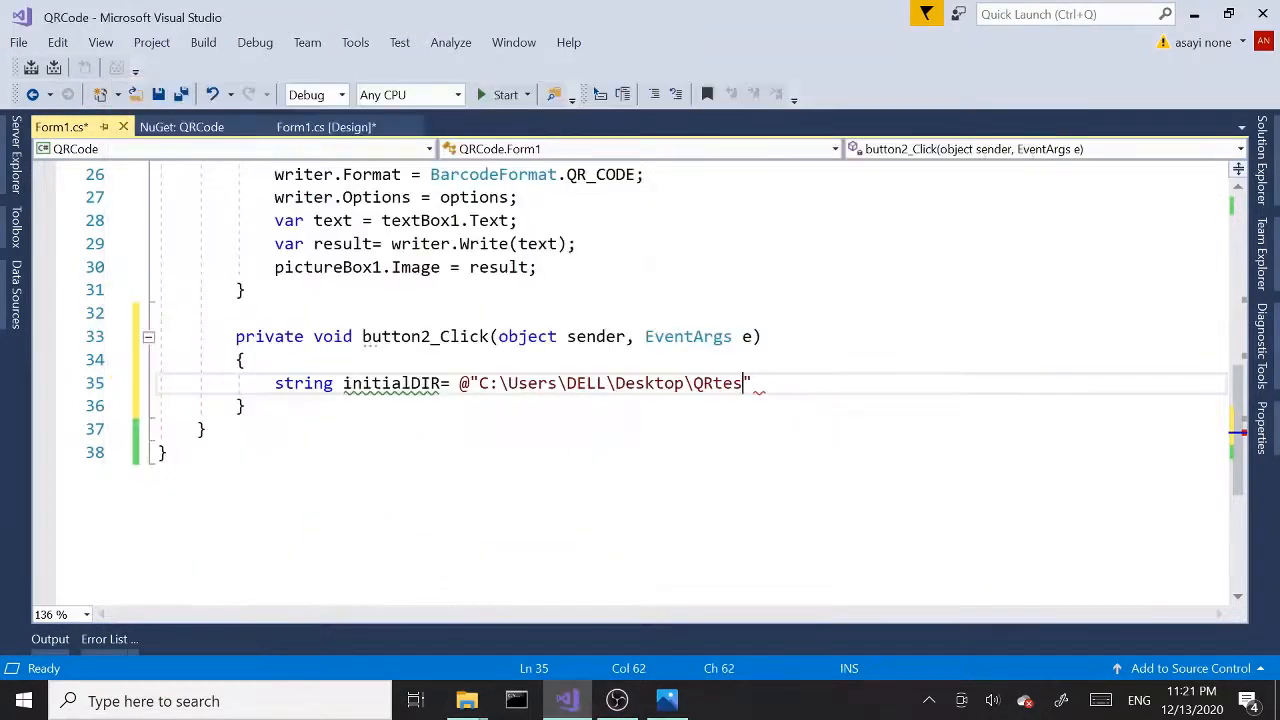
# Correct the path to end in QRfiles and terminate the statement with a semicolon.
pyautogui.press('backspace')
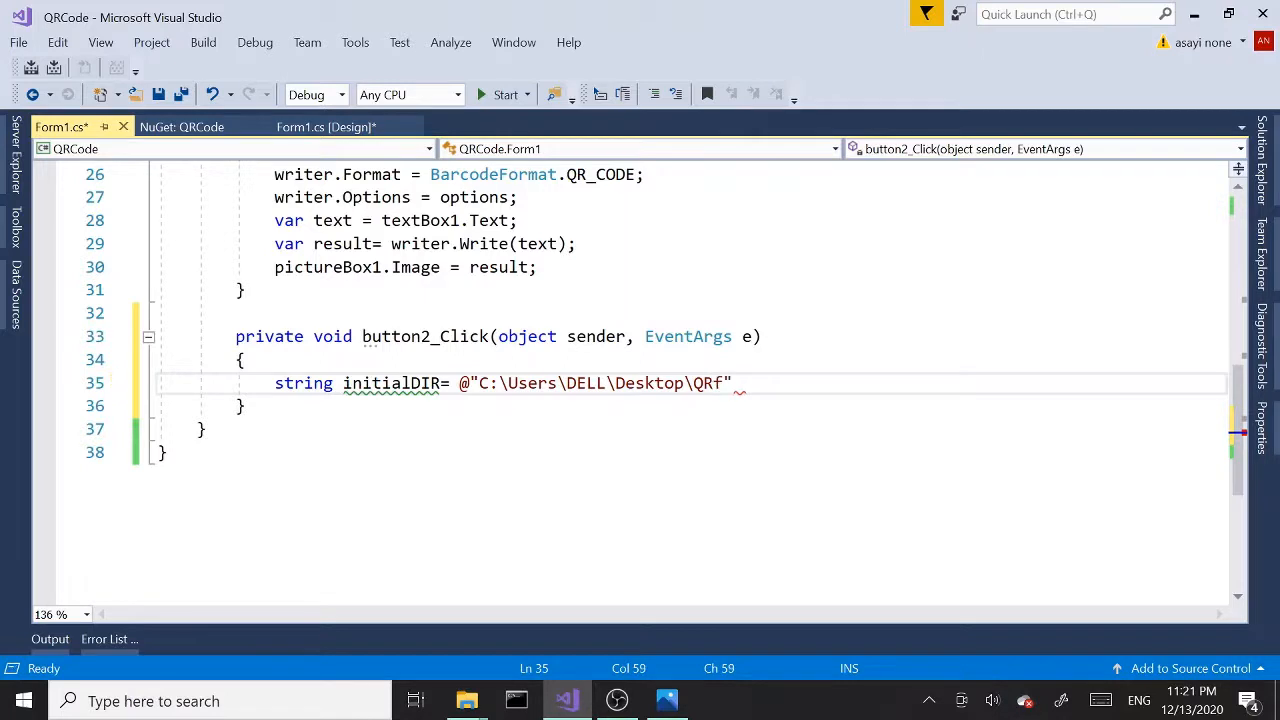
pyautogui.write('iles')
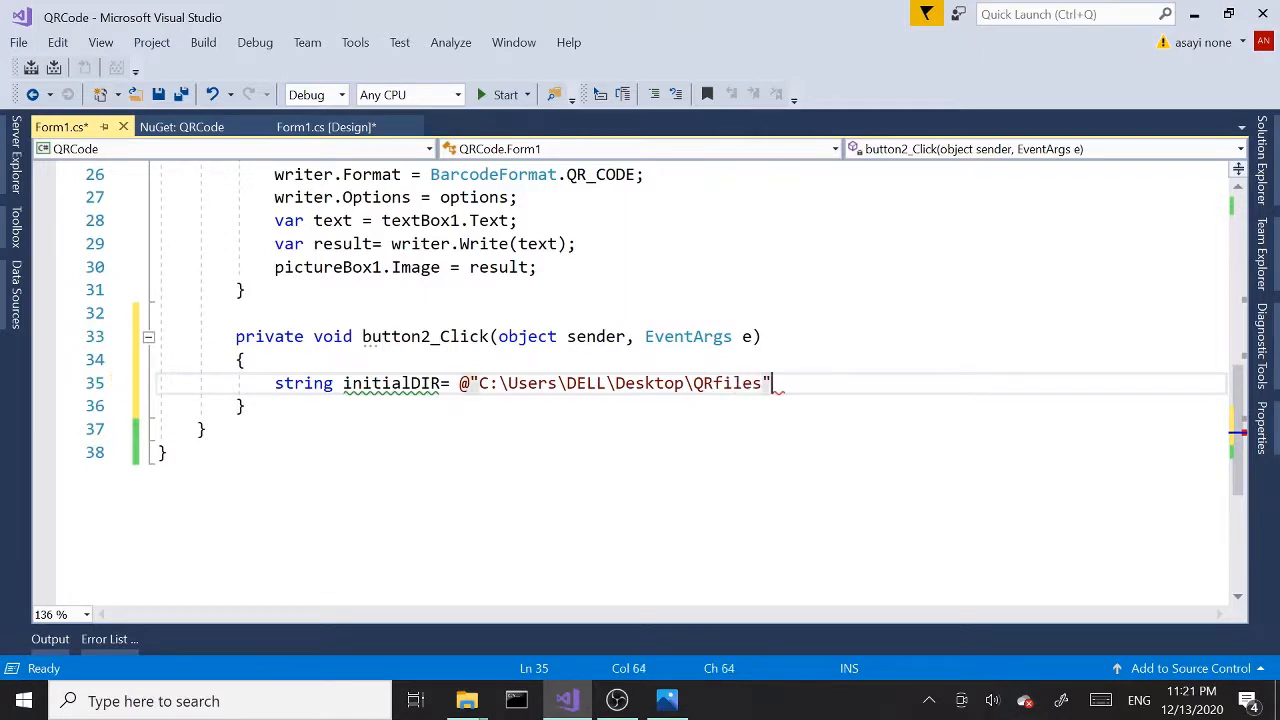
pyautogui.write(';')
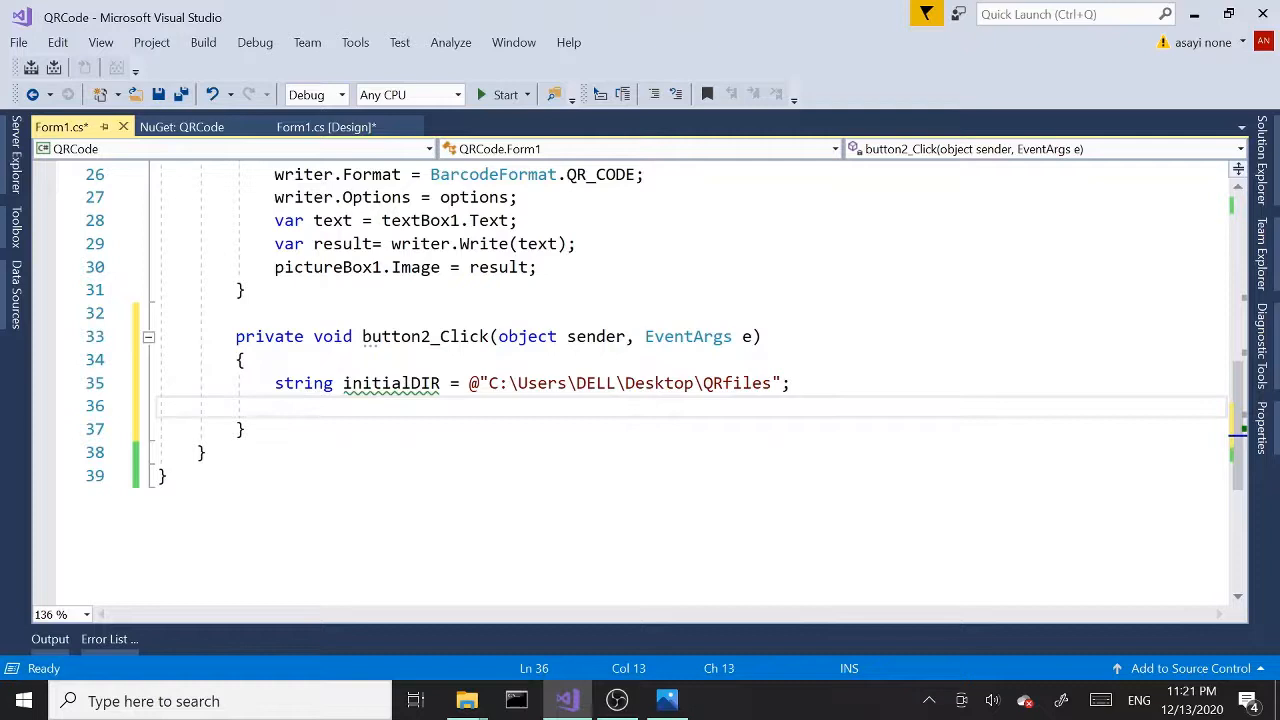
# Declare var dialog = new SaveFileDialog() and set dialog.InitialDirectory = initialDIR.
pyautogui.write('var')
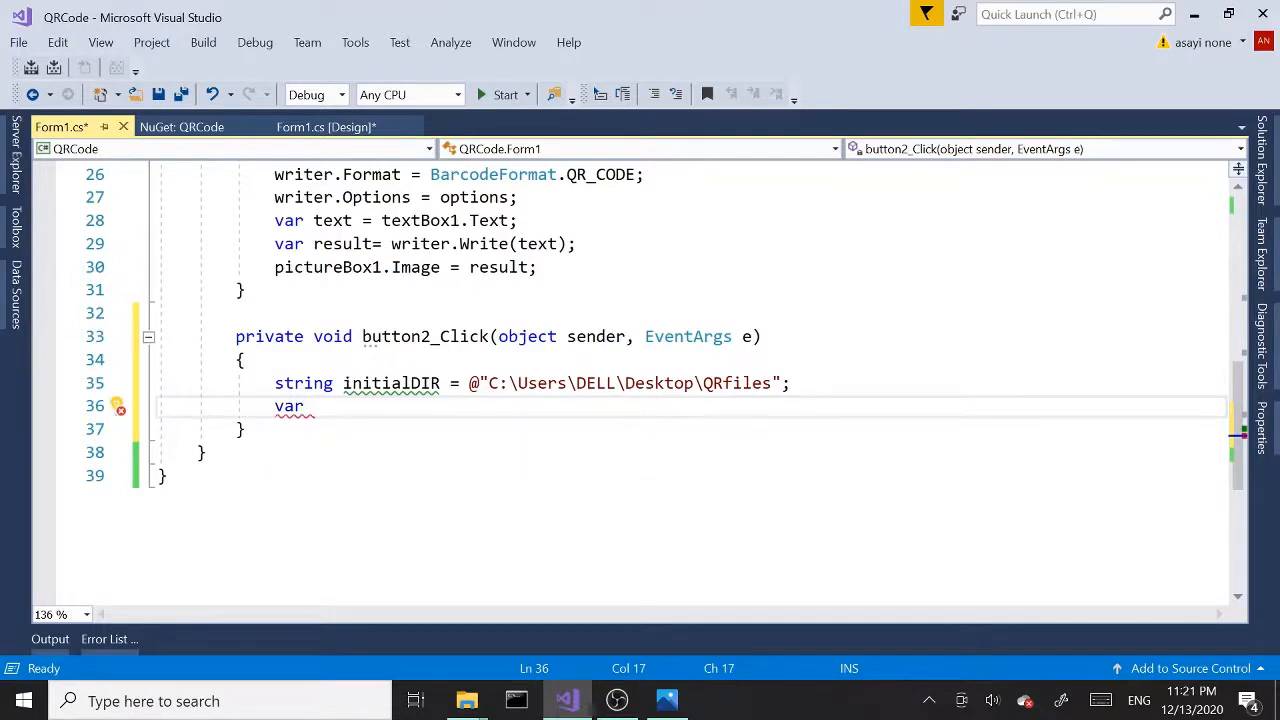
pyautogui.write('d')
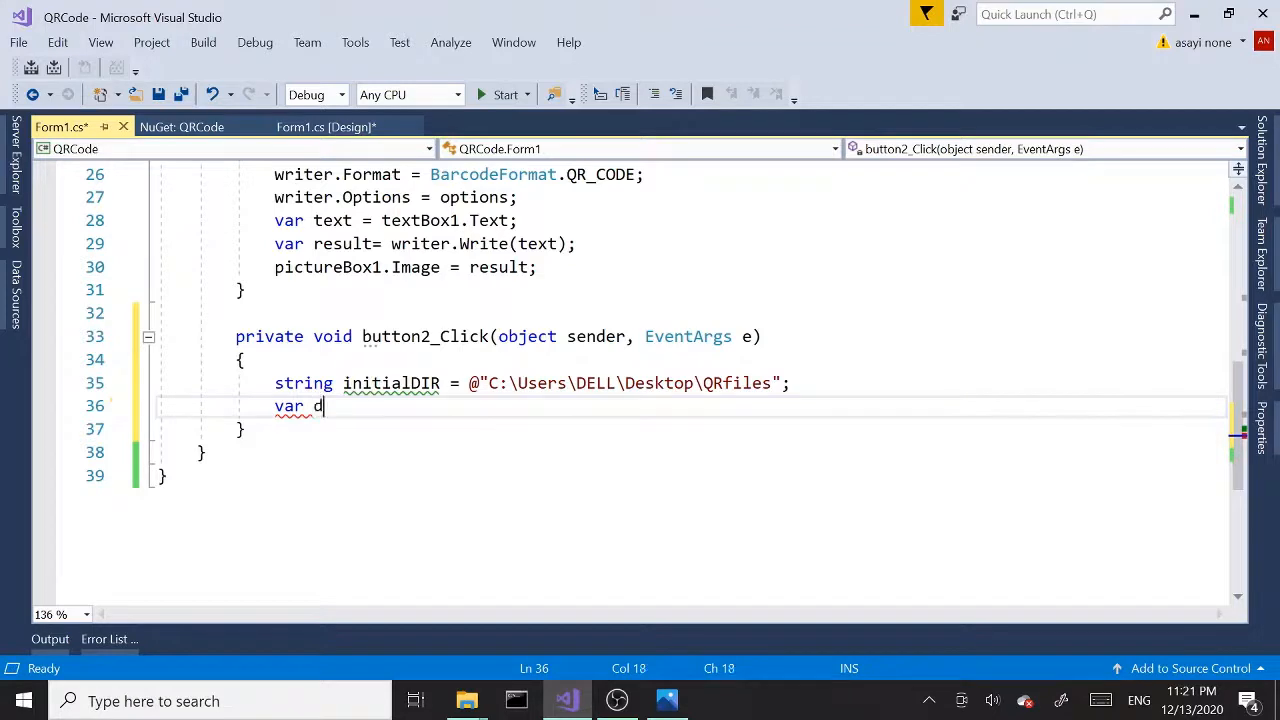
pyautogui.write('ialog=')
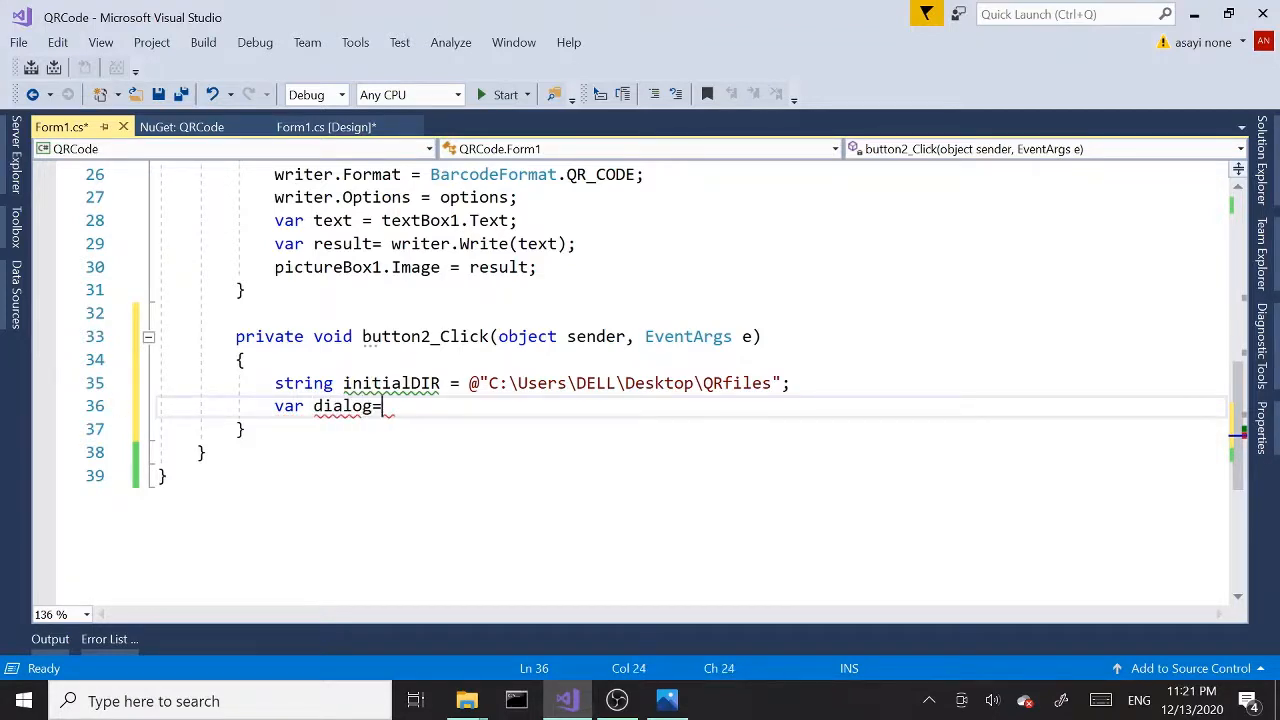
pyautogui.write('new sa')
pyautogui.write('d')
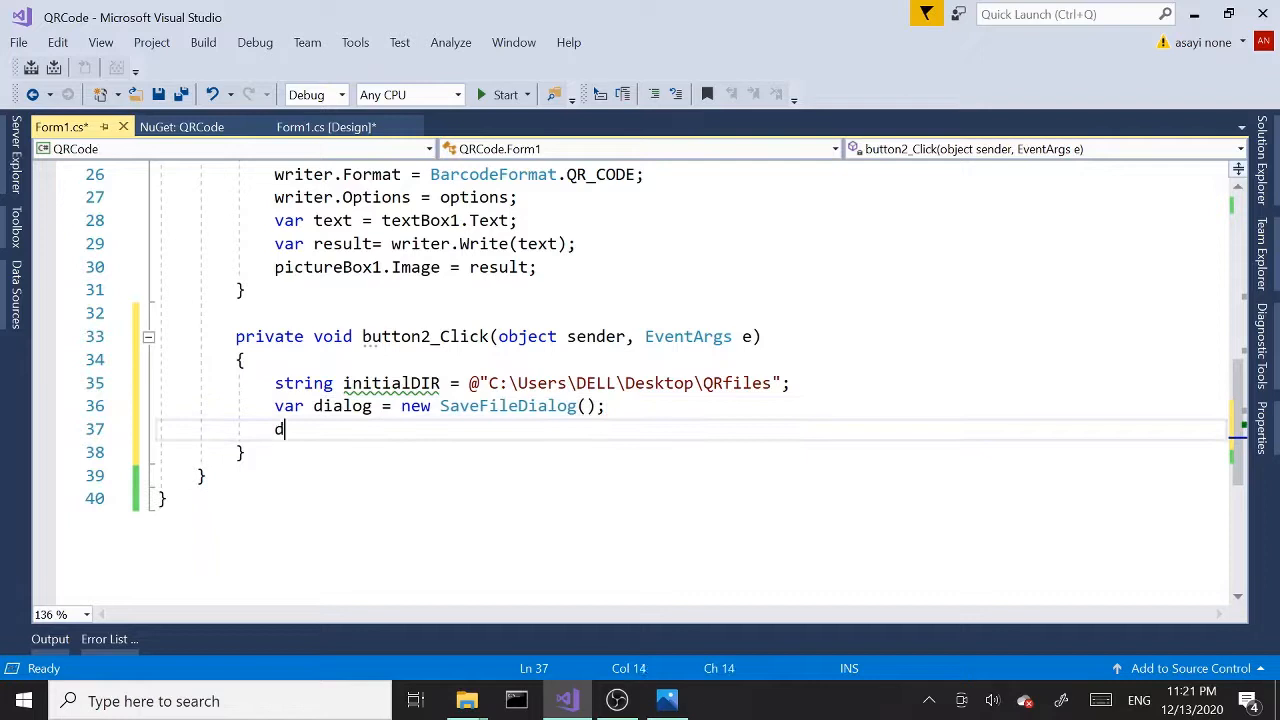
pyautogui.write('ialog.')
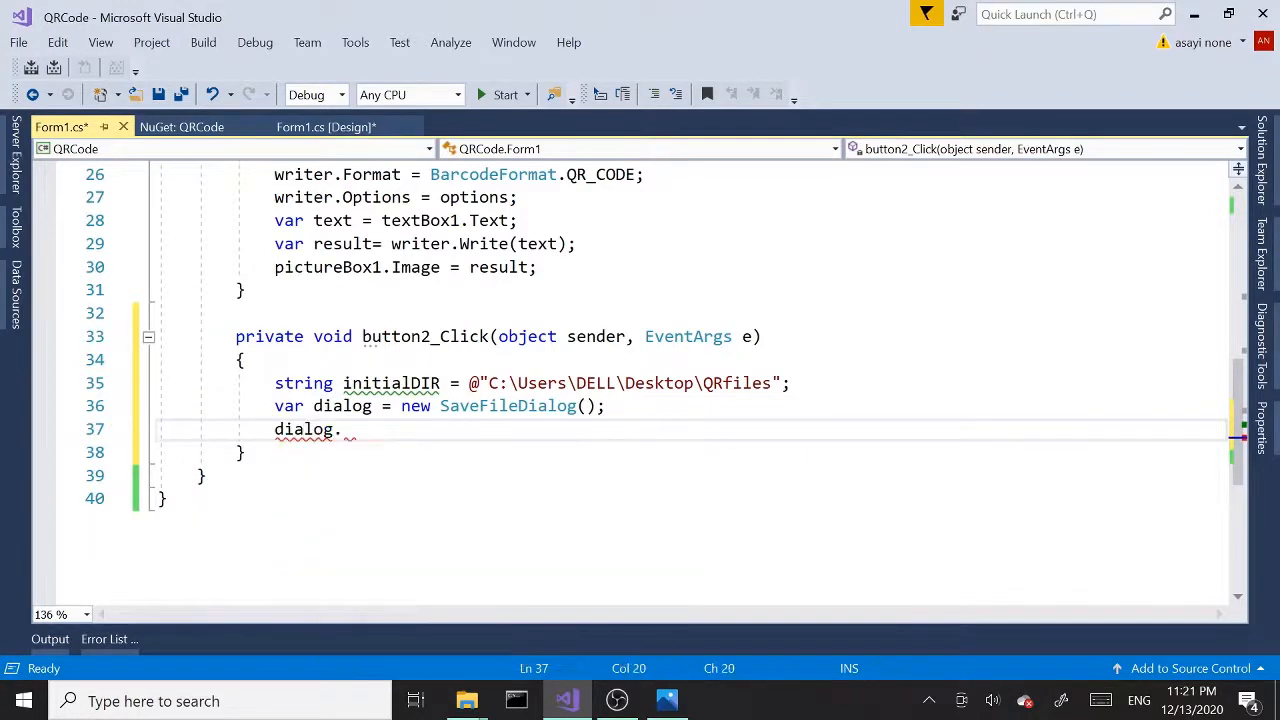
pyautogui.write('initialDIR;')
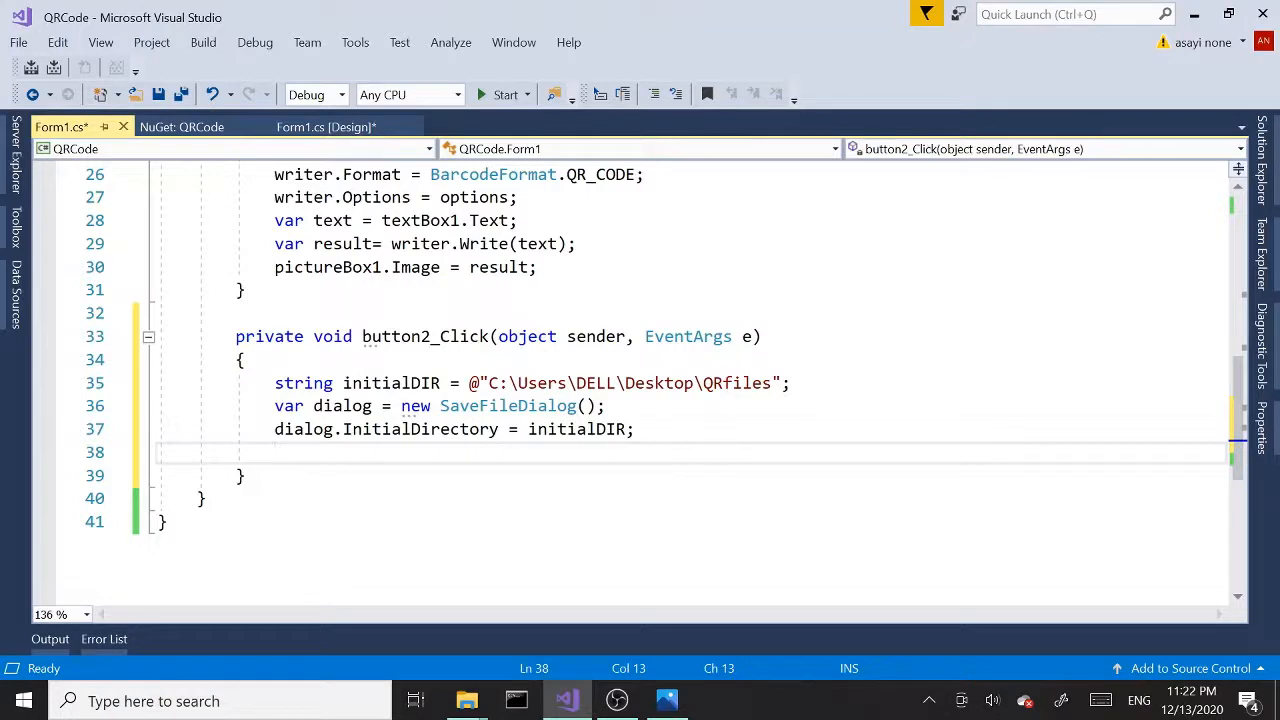
# Write if (dialog.ShowDialog() == DialogResult.OK) and open its braces block.
pyautogui.write('if')
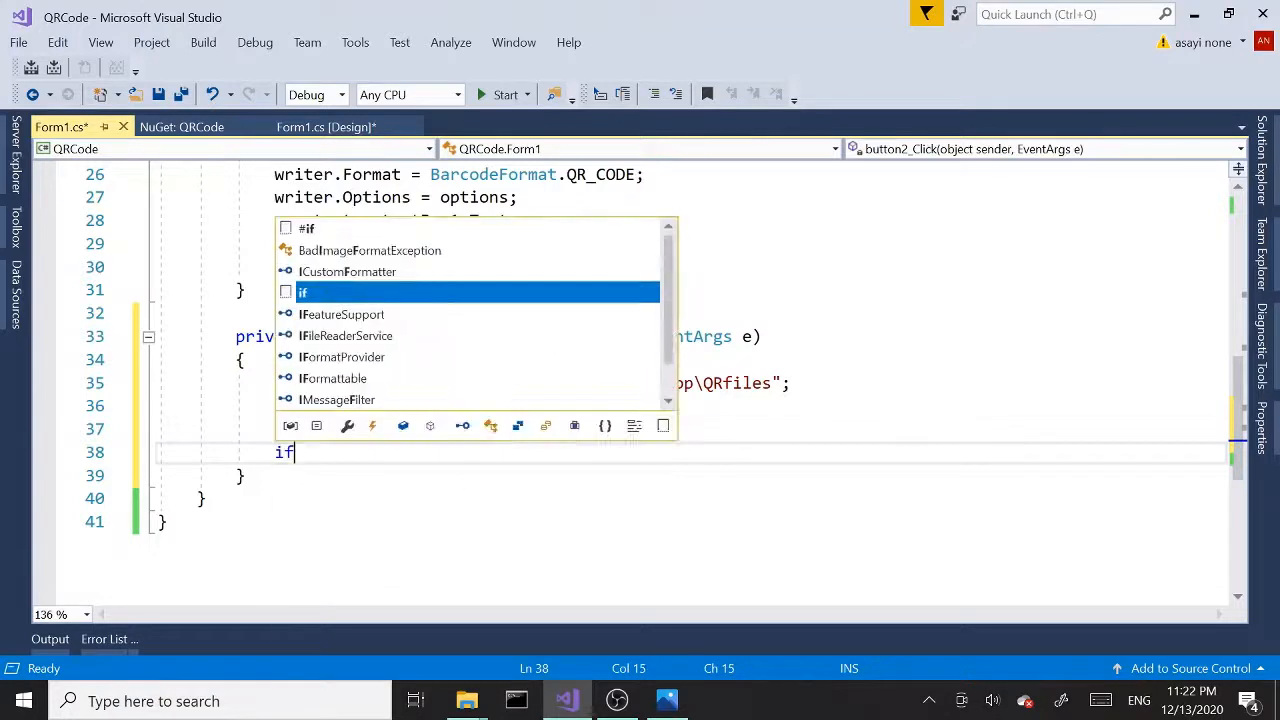
pyautogui.write('(')
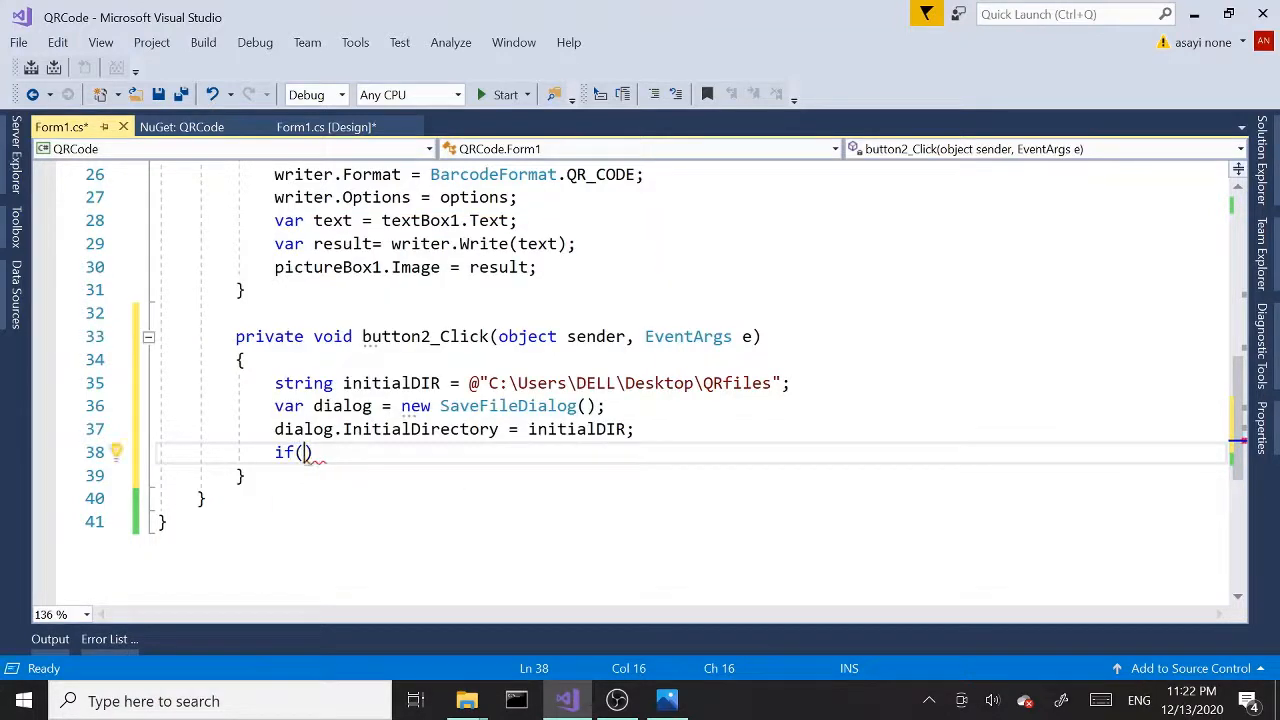
pyautogui.write('d')
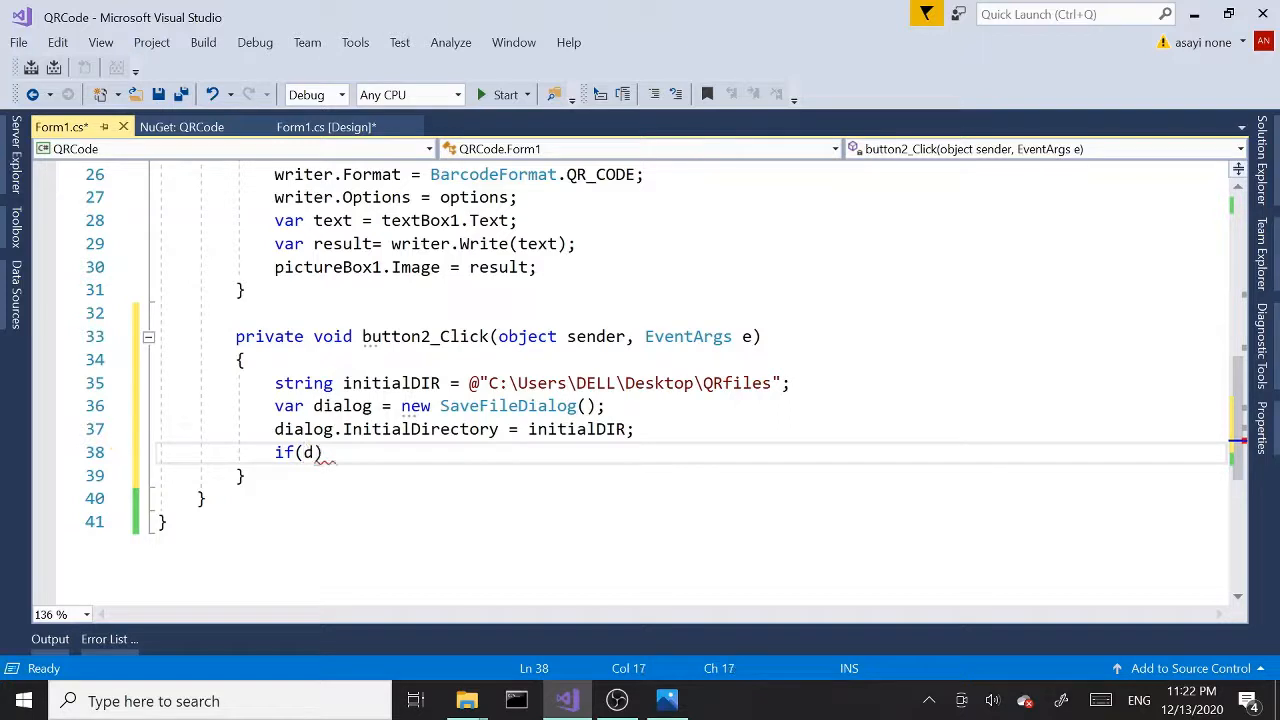
pyautogui.write('ialog')
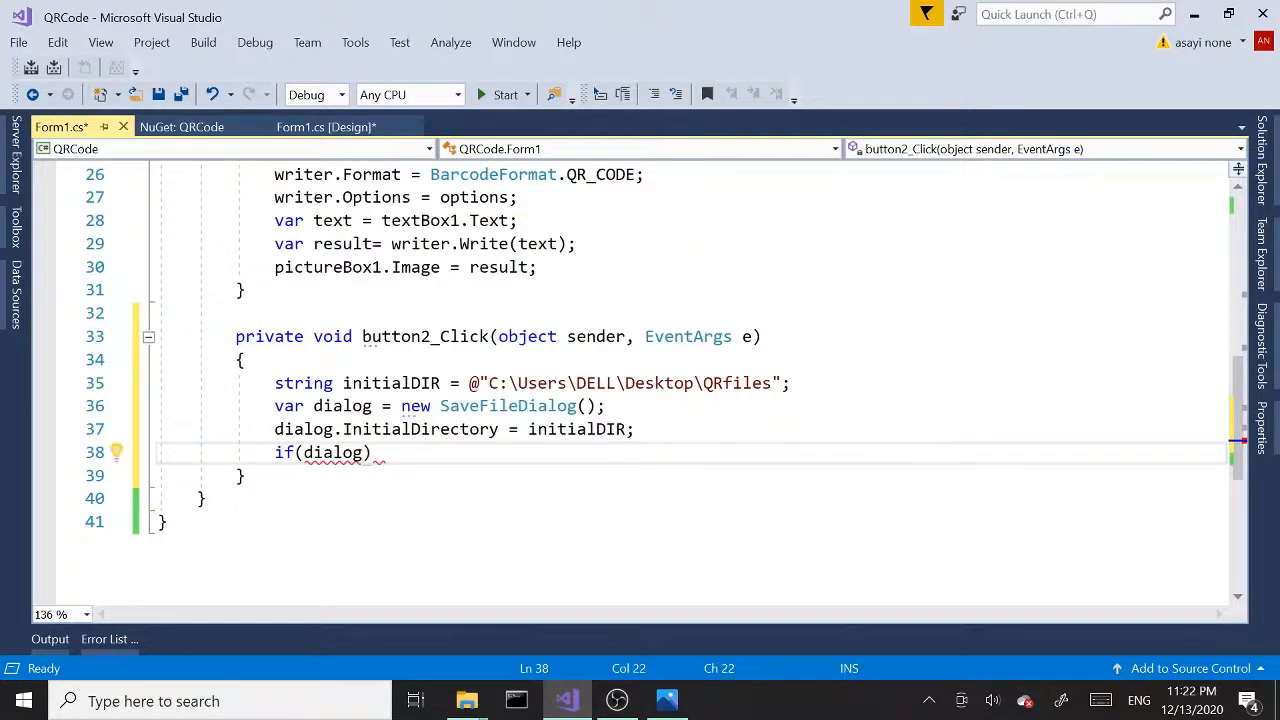
pyautogui.write('.ShowDialog')
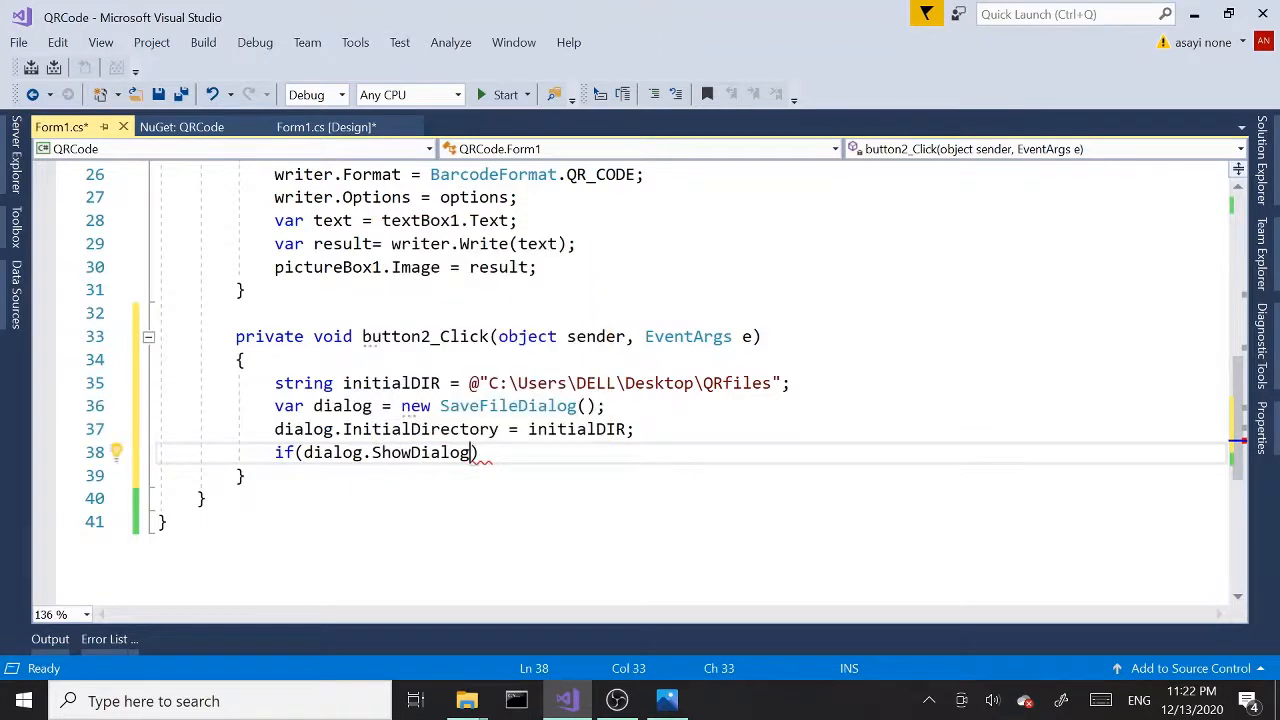
pyautogui.write('(')
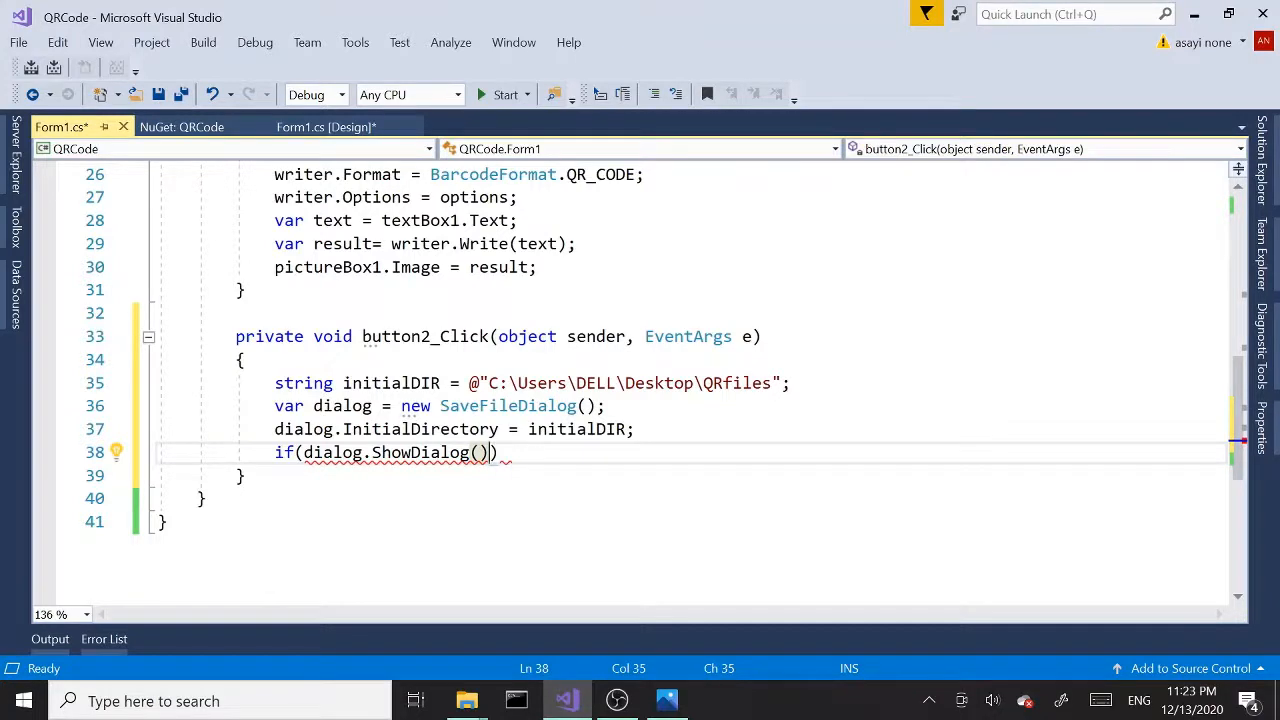
pyautogui.write('=')
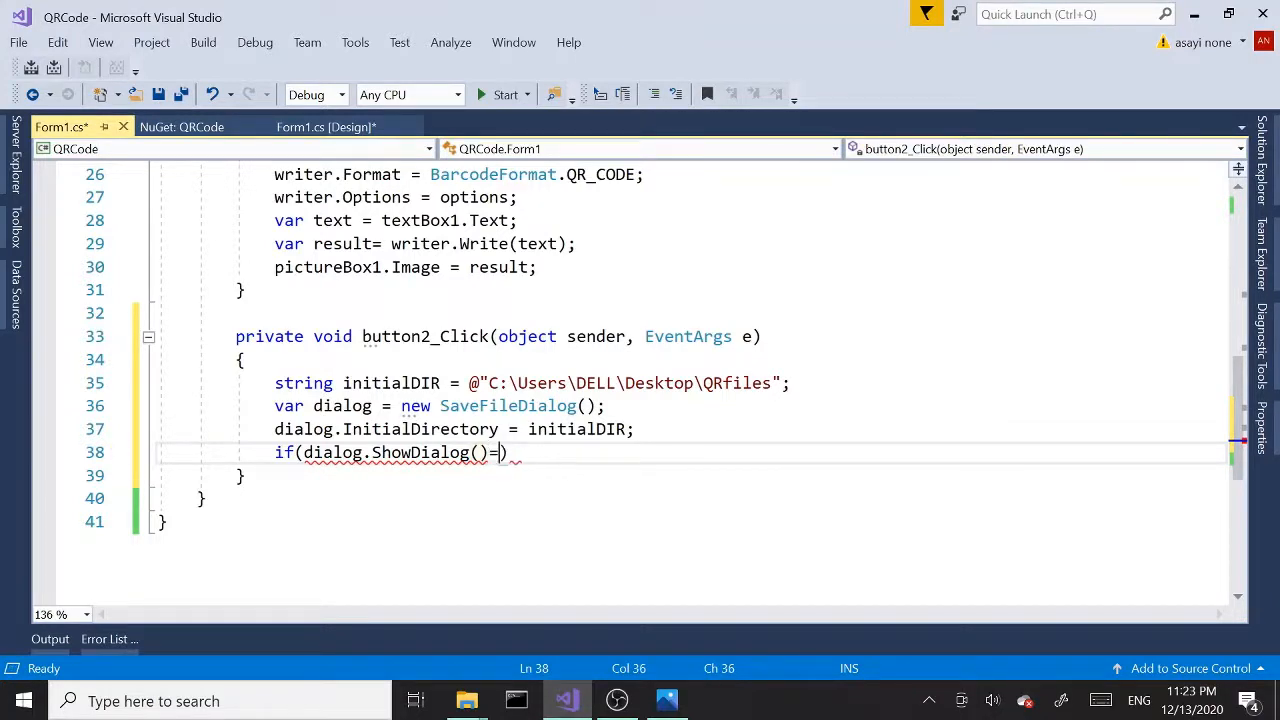
pyautogui.write('=')
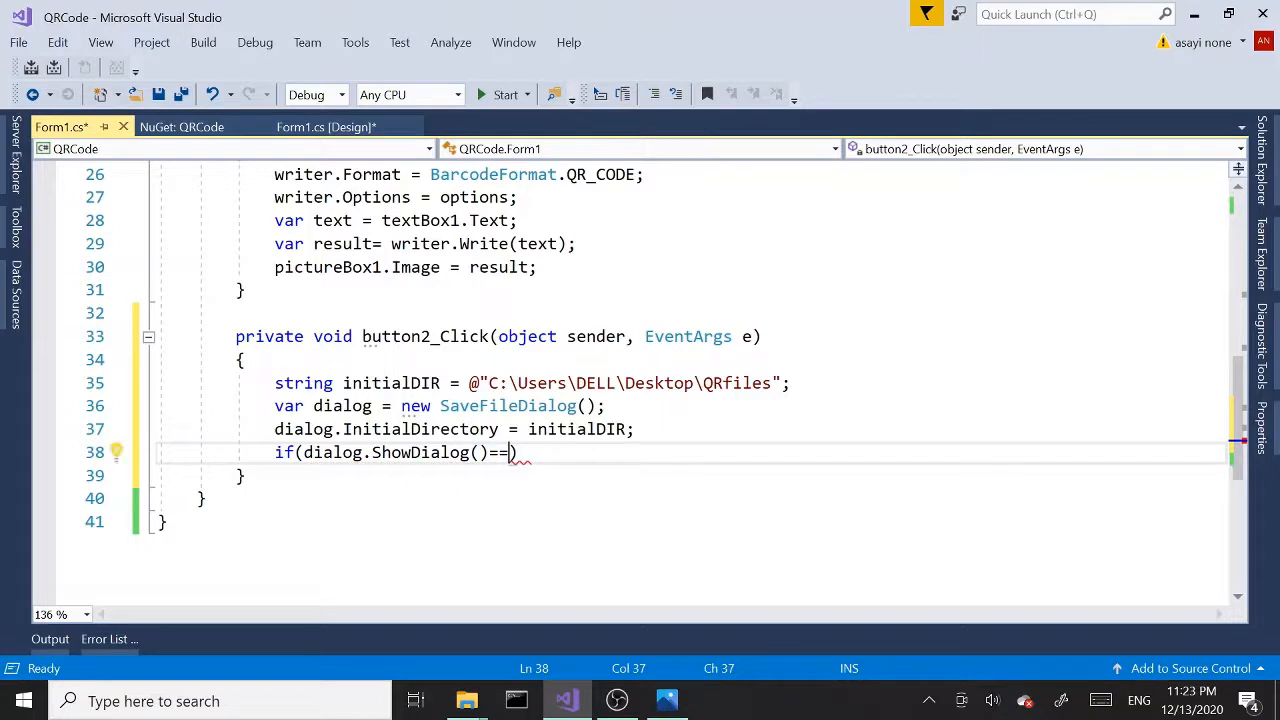
pyautogui.write('DialogResult)')
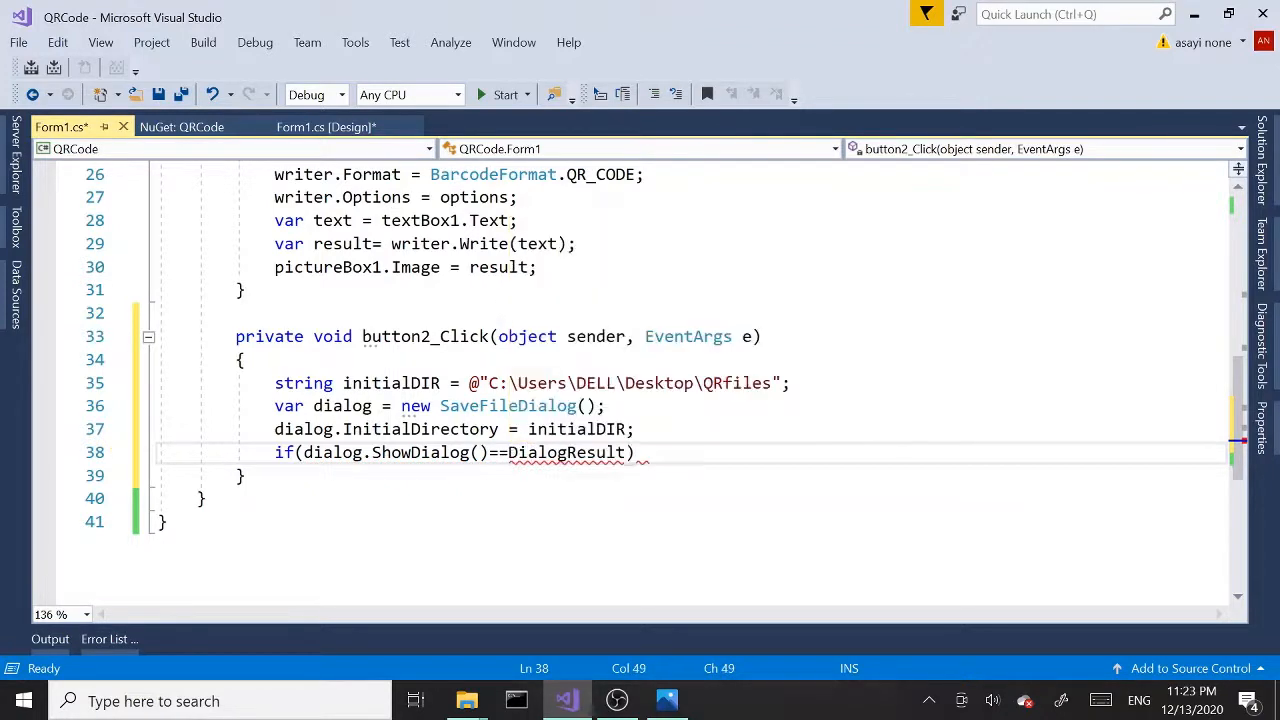
pyautogui.write('.OK')
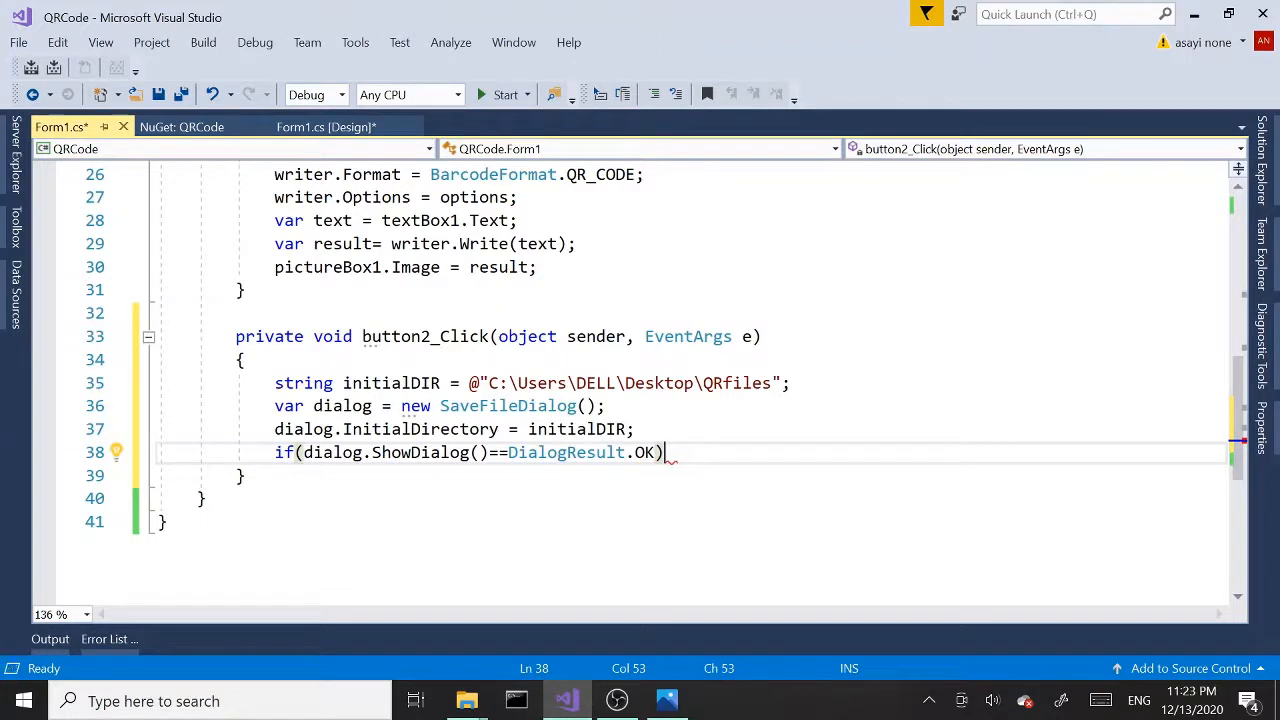
pyautogui.press('Backspace')
pyautogui.write('{')
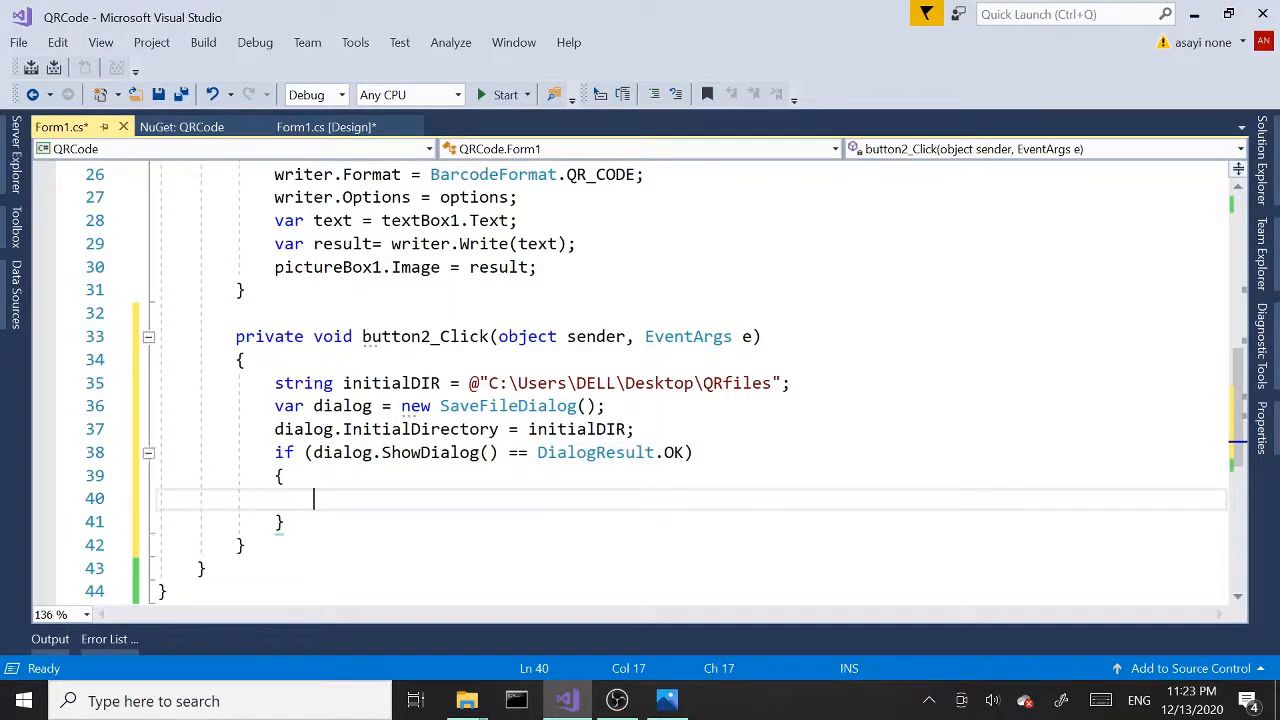
# Inside the if block call pictureBox1.Image.Save(dialog.FileName);.
pyautogui.write('pictureBox1.Image.')
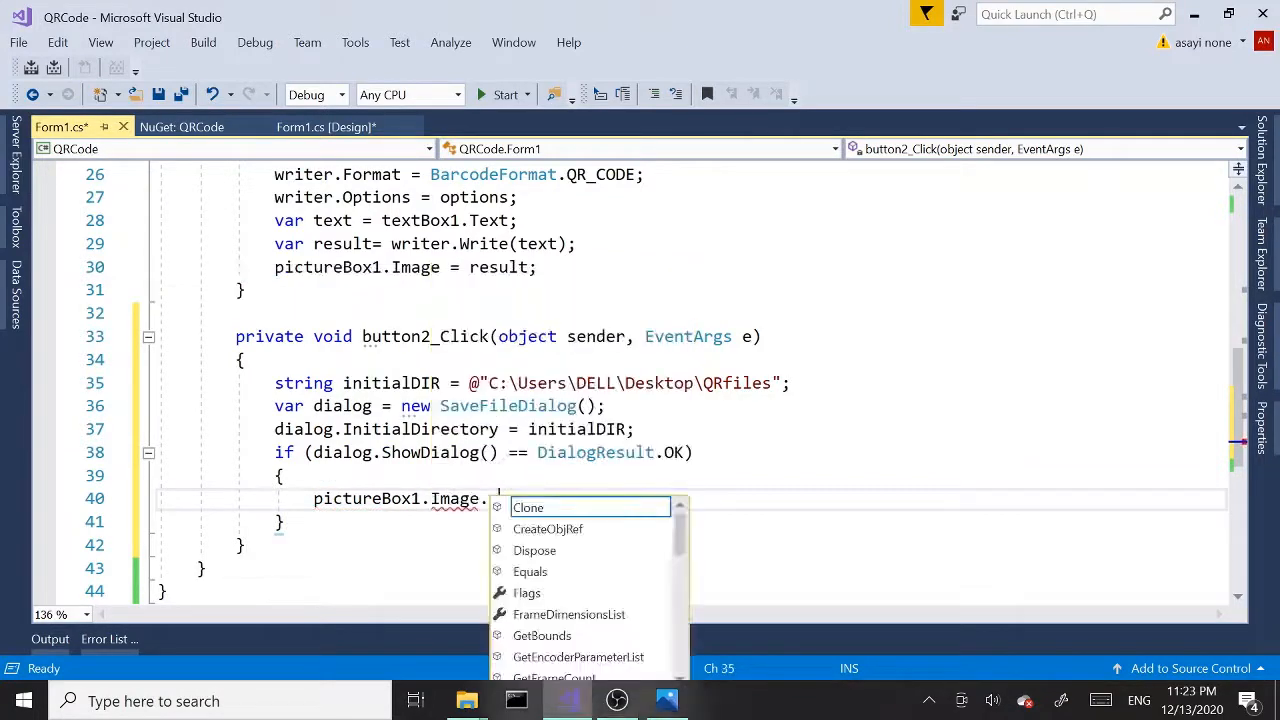
pyautogui.write('Save()')
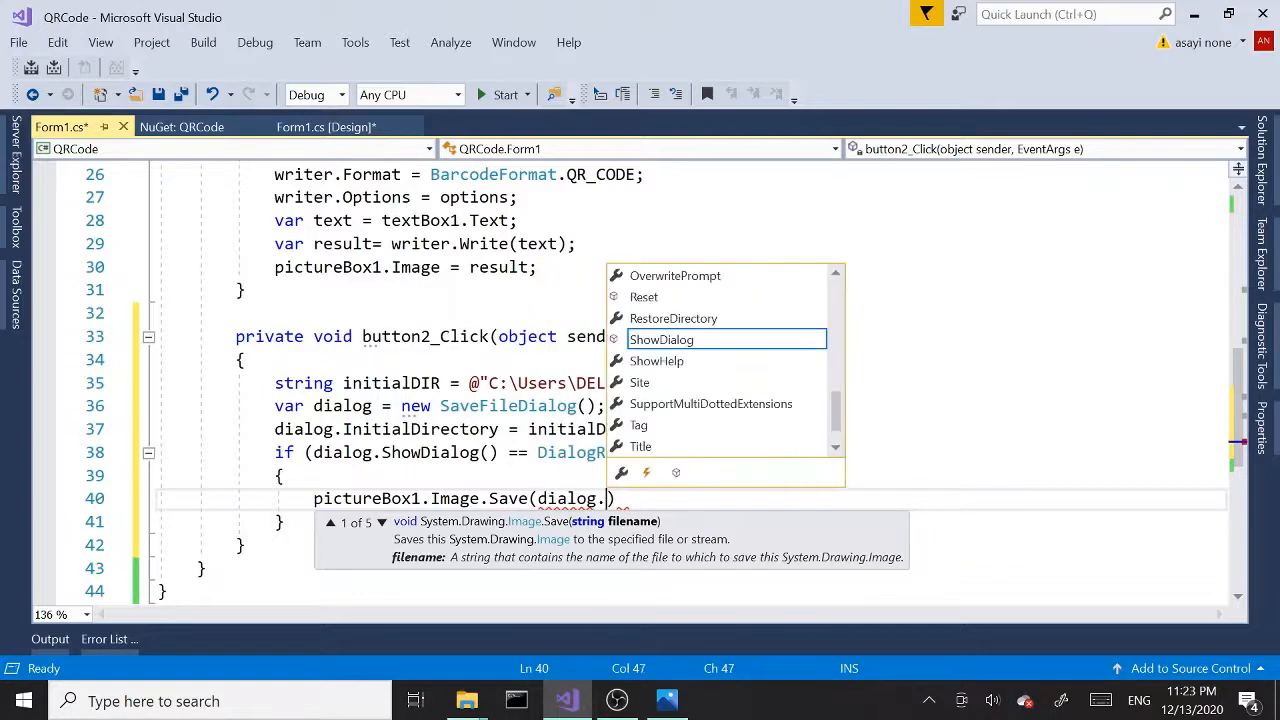
pyautogui.write('FileName')
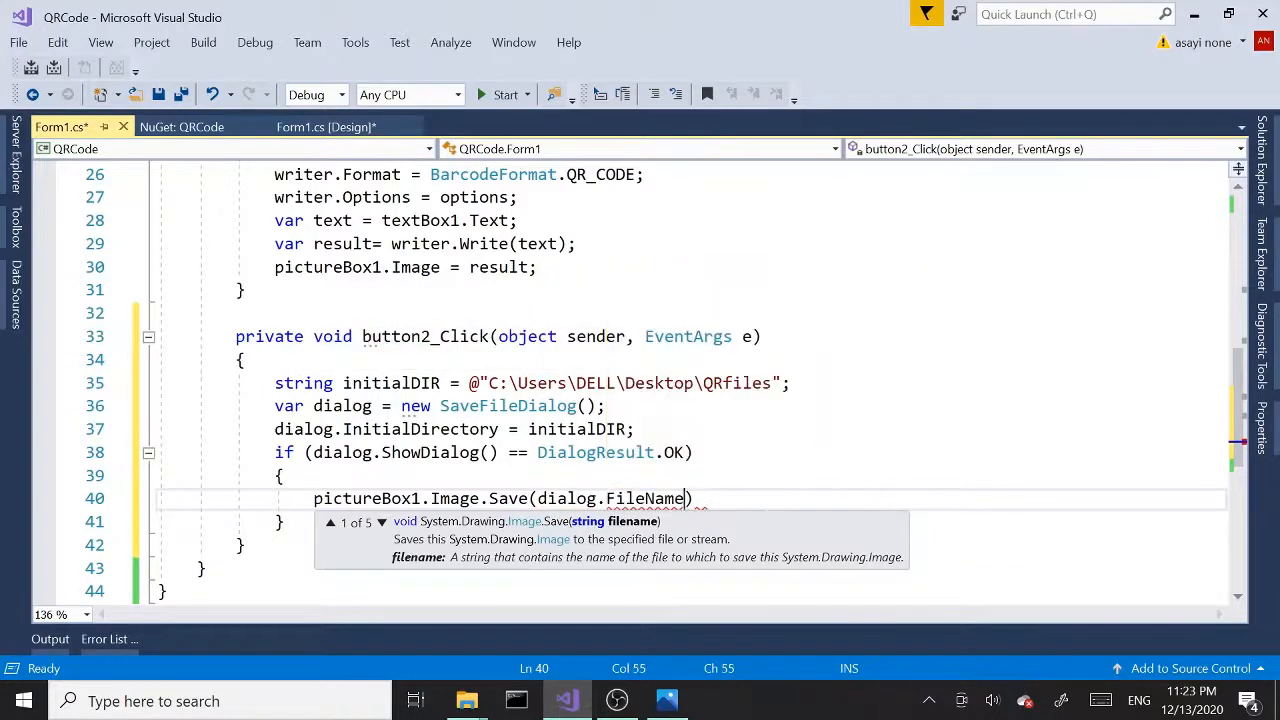
pyautogui.write(';')
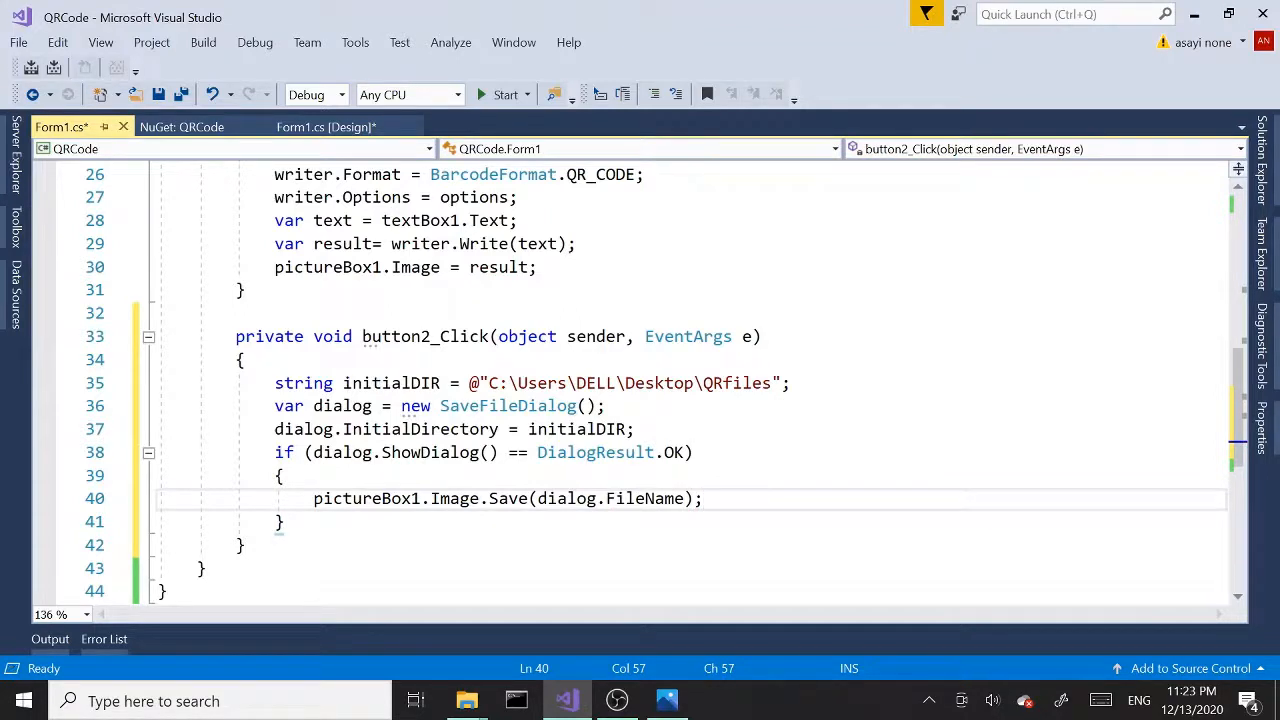
pyautogui.click(284, 520)
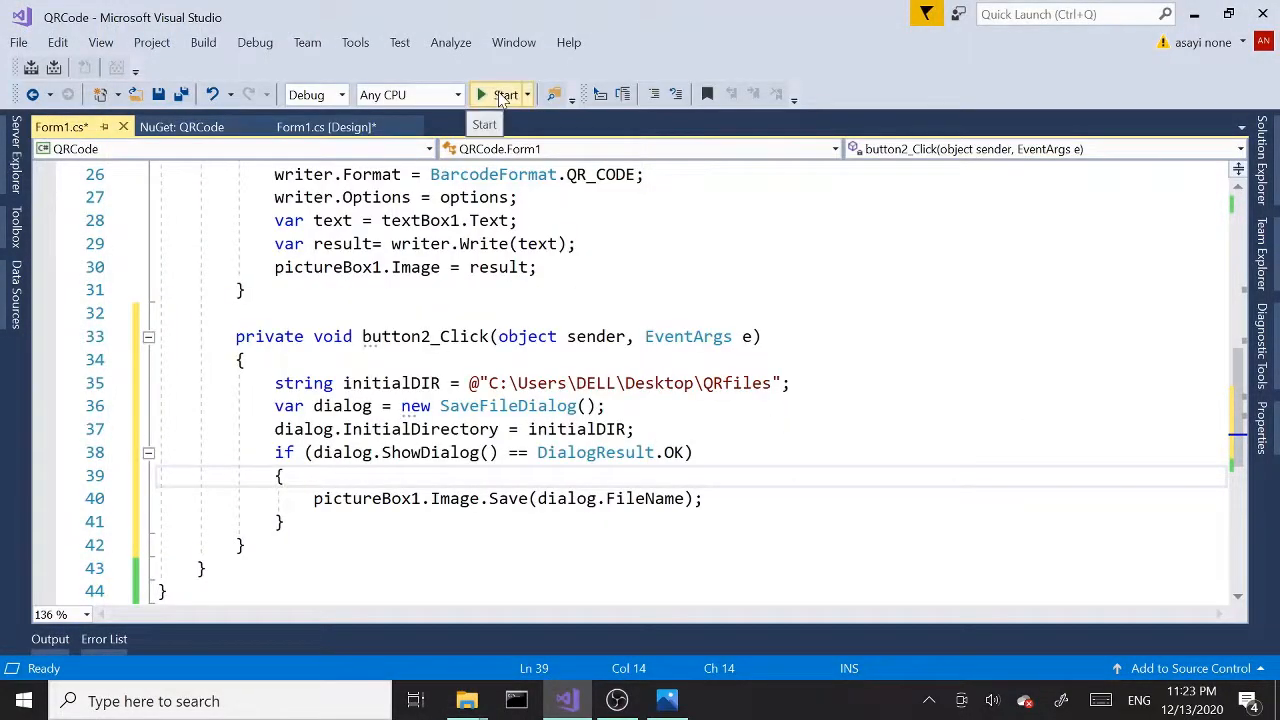
# Run the app to test the save handler, then return to the form's design view.
pyautogui.click(500, 94)
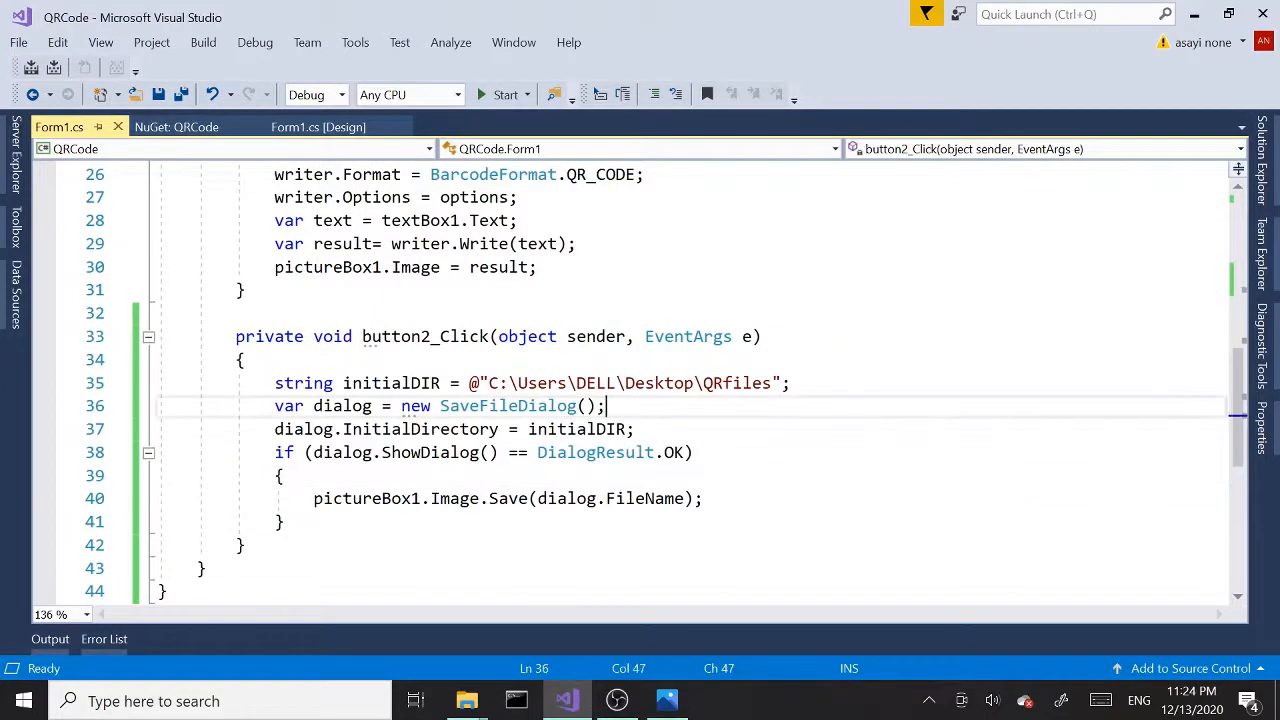
pyautogui.click(320, 128)
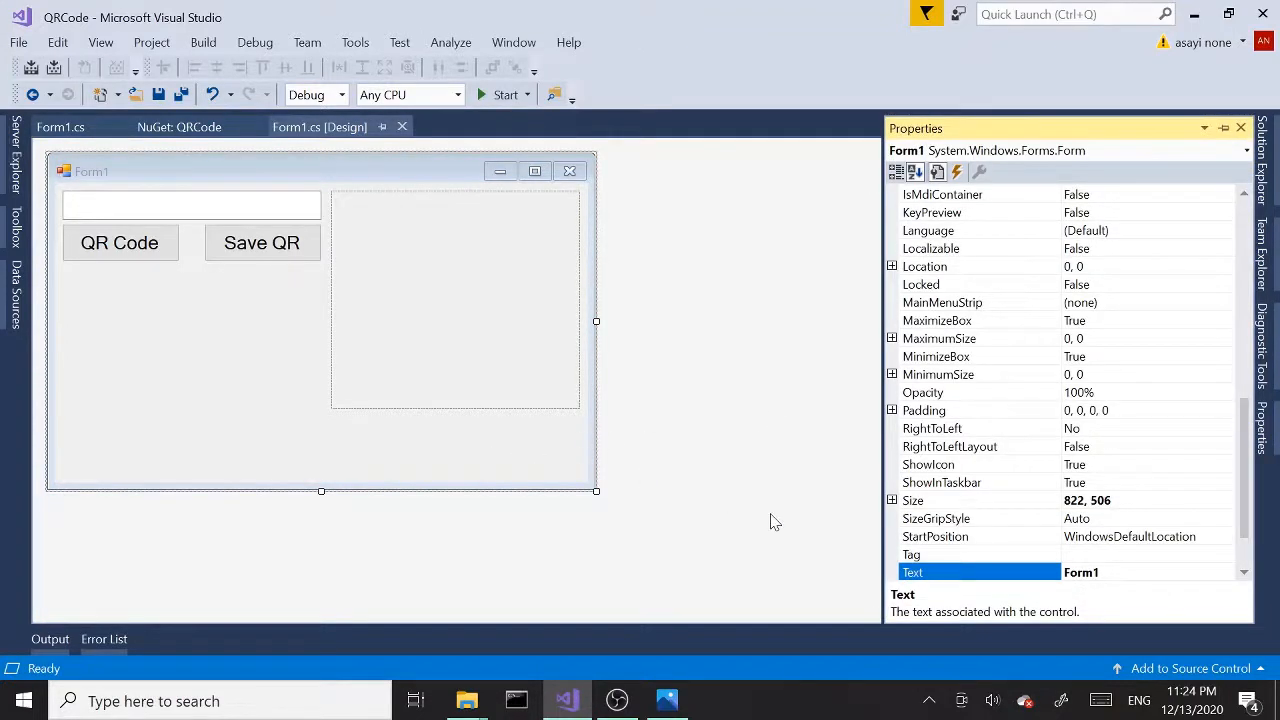
pyautogui.moveTo(1184, 556)
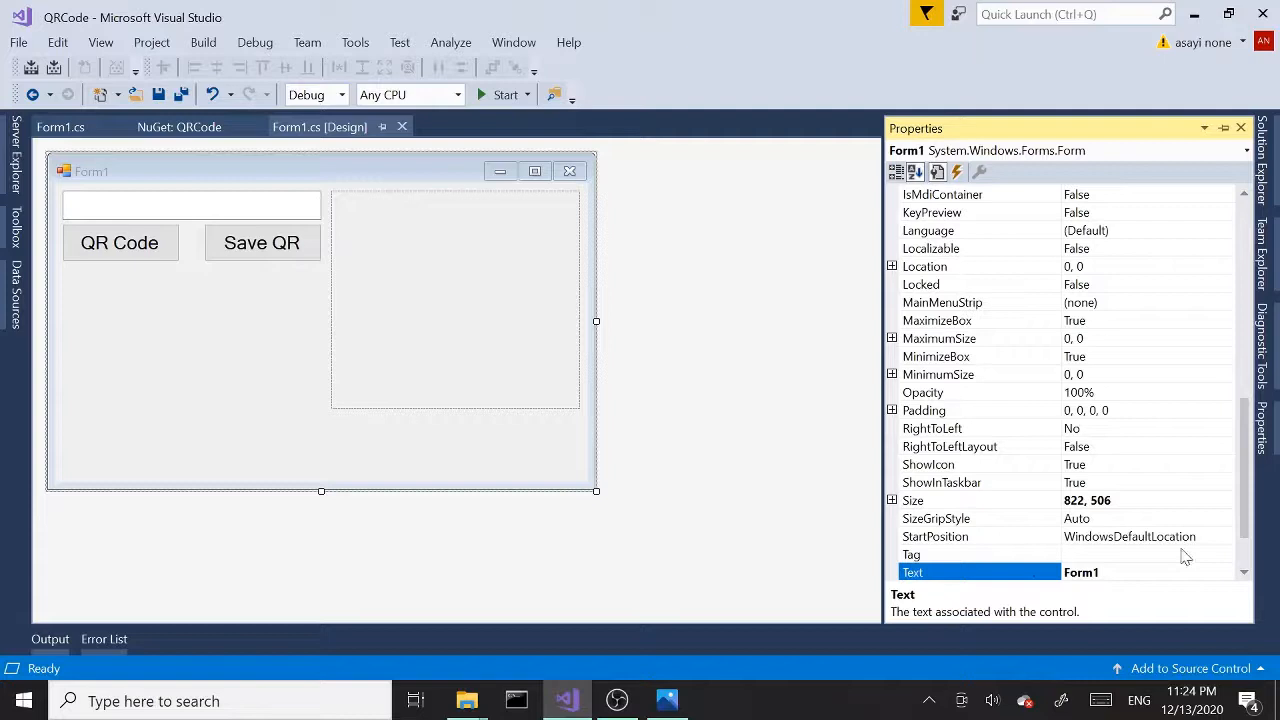
# Set the form's StartPosition property to CenterScreen.
pyautogui.click(936, 536)
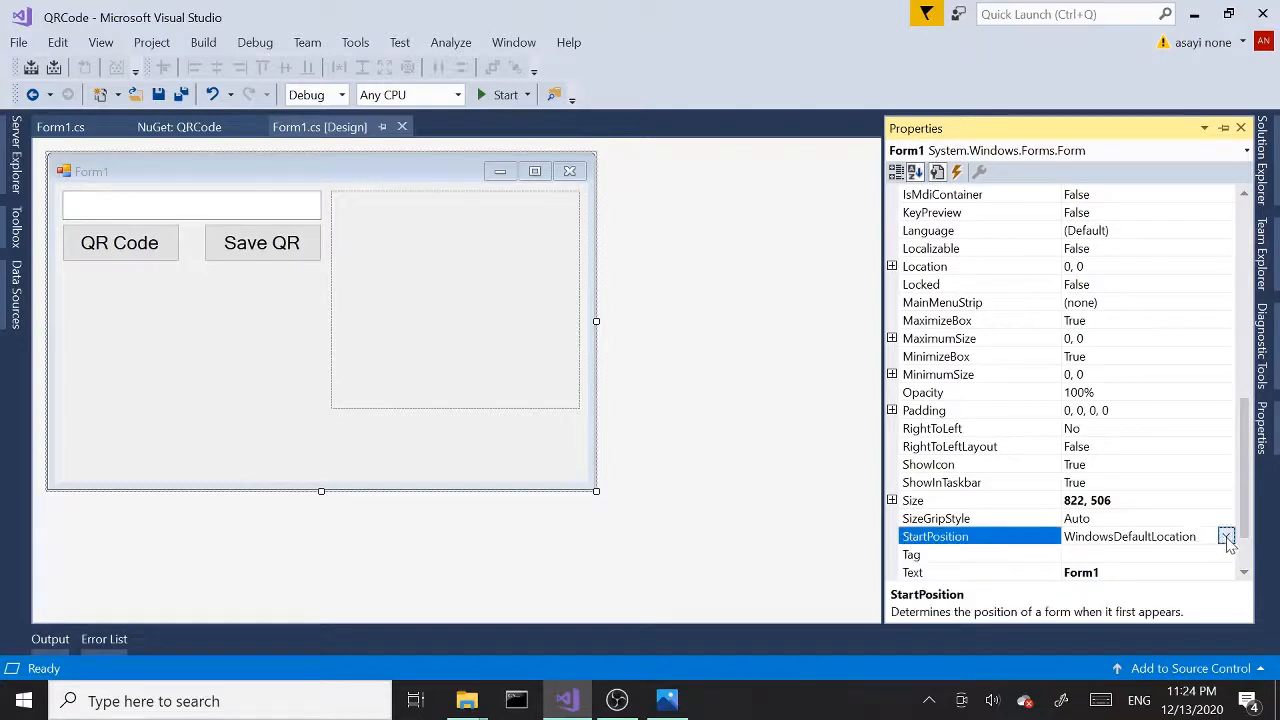
pyautogui.click(1228, 536)
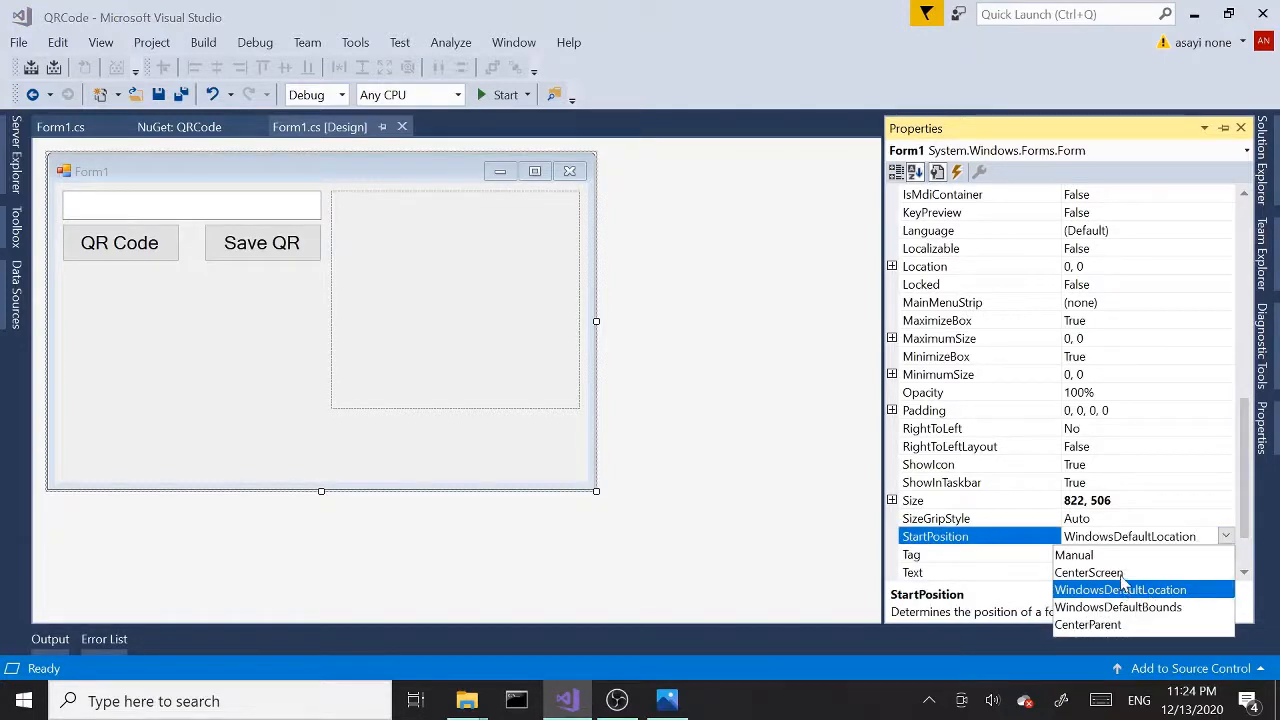
pyautogui.click(1088, 572)
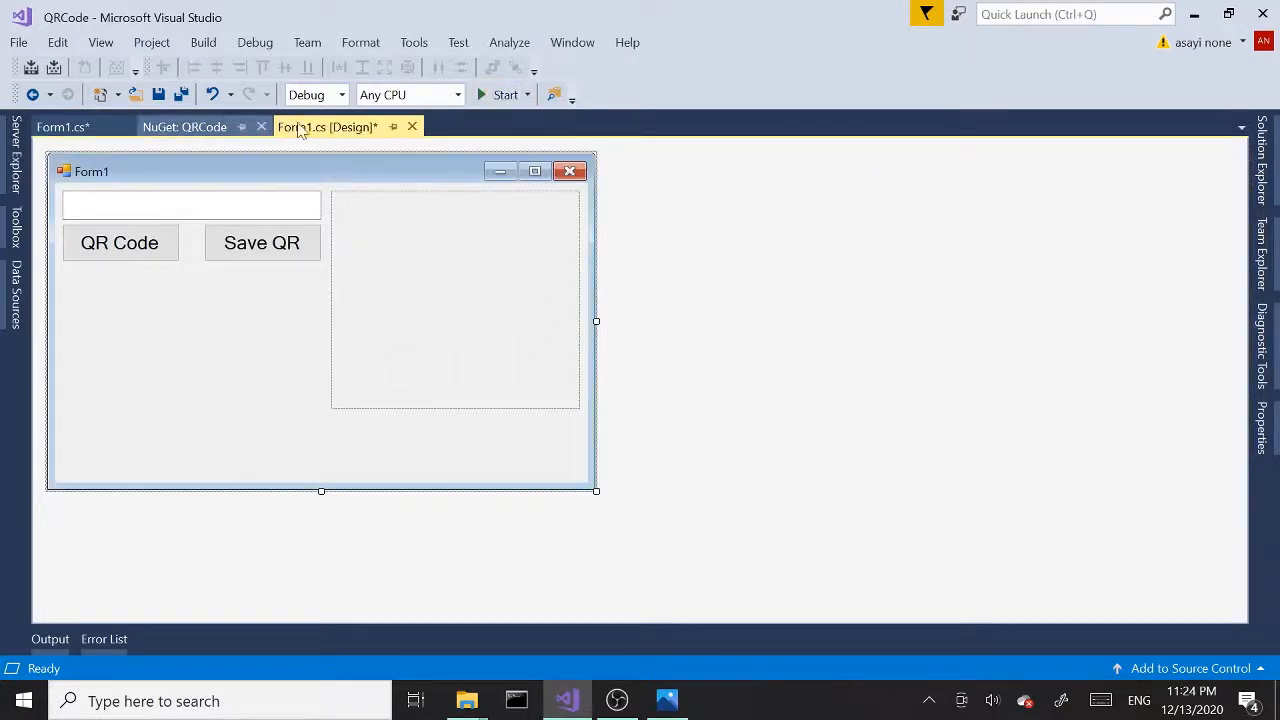
# Launch the QR code app for a test run.
pyautogui.click(504, 94)
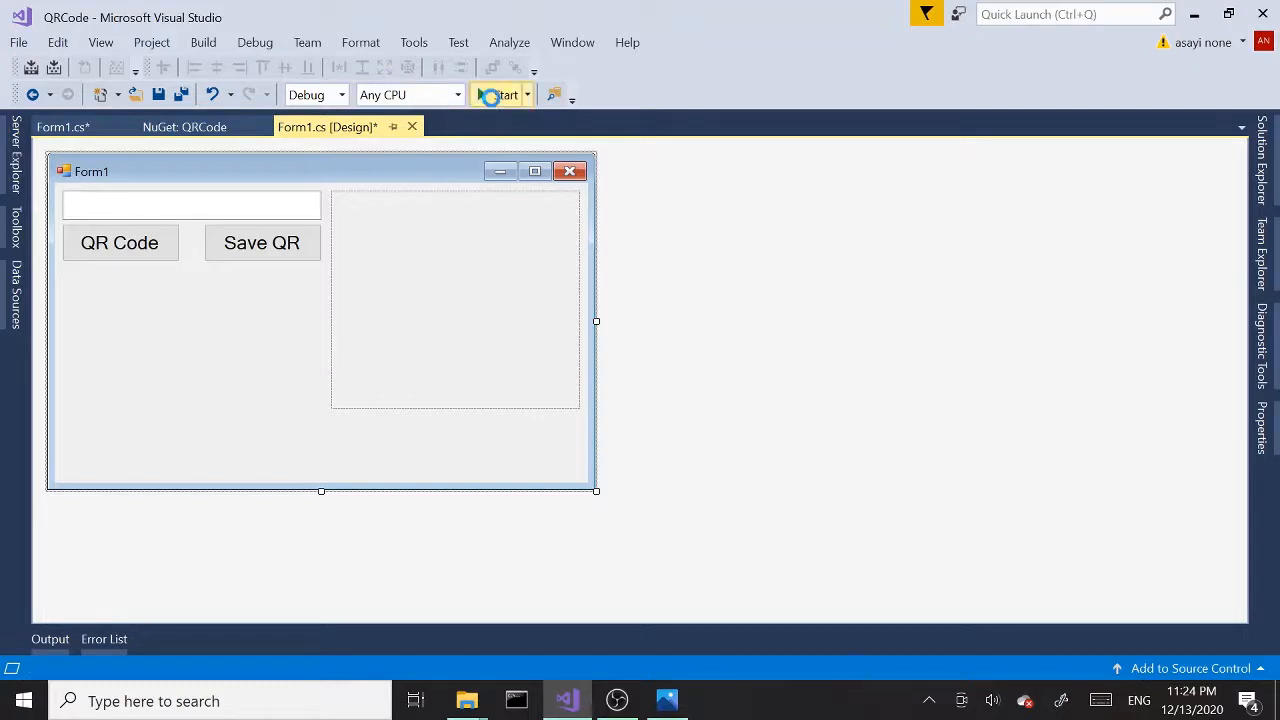
pyautogui.click(502, 94)
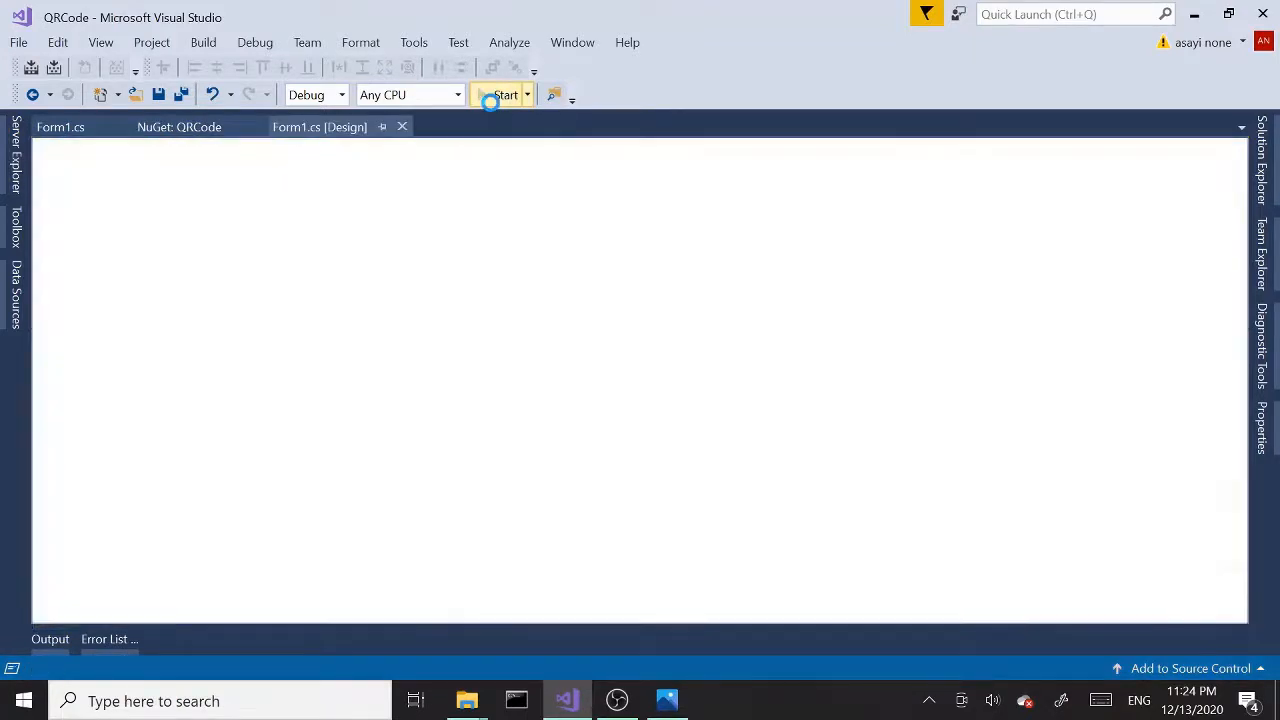
pyautogui.click(504, 94)
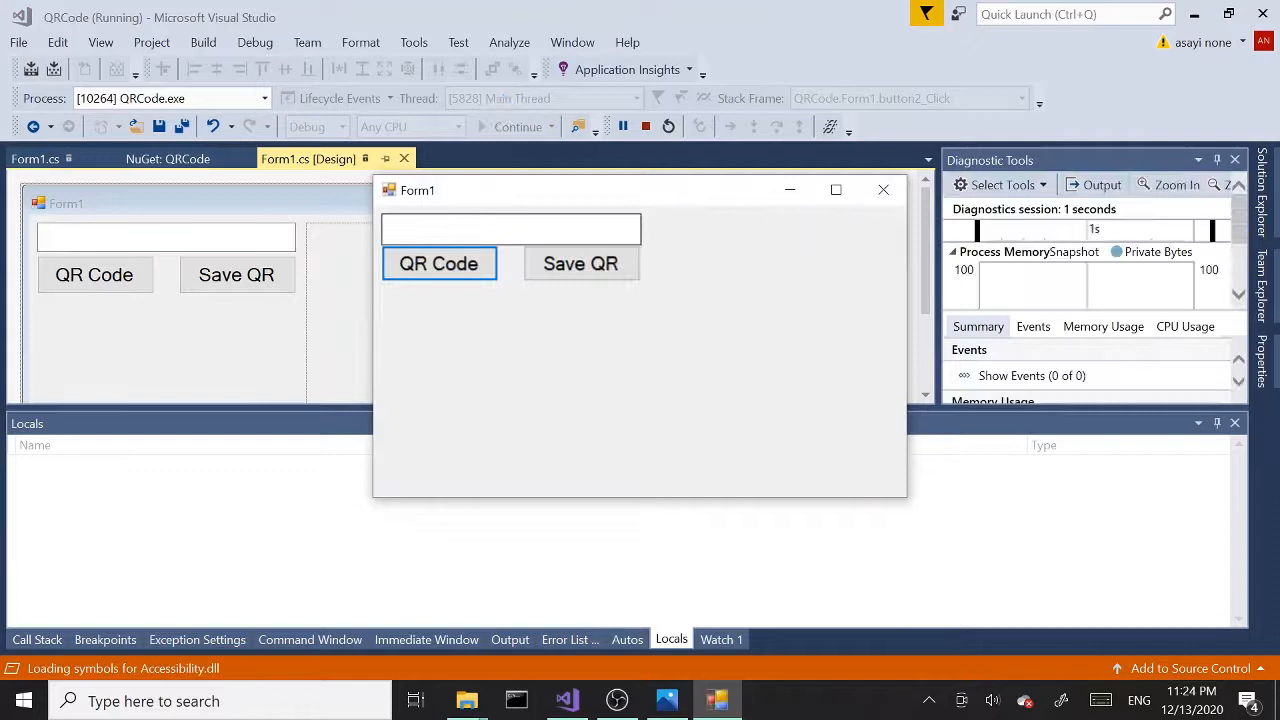
pyautogui.write('www.you')
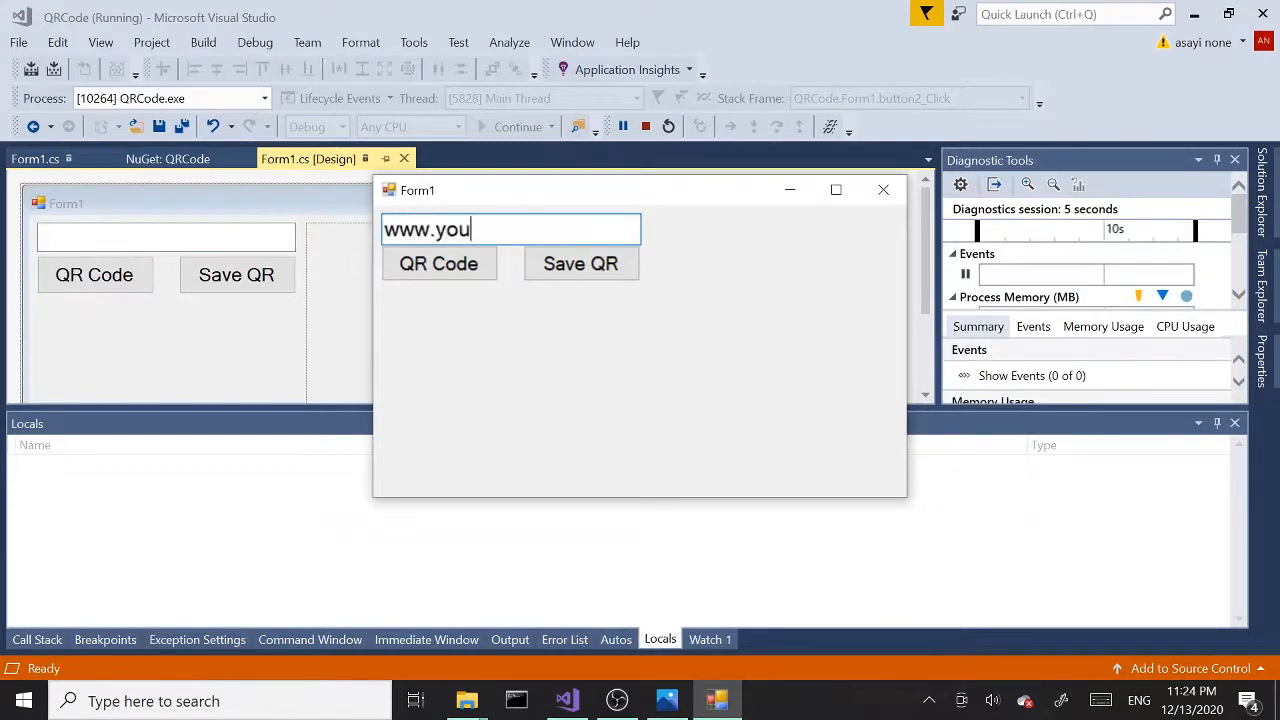
pyautogui.write('tube.')
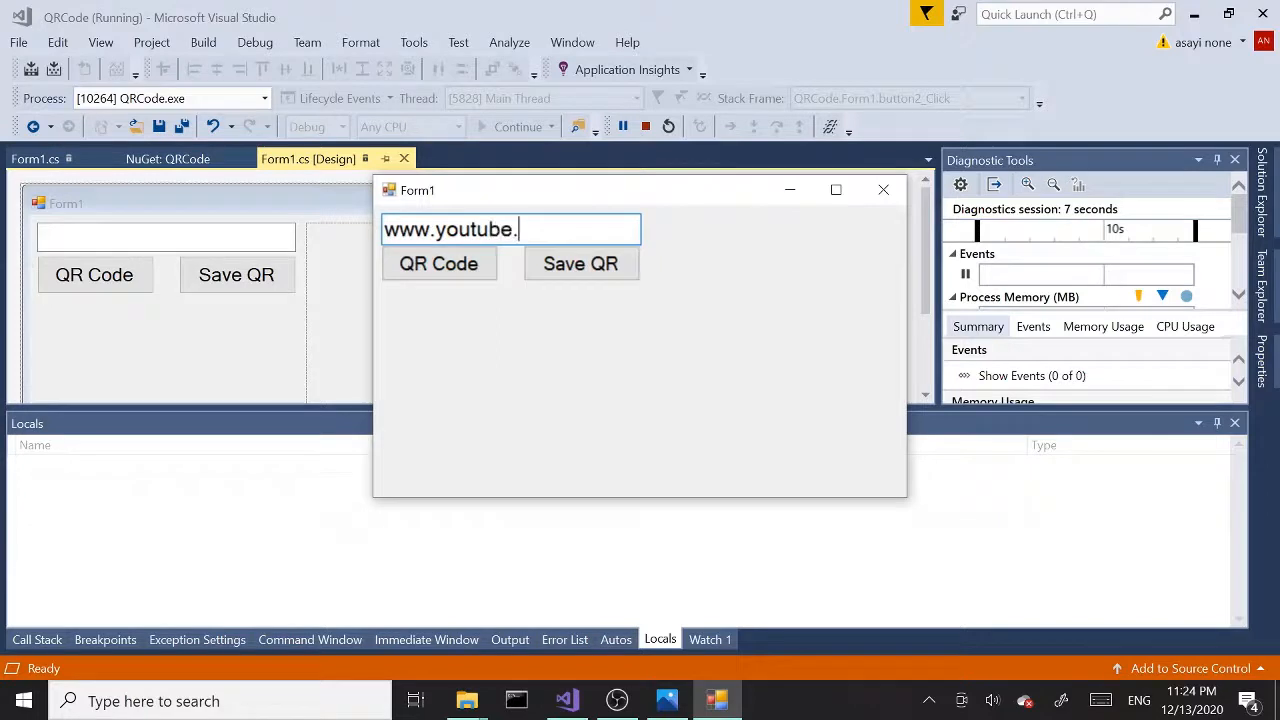
pyautogui.write('com')
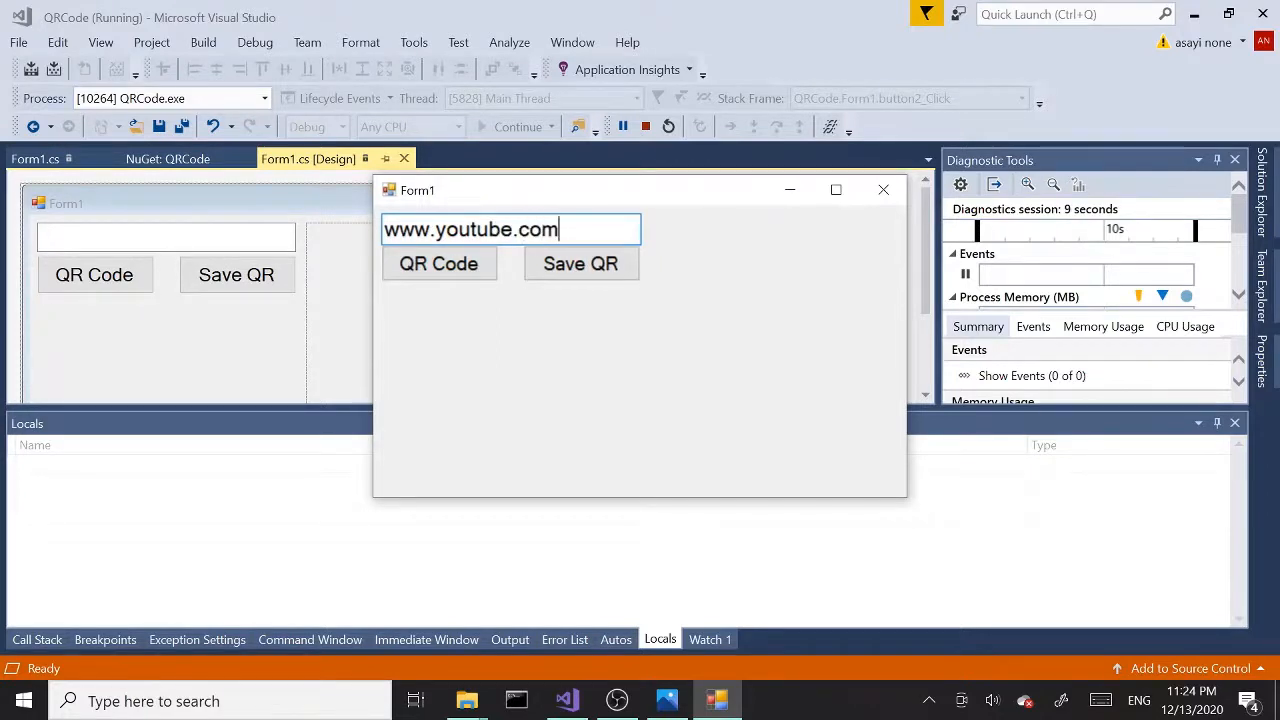
pyautogui.click(438, 264)
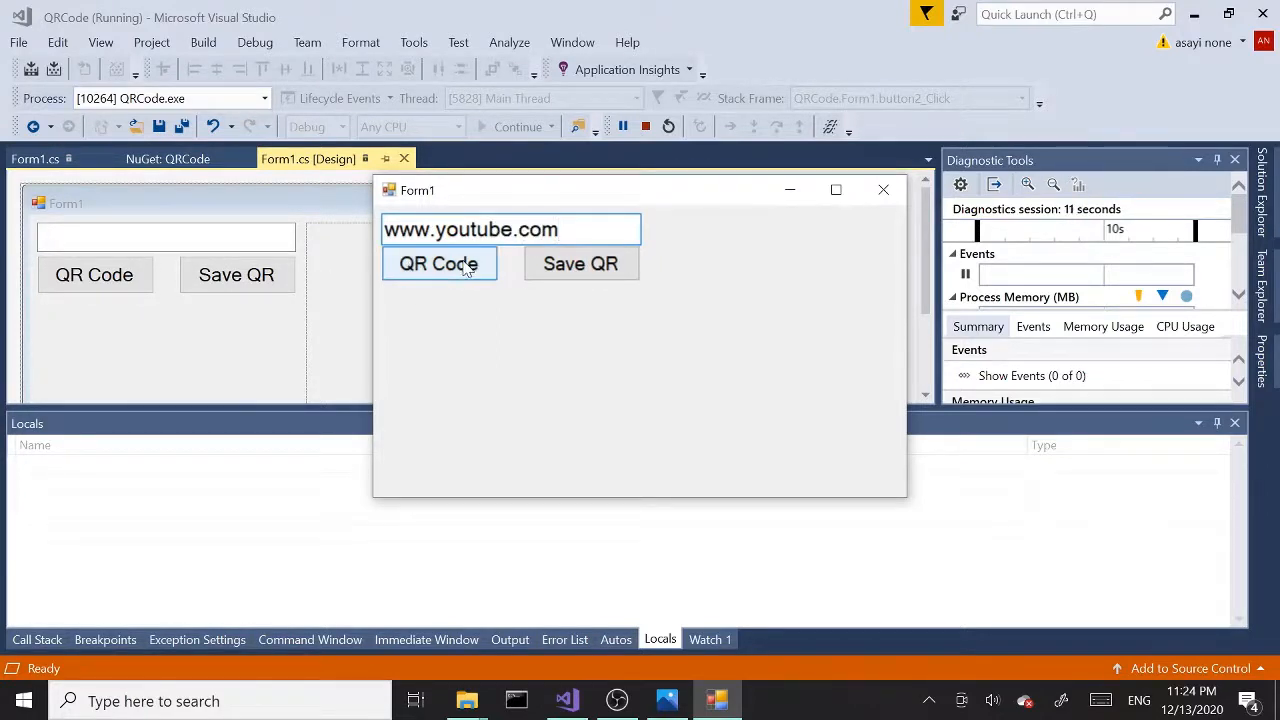
pyautogui.click(438, 264)
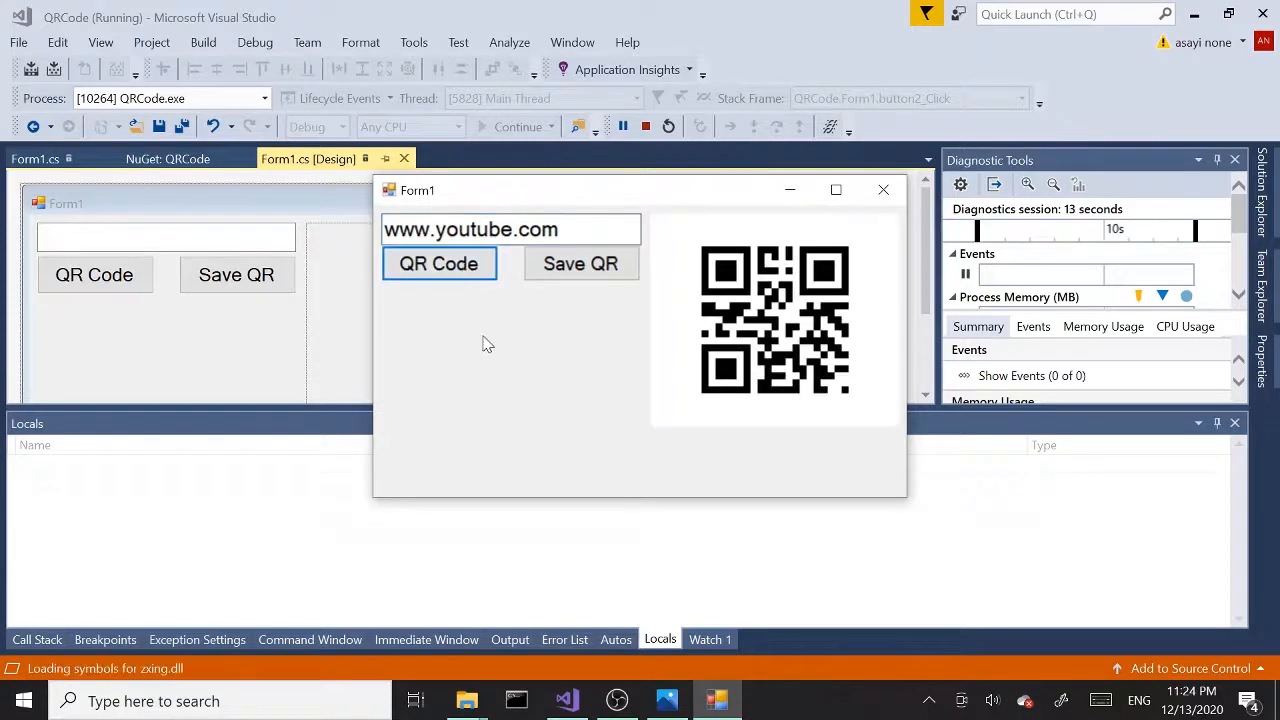
# Use Save QR to bring up the Save As dialog in QRfiles.
pyautogui.click(580, 264)
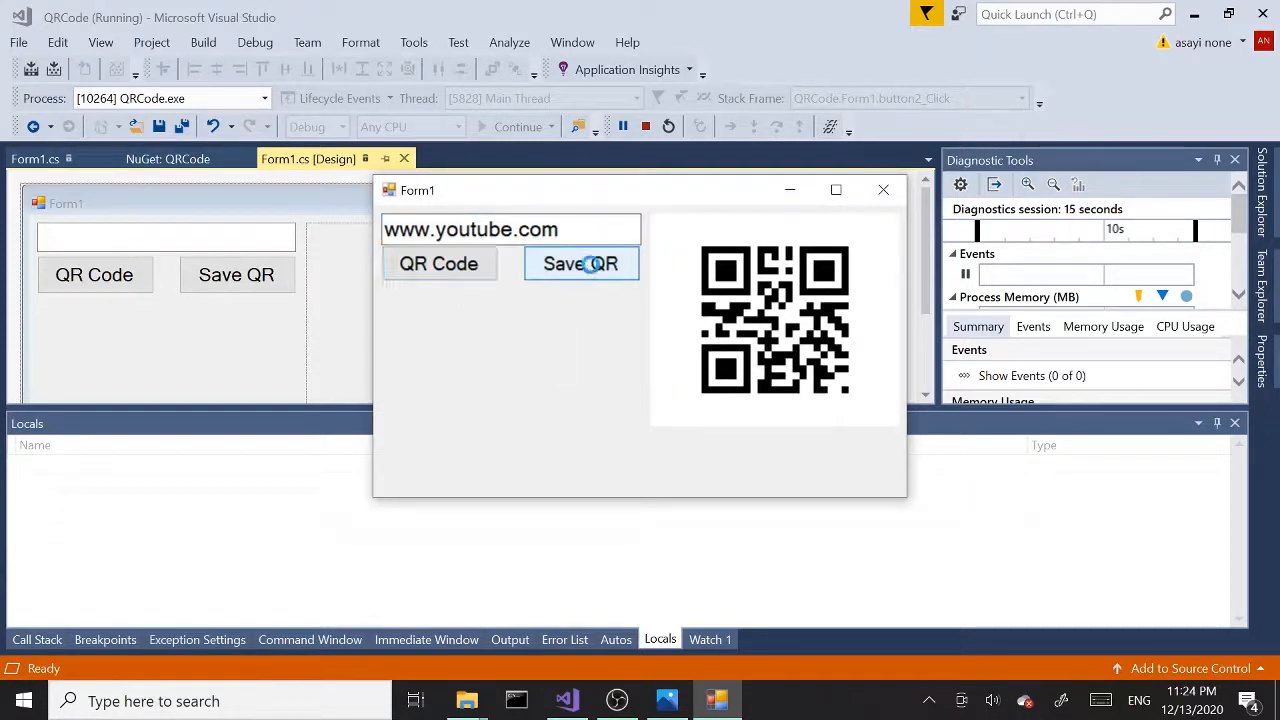
pyautogui.click(580, 264)
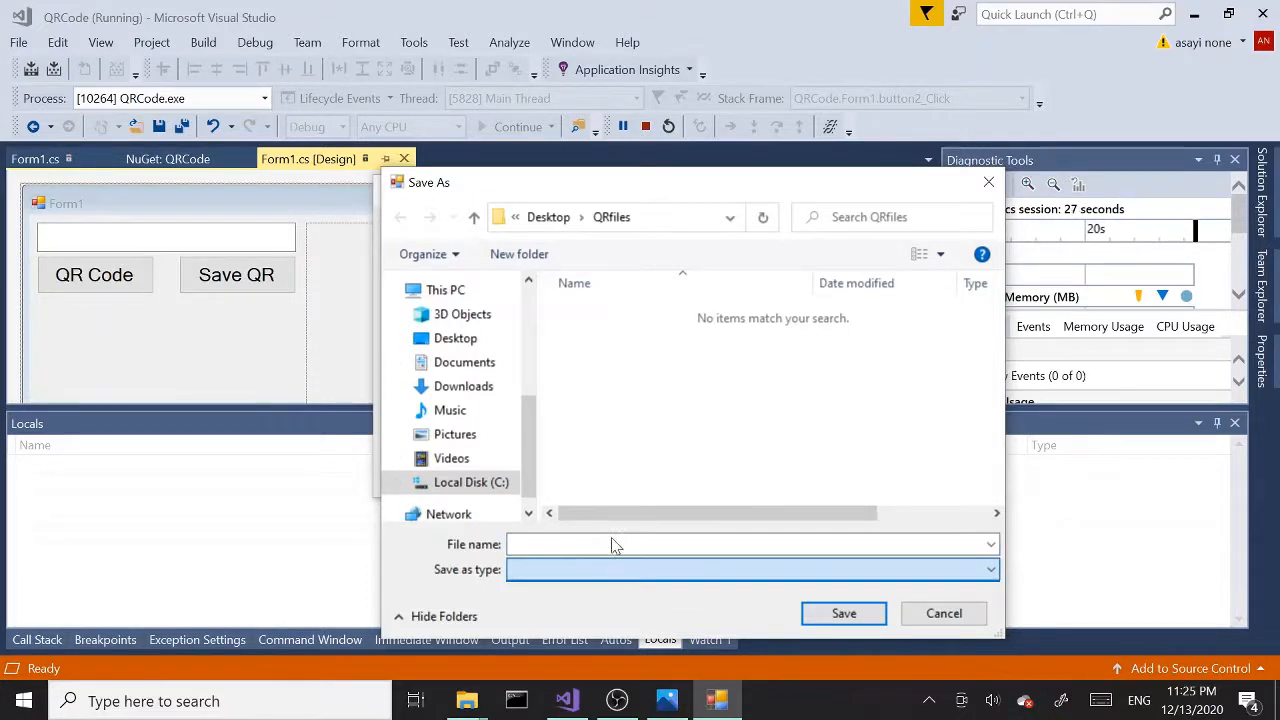
# Name the file youtubeQRcode.png and save it into the QRfiles folder.
pyautogui.write('you')
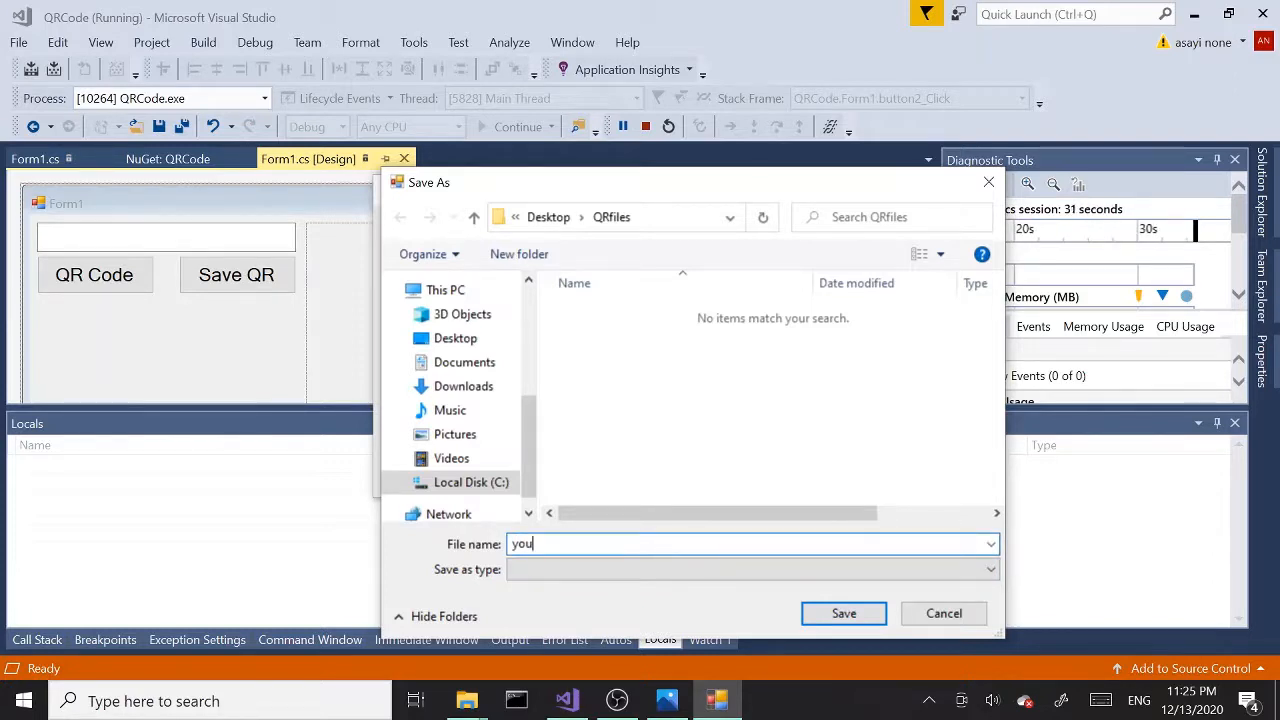
pyautogui.write('tube')
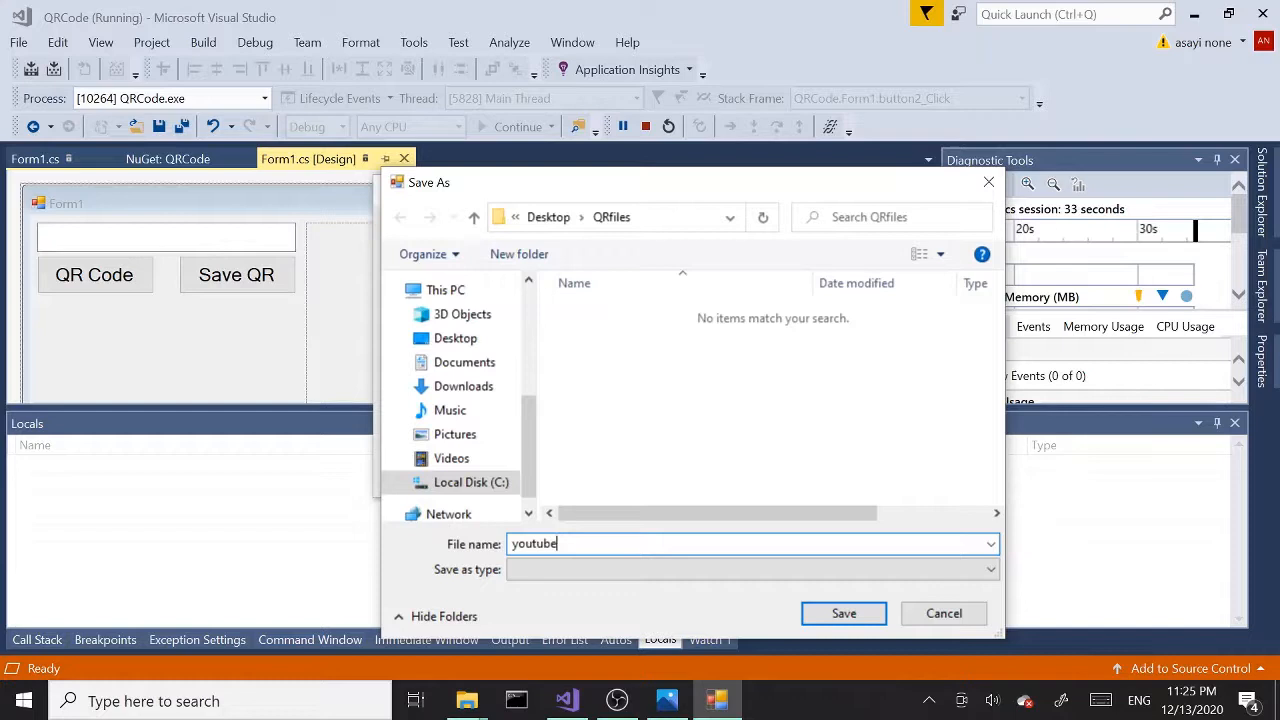
pyautogui.write('Q')
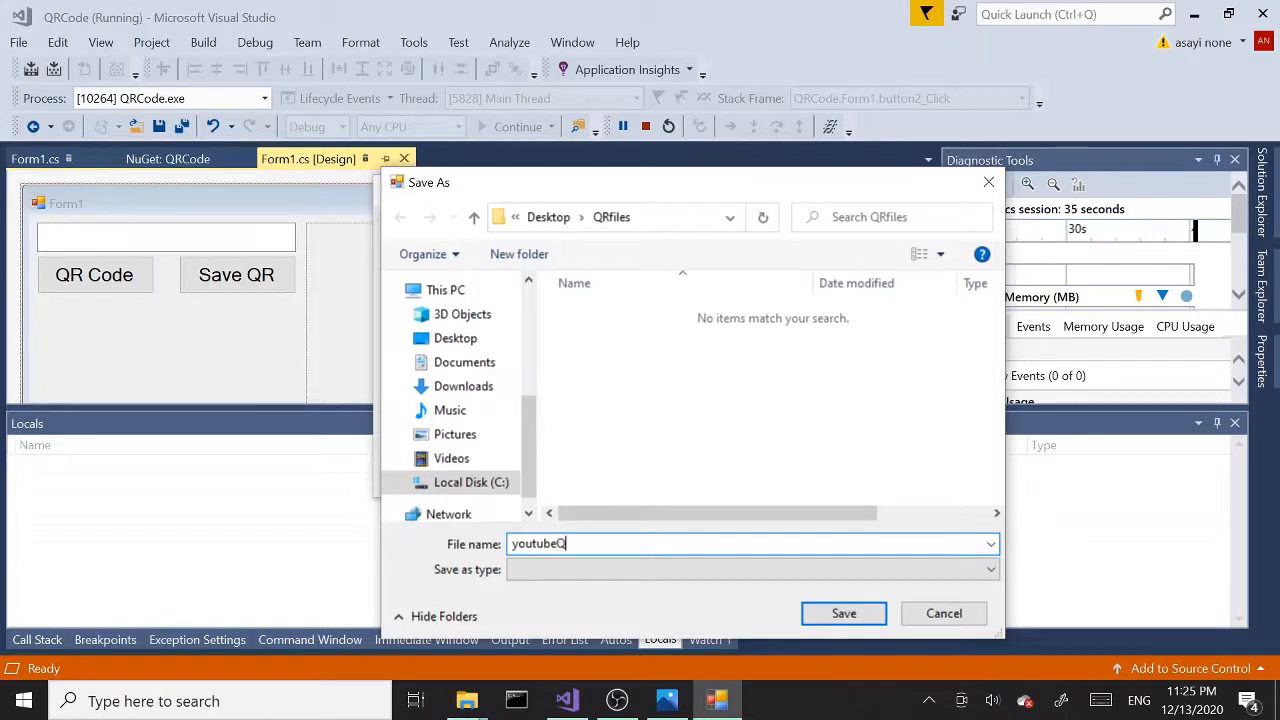
pyautogui.write('Rcode.')
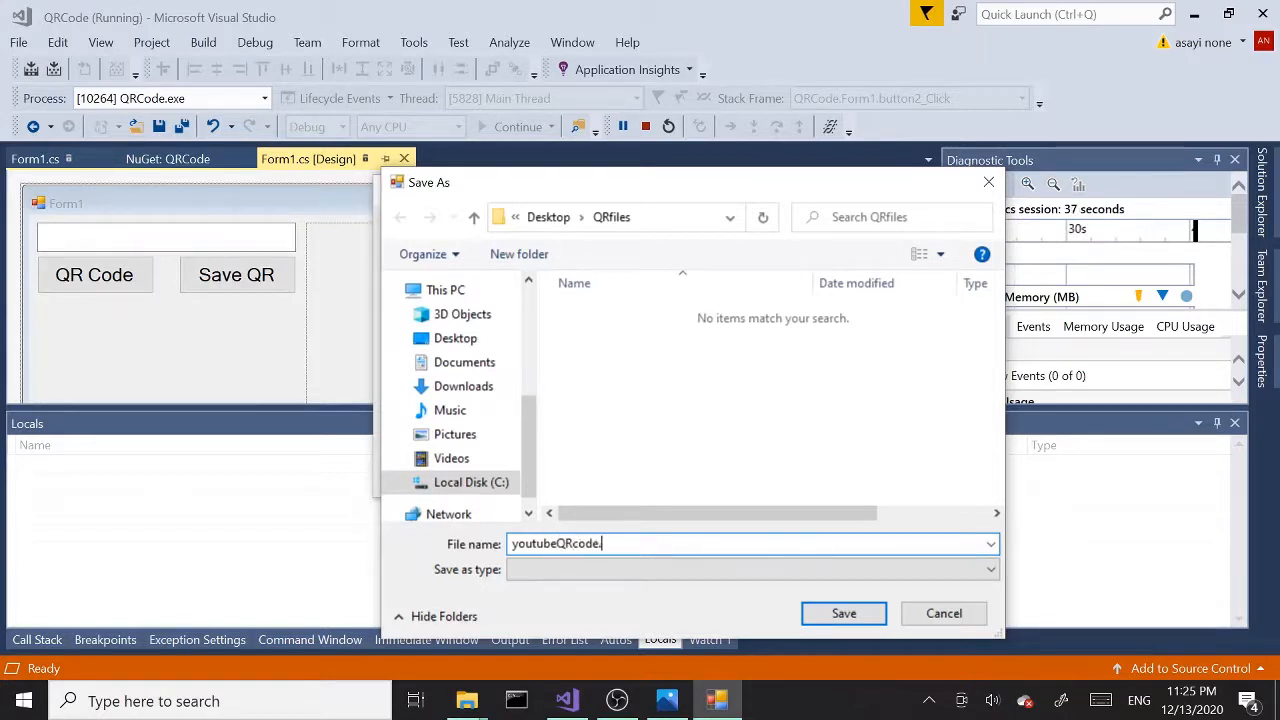
pyautogui.write('png')
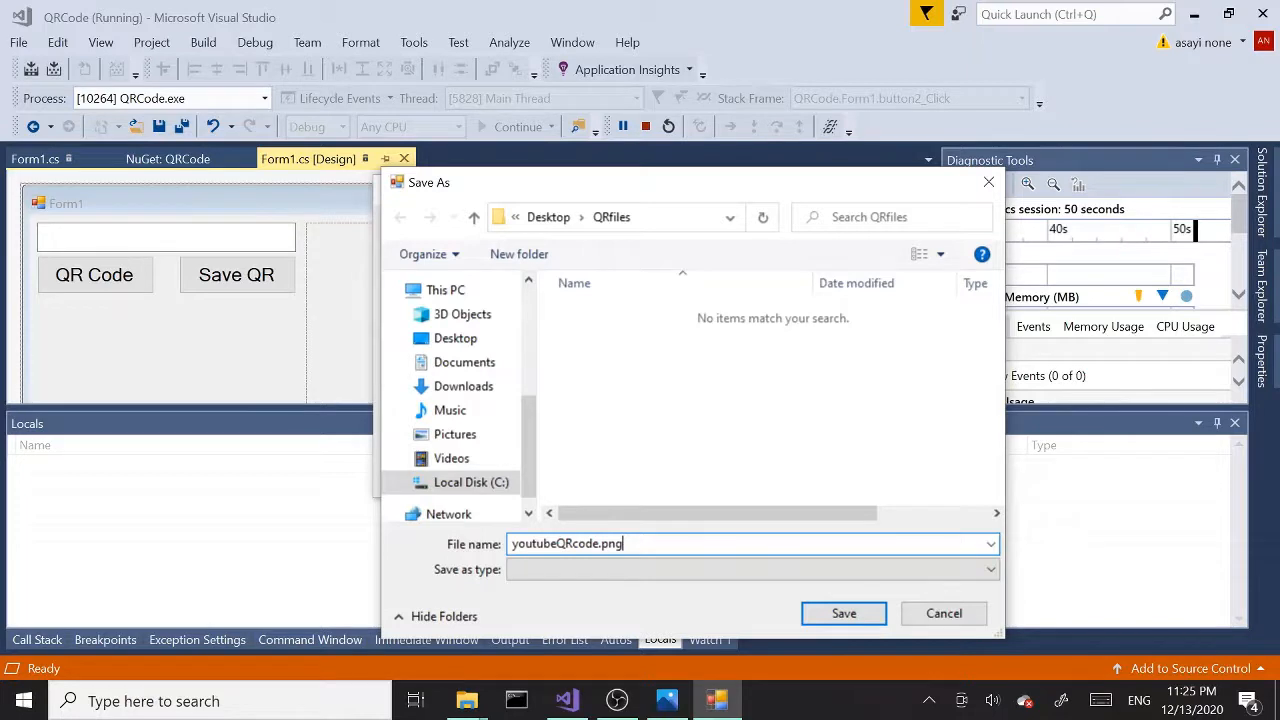
pyautogui.moveTo(638, 610)
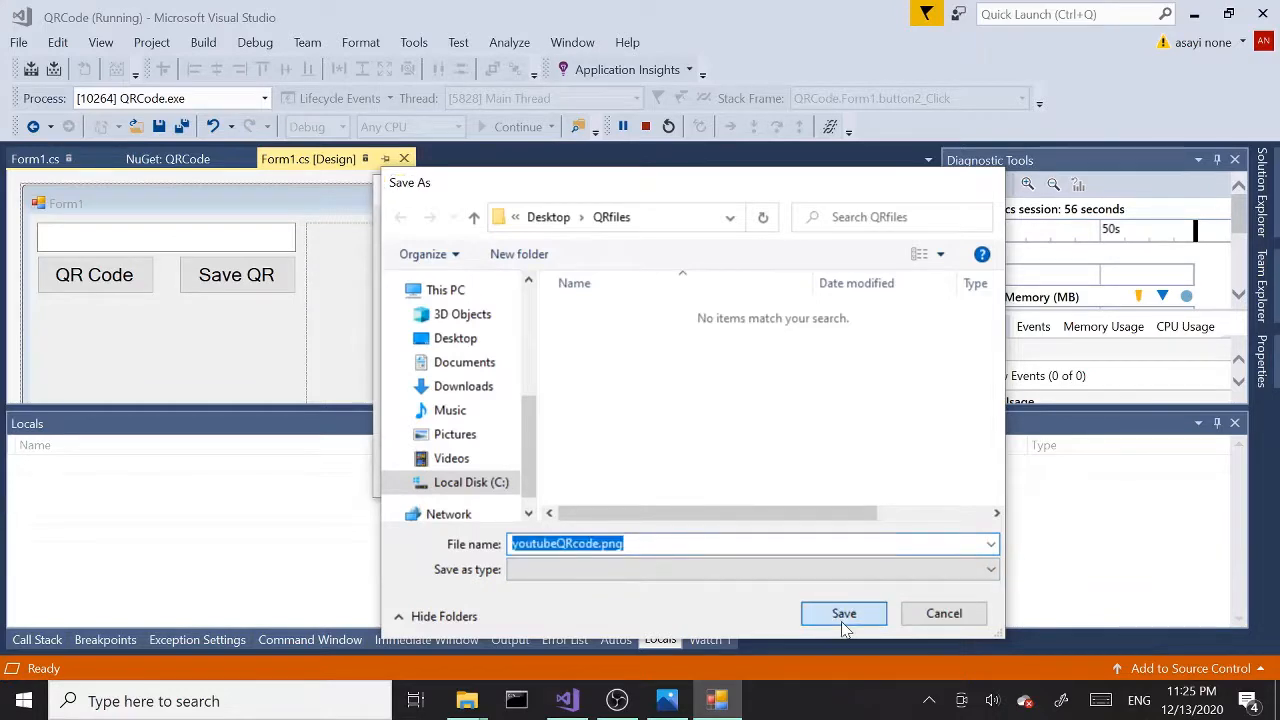
pyautogui.click(844, 612)
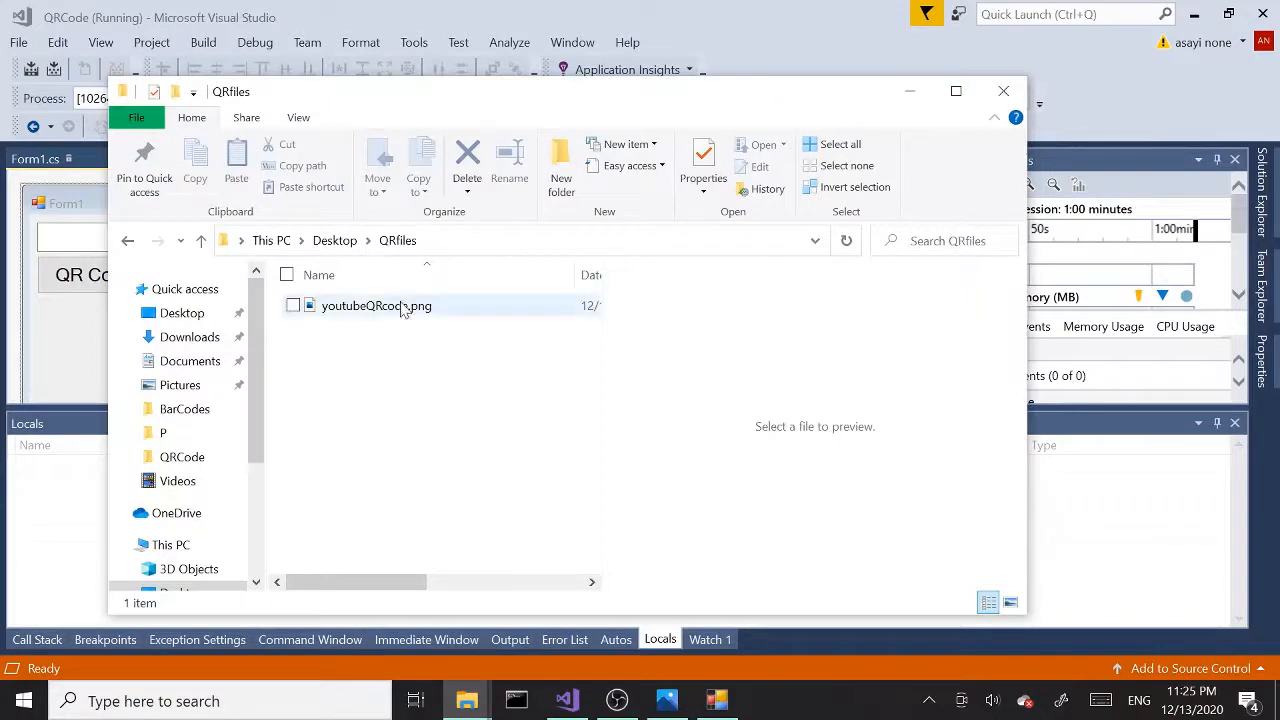
# Select youtubeQRcode.png in QRfiles to preview the saved QR image.
pyautogui.click(376, 304)
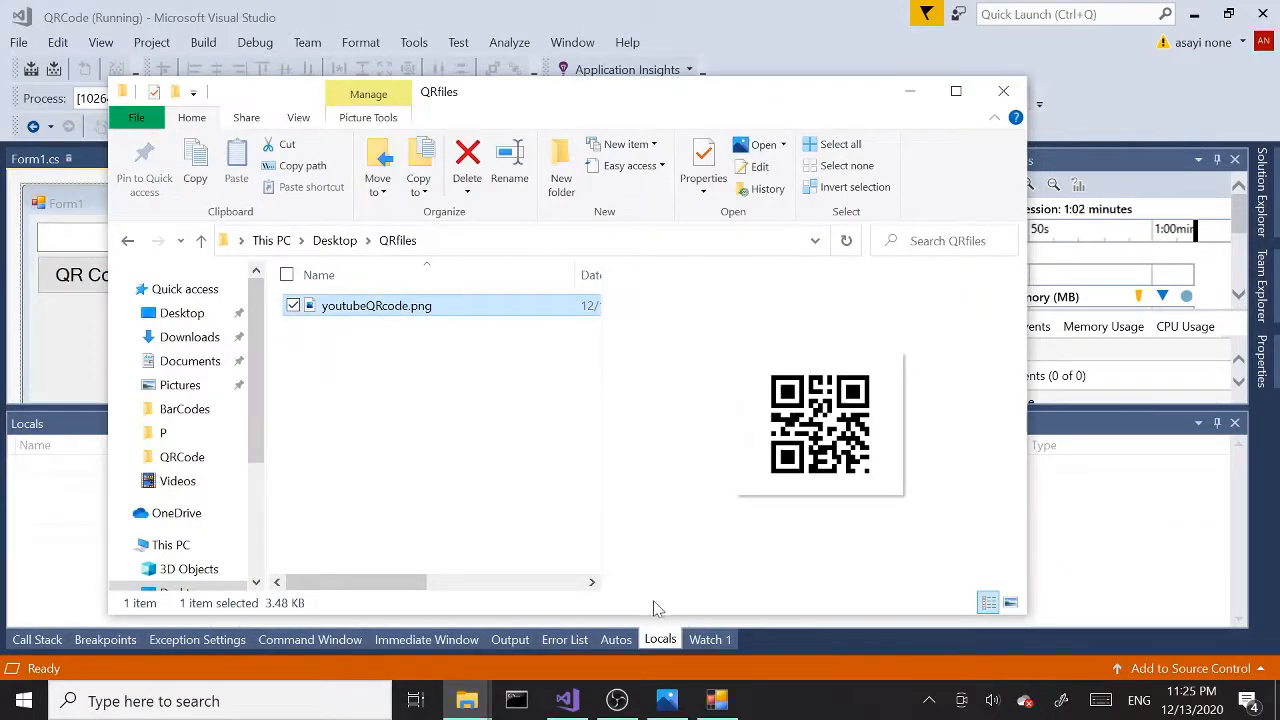
pyautogui.moveTo(858, 554)
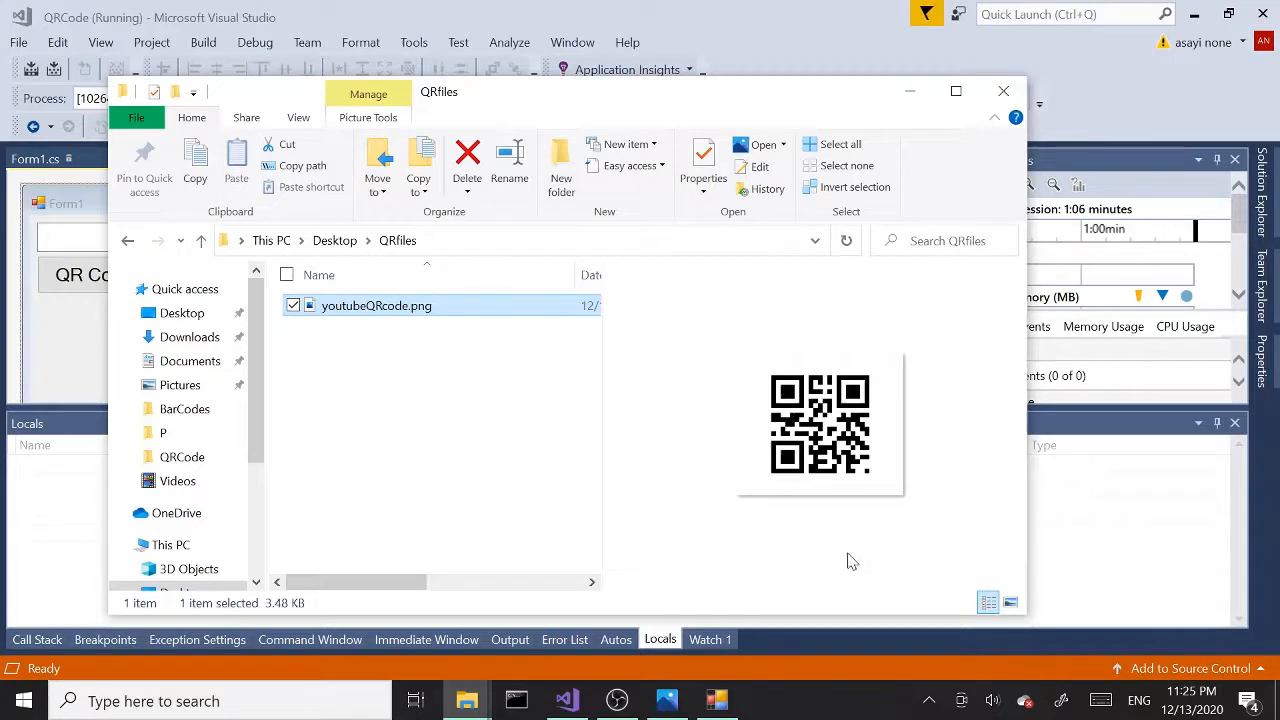
pyautogui.moveTo(1050, 512)
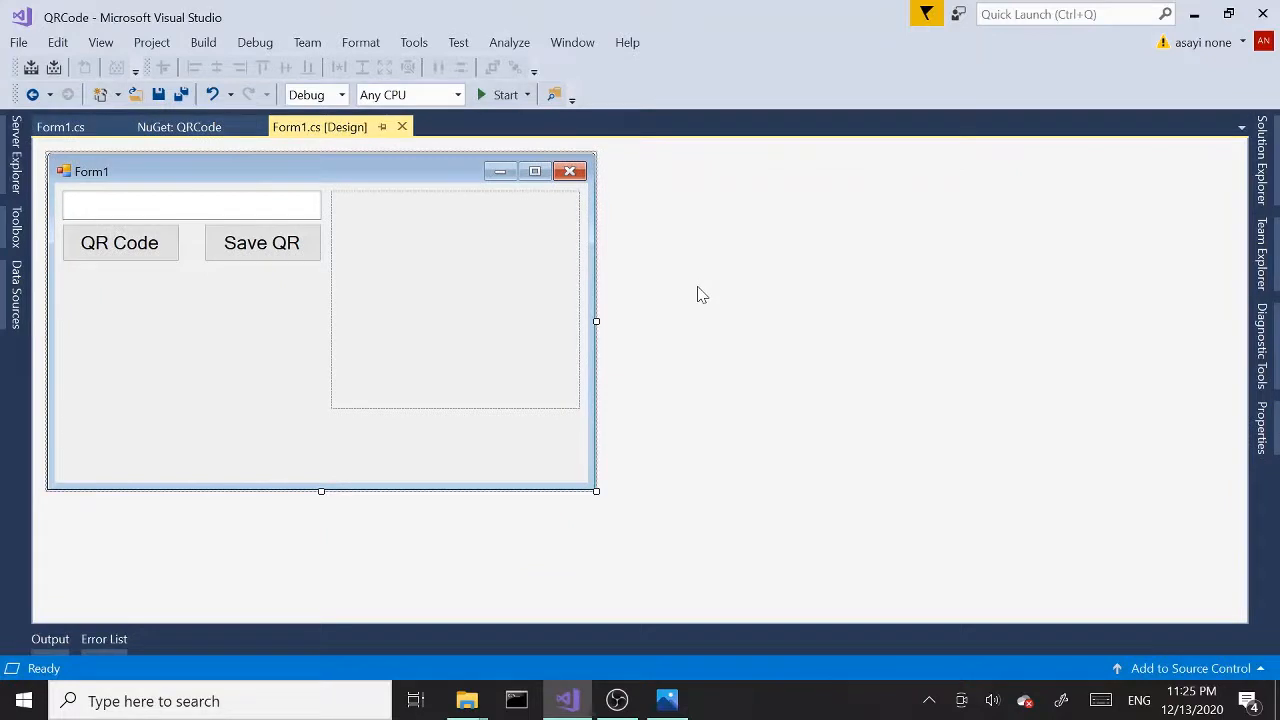
pyautogui.click(504, 94)
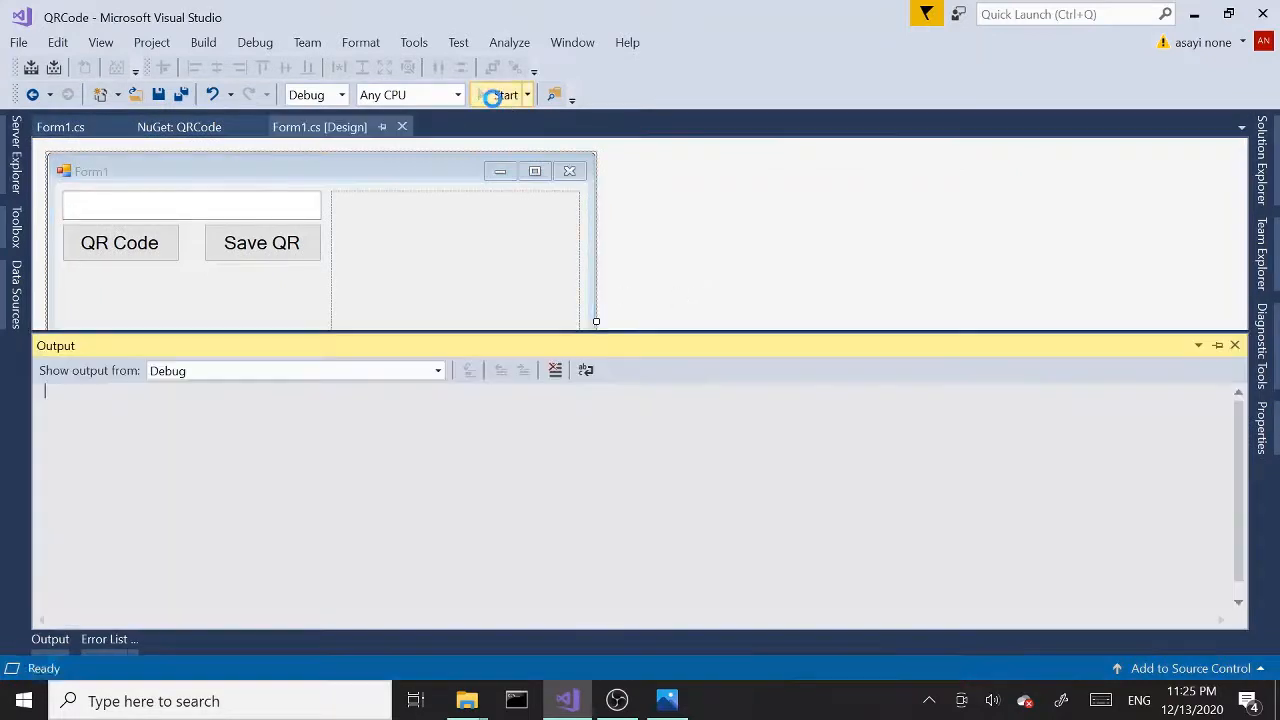
pyautogui.click(500, 94)
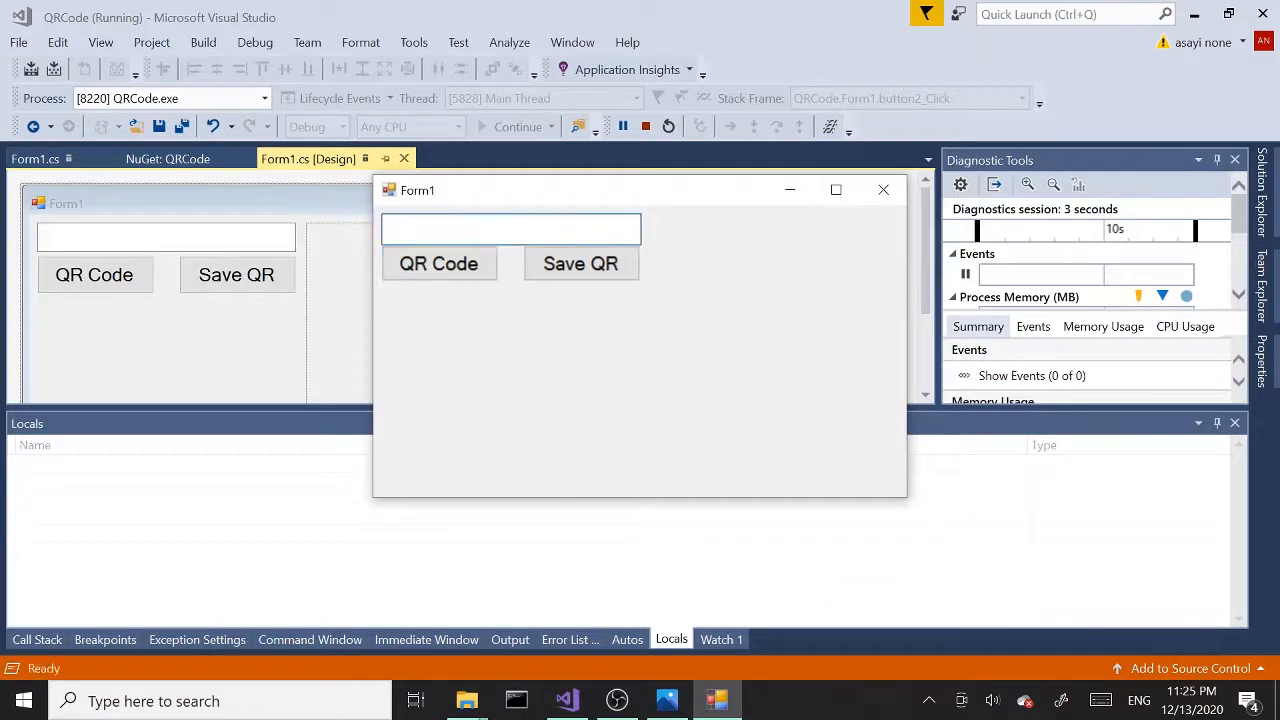
pyautogui.write('hello')
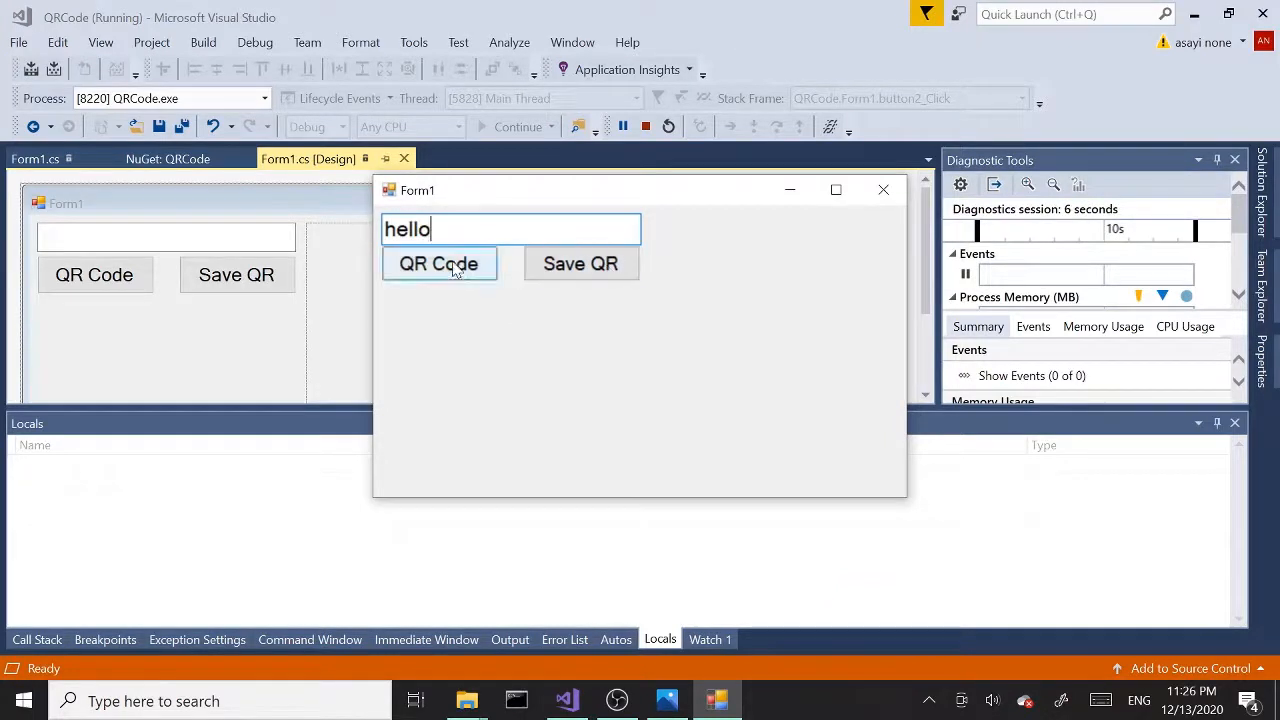
pyautogui.click(438, 264)
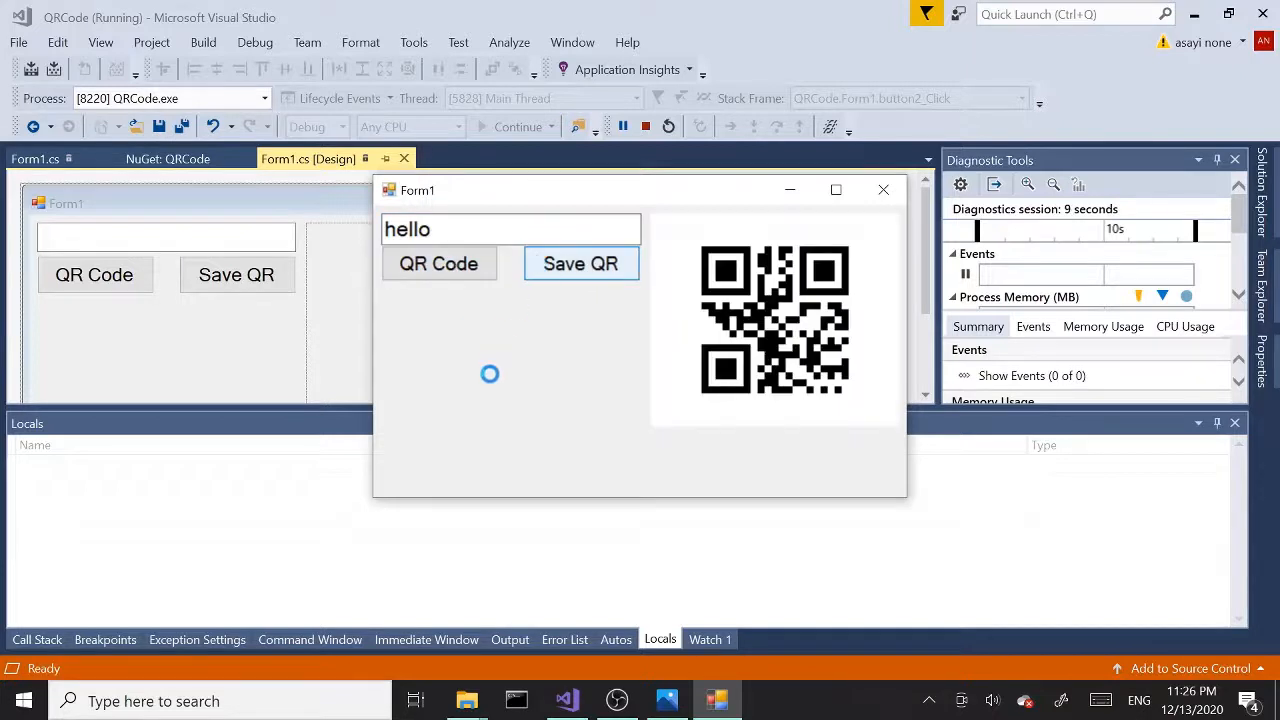
pyautogui.click(580, 264)
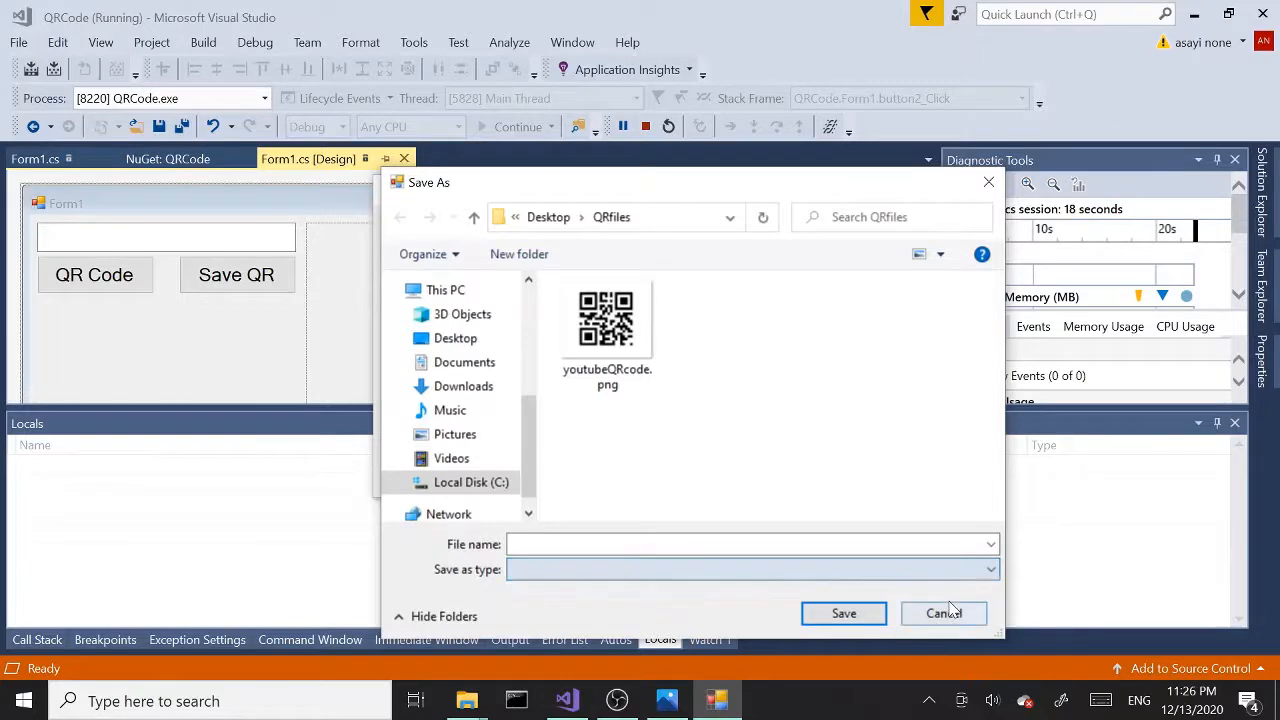
pyautogui.click(944, 612)
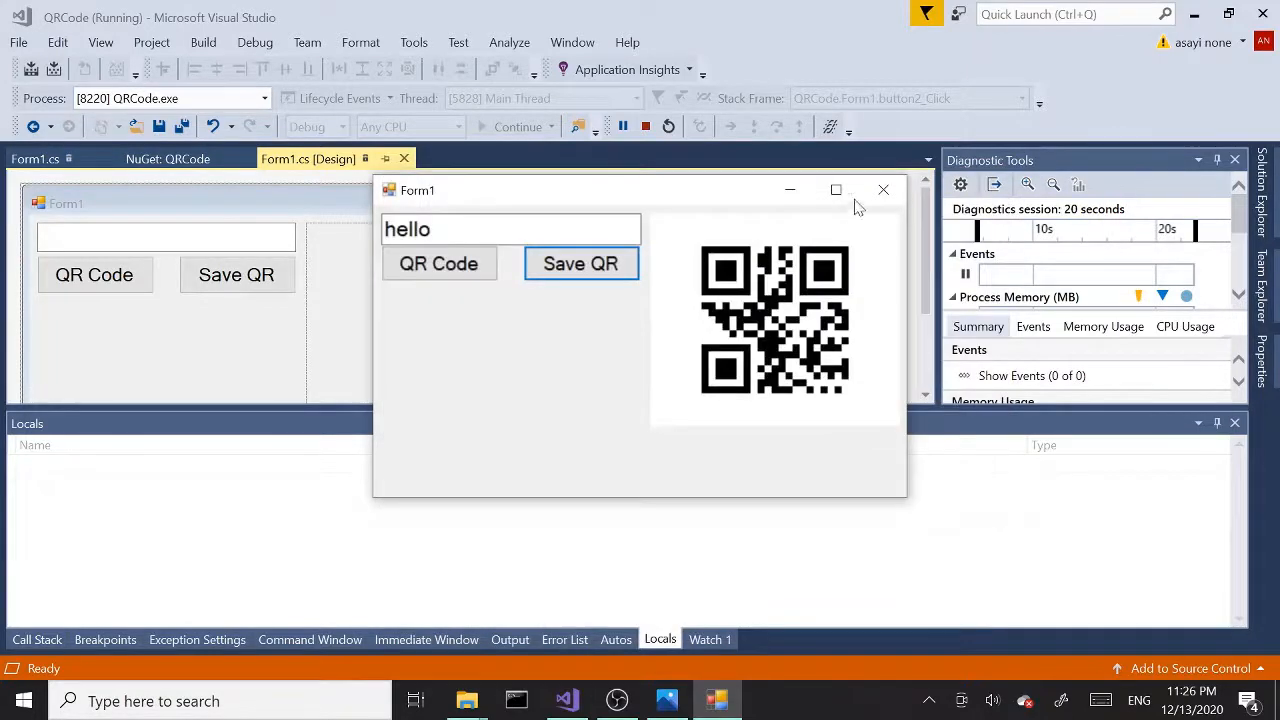
pyautogui.click(644, 126)
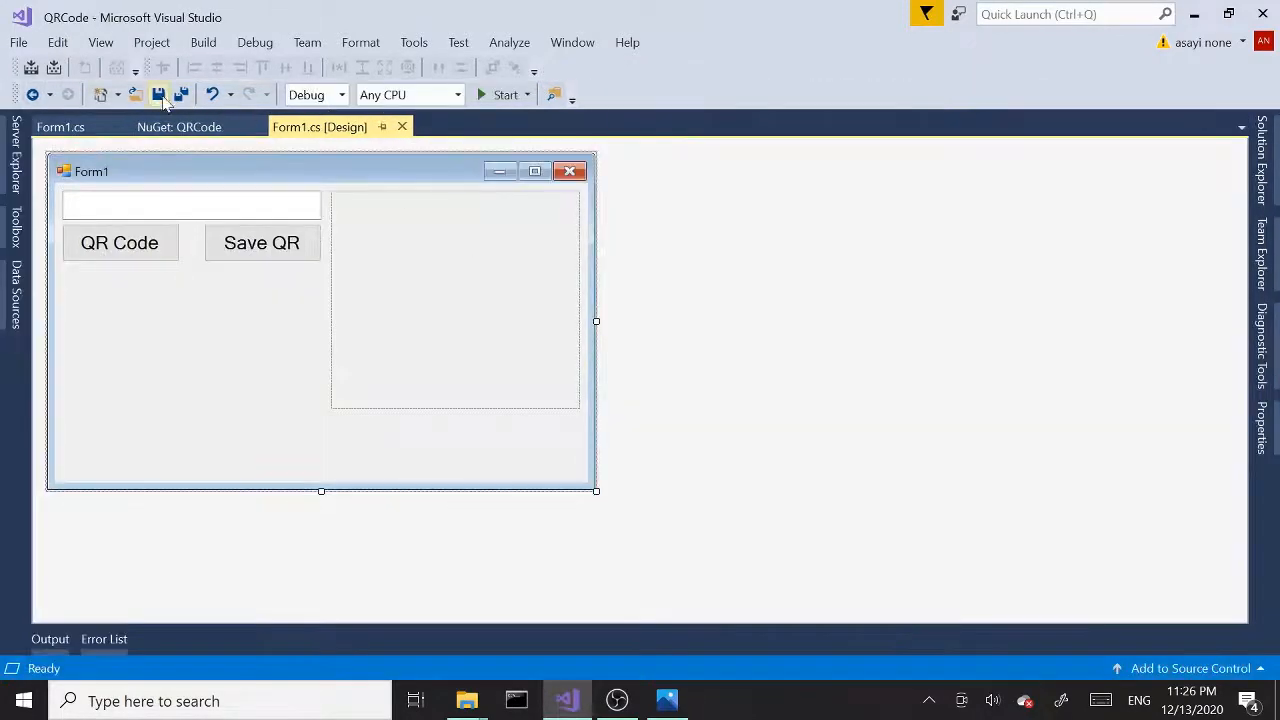
pyautogui.click(60, 128)
pyautogui.write('dialog.Filter')
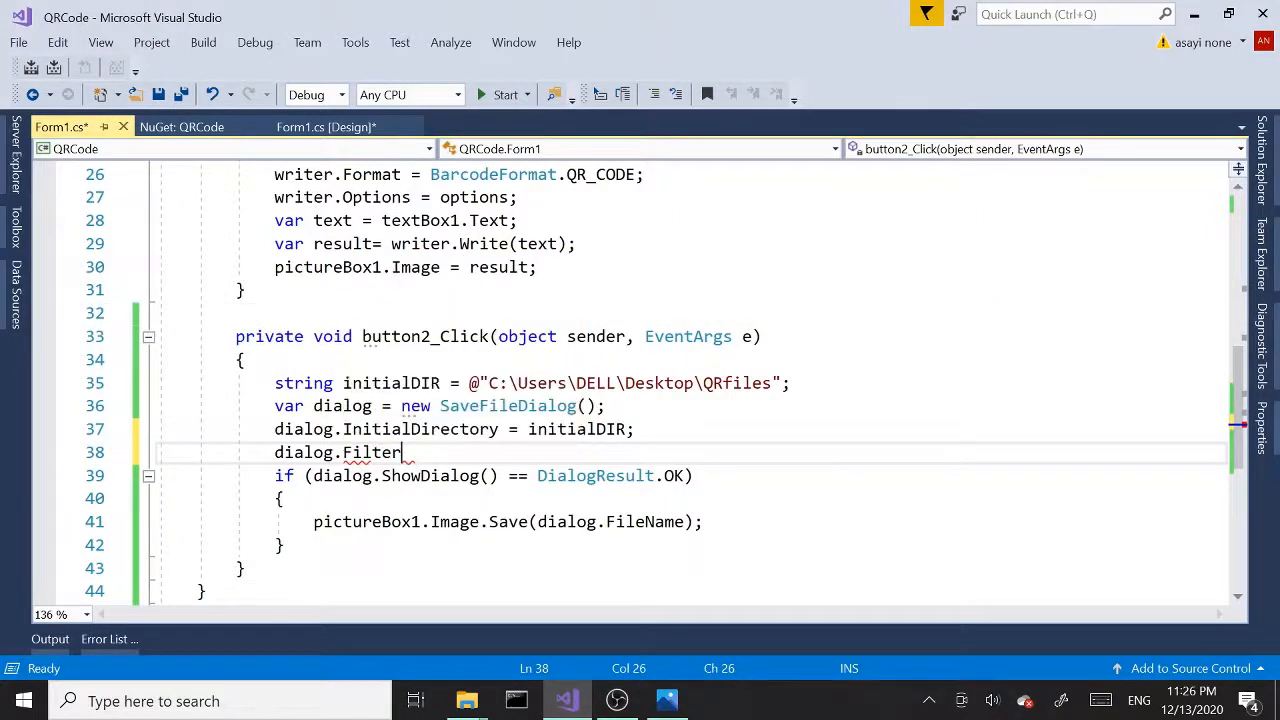
# Start dialog.Filter with the PNG|*.png and JPEG|*.jpg entries.
pyautogui.write('=')
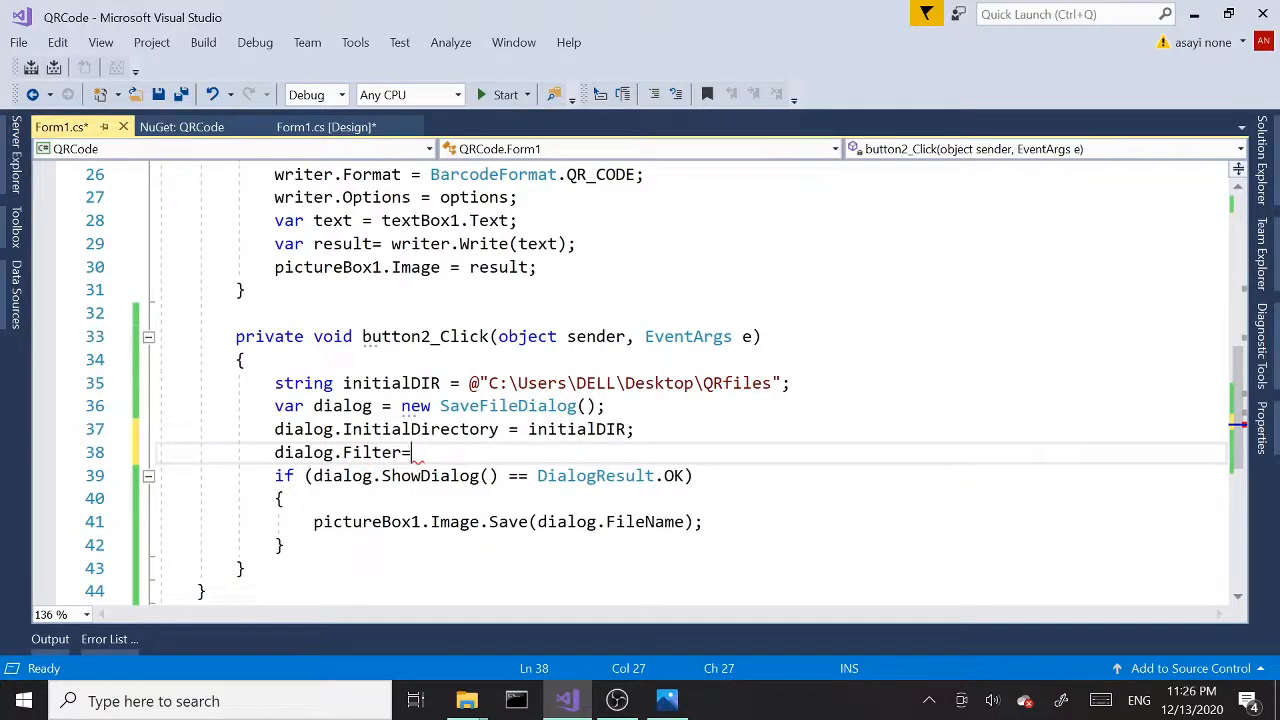
pyautogui.write('""')
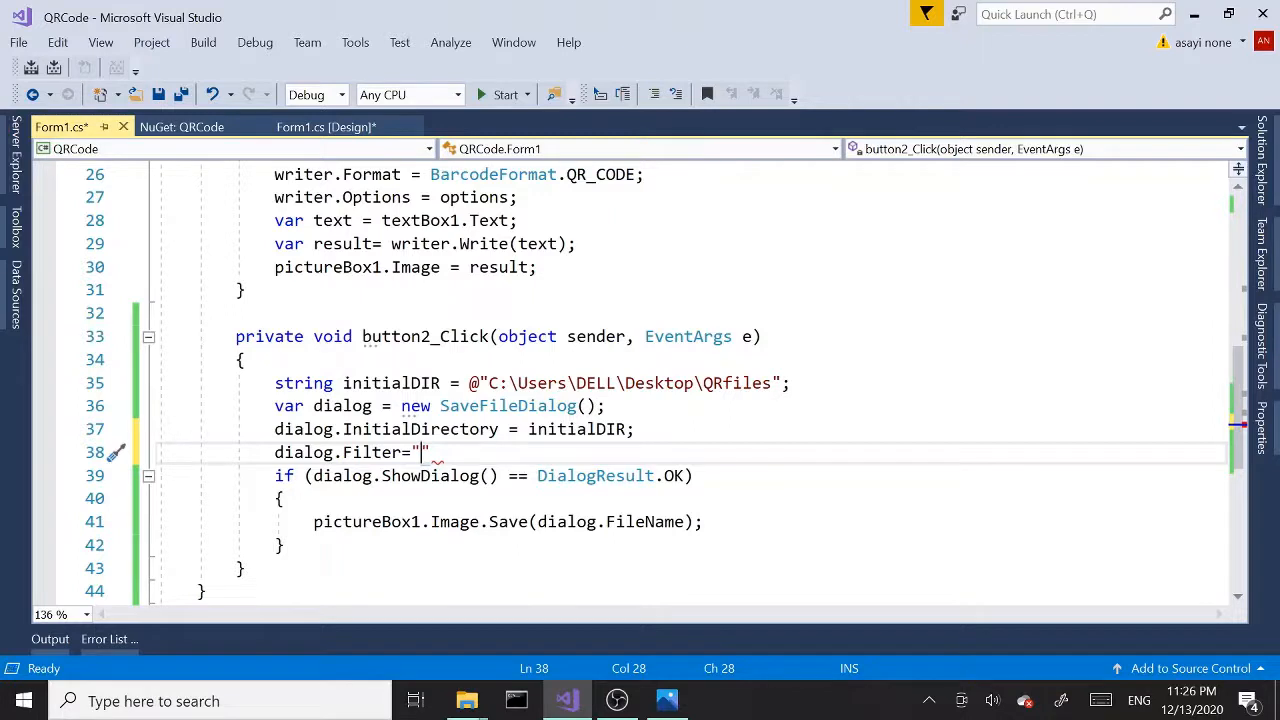
pyautogui.write('PNG')
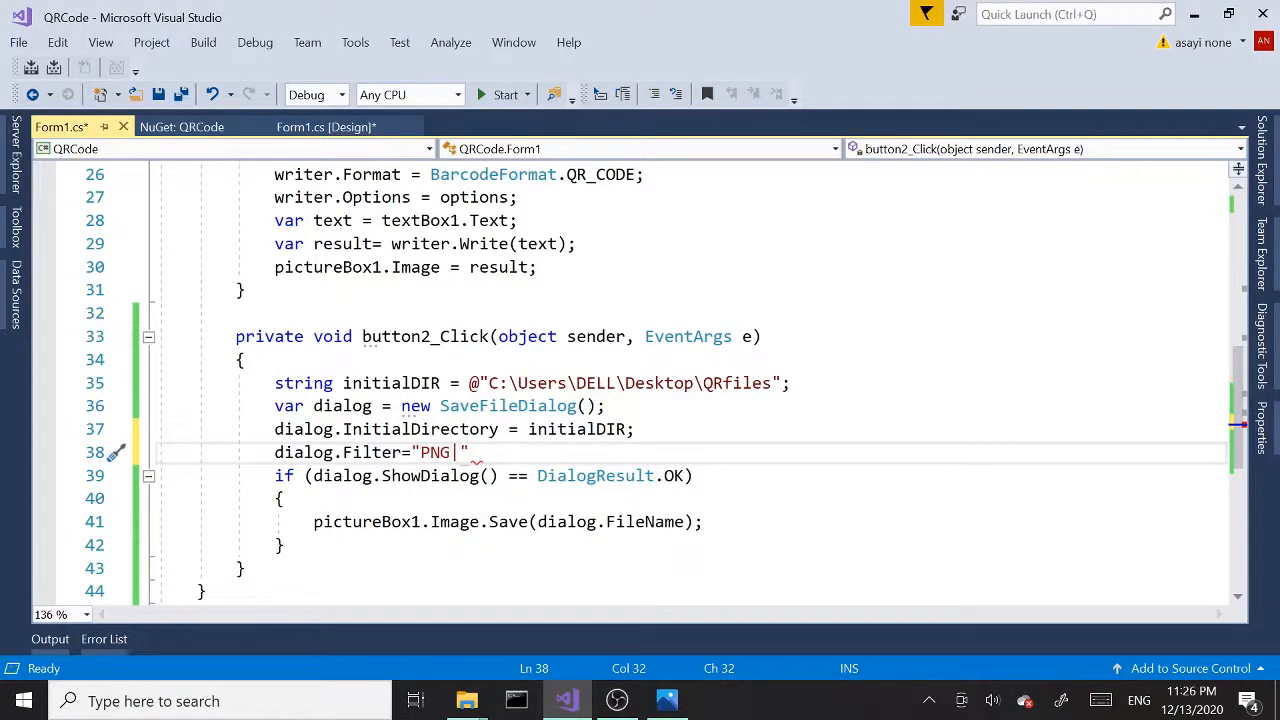
pyautogui.write('|*.p')
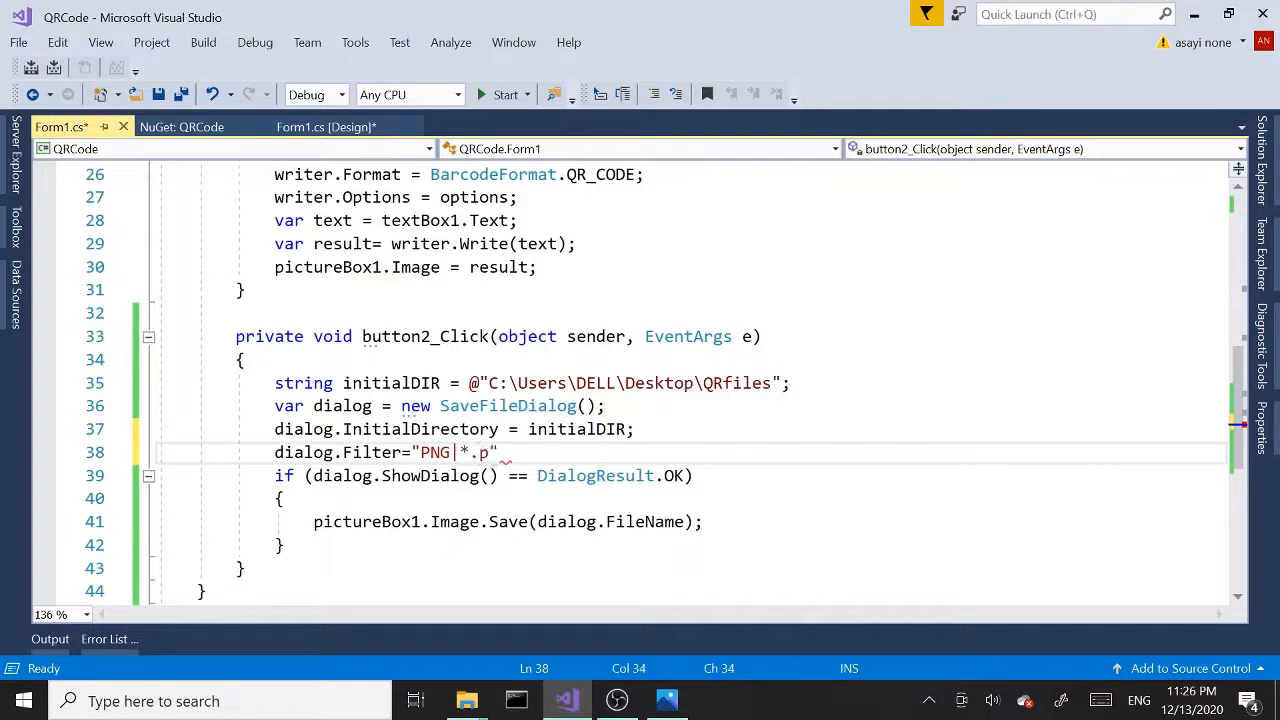
pyautogui.write('ng')
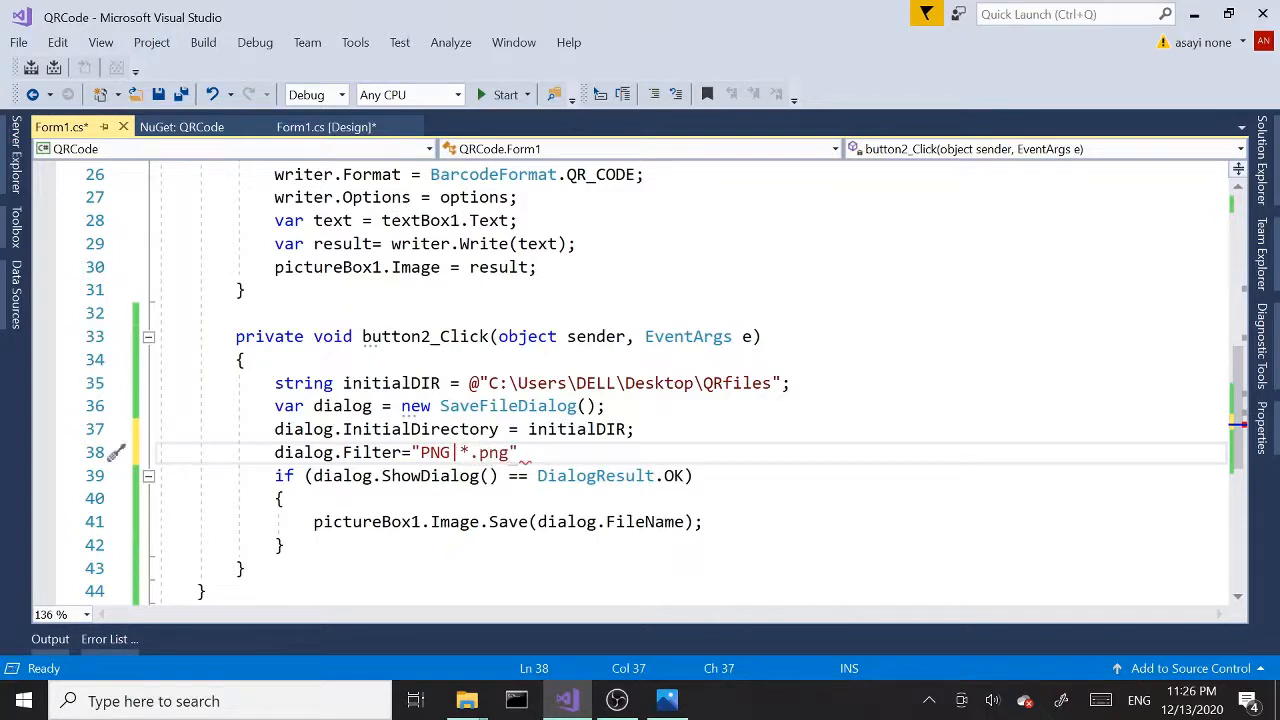
pyautogui.write('|')
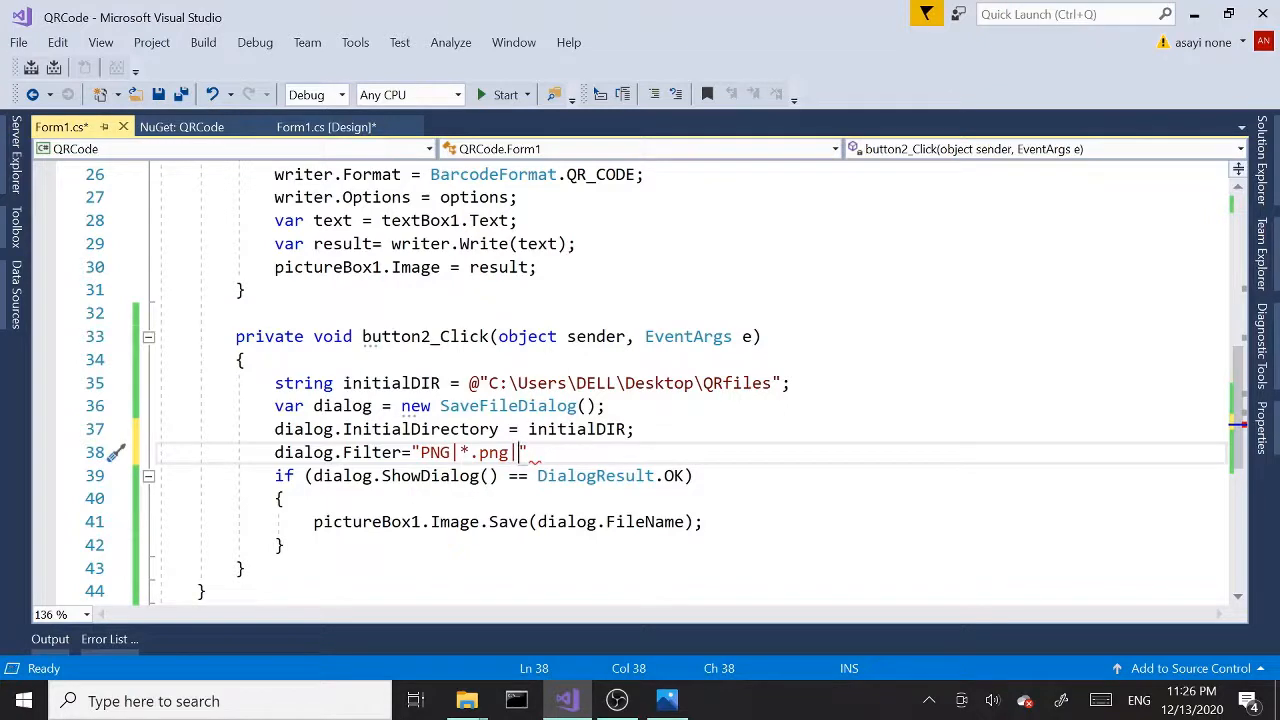
pyautogui.write('JPEG')
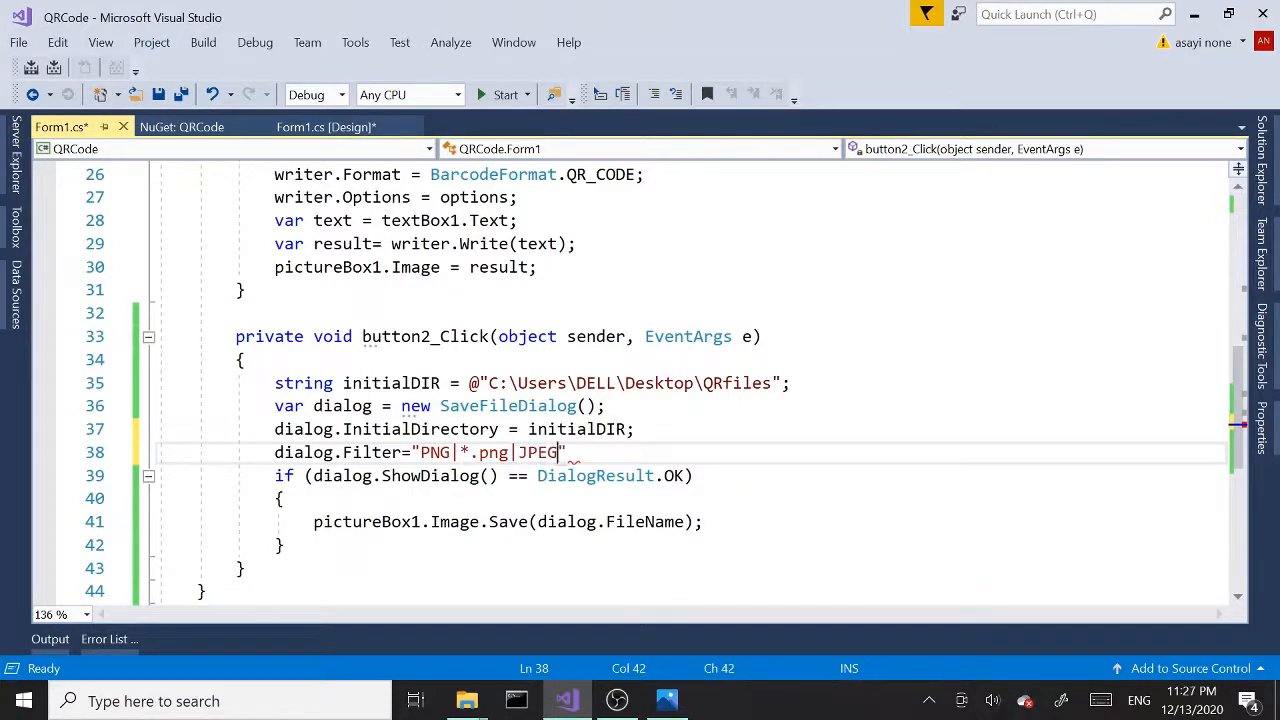
pyautogui.write('|')
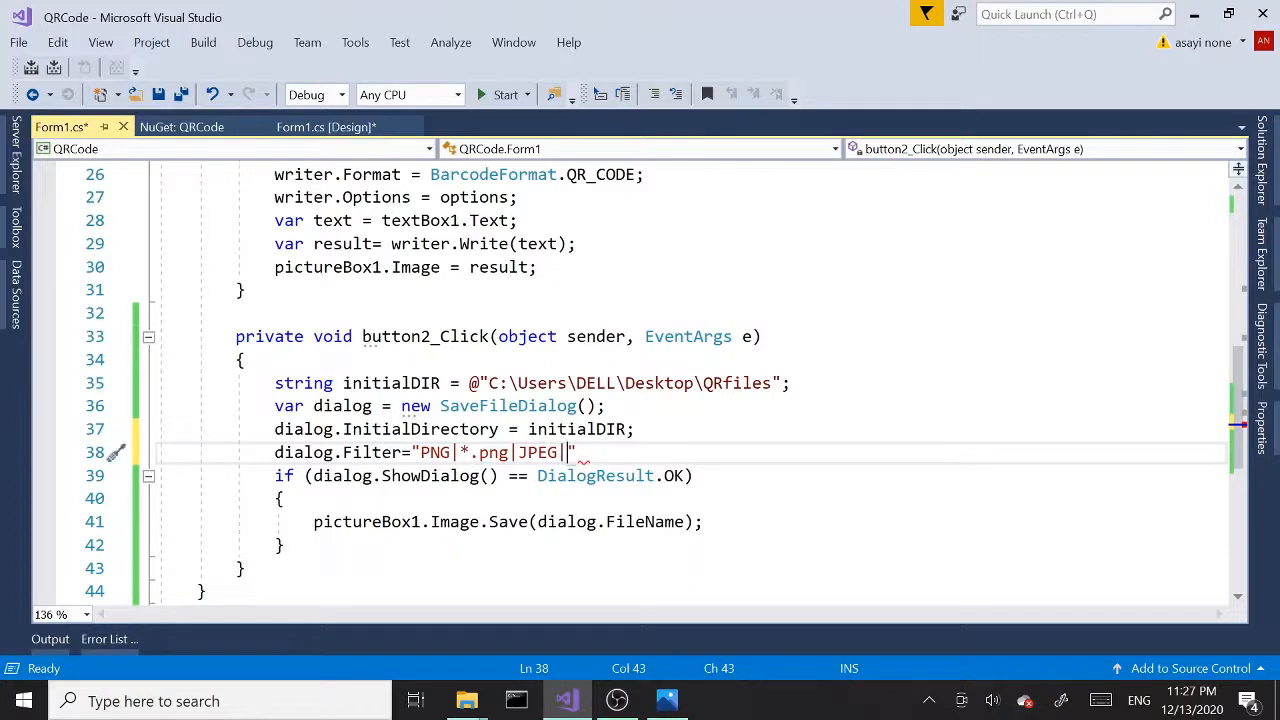
pyautogui.write('*.')
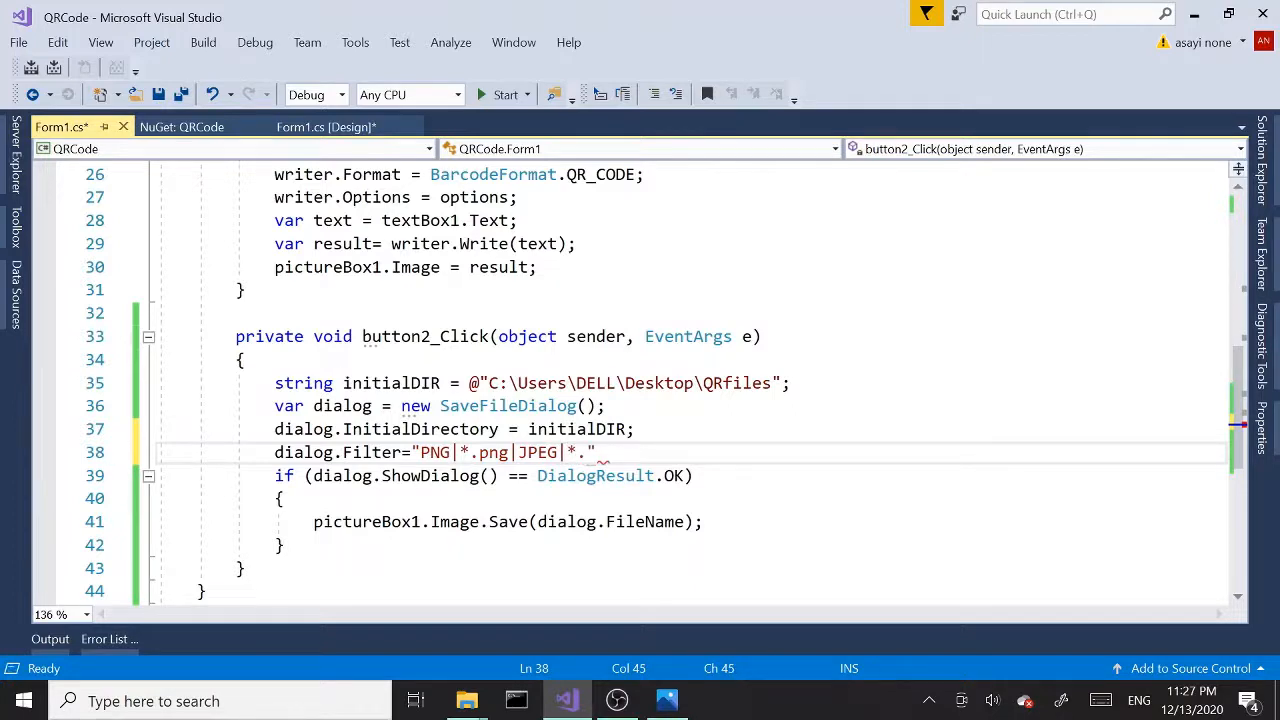
pyautogui.write('jpg|')
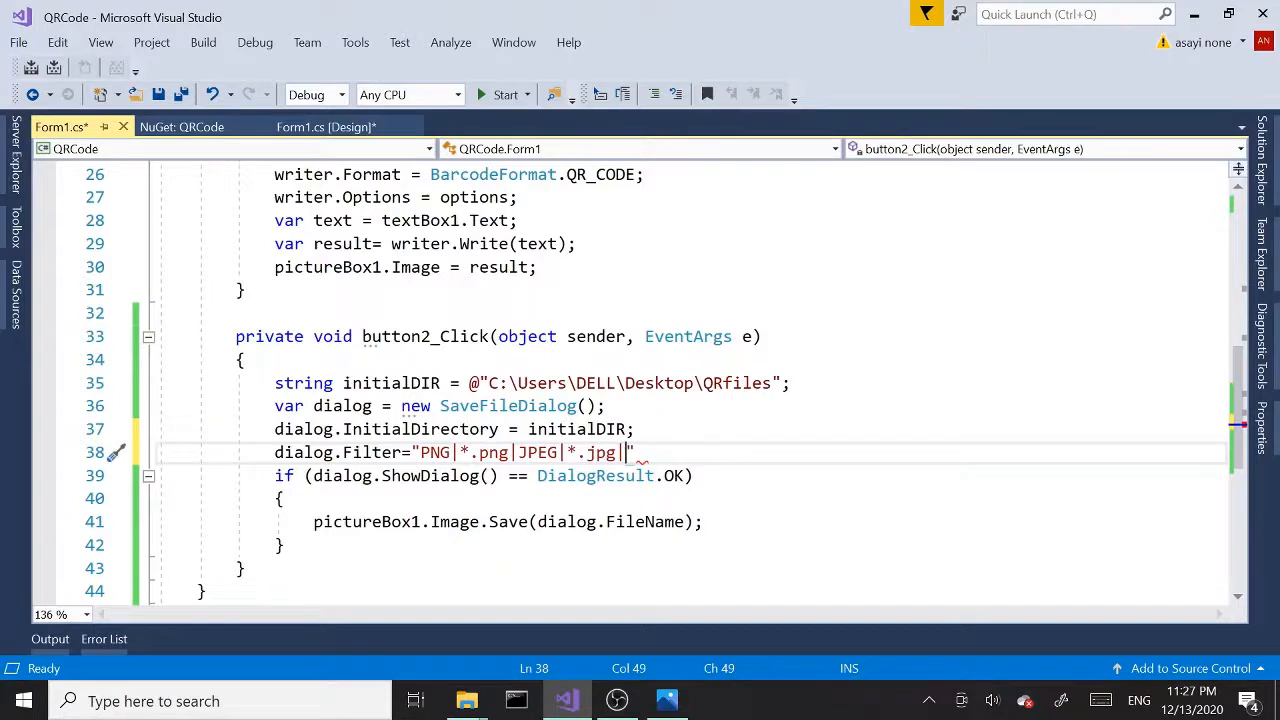
# Complete the filter string with the BMP|*.bmp and GIF|*.gif entries.
pyautogui.write('B')
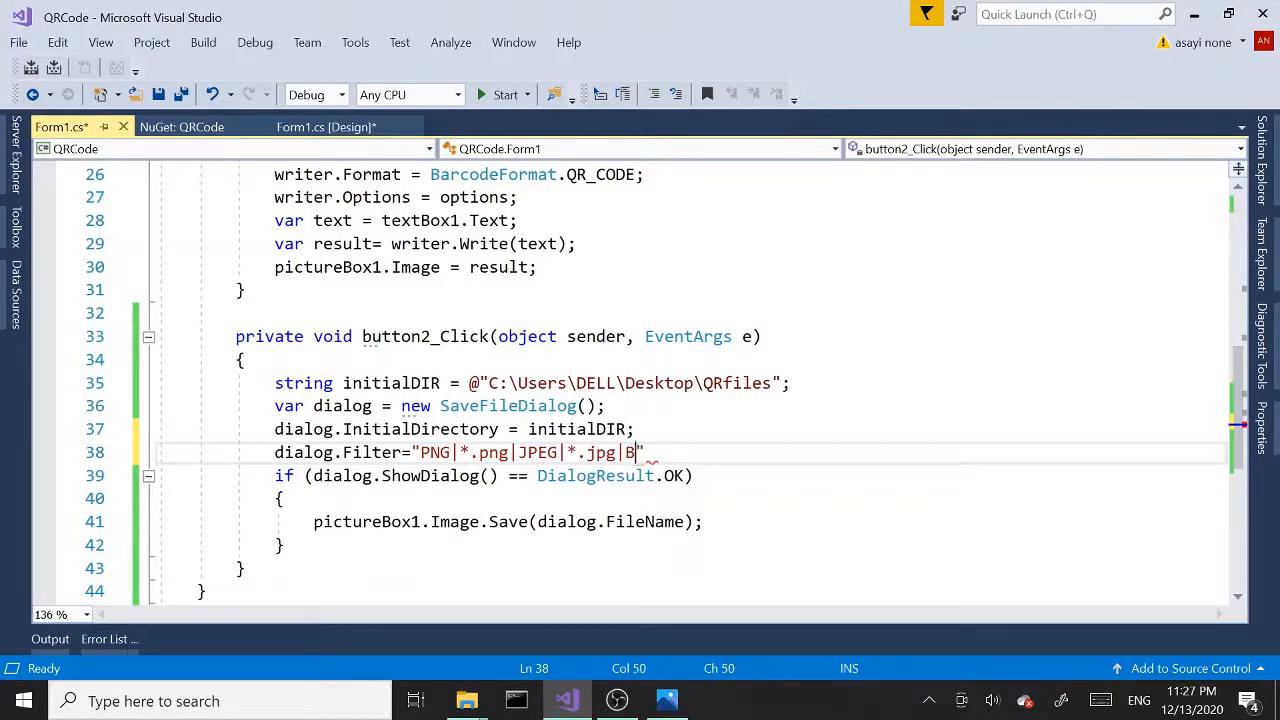
pyautogui.write('MP')
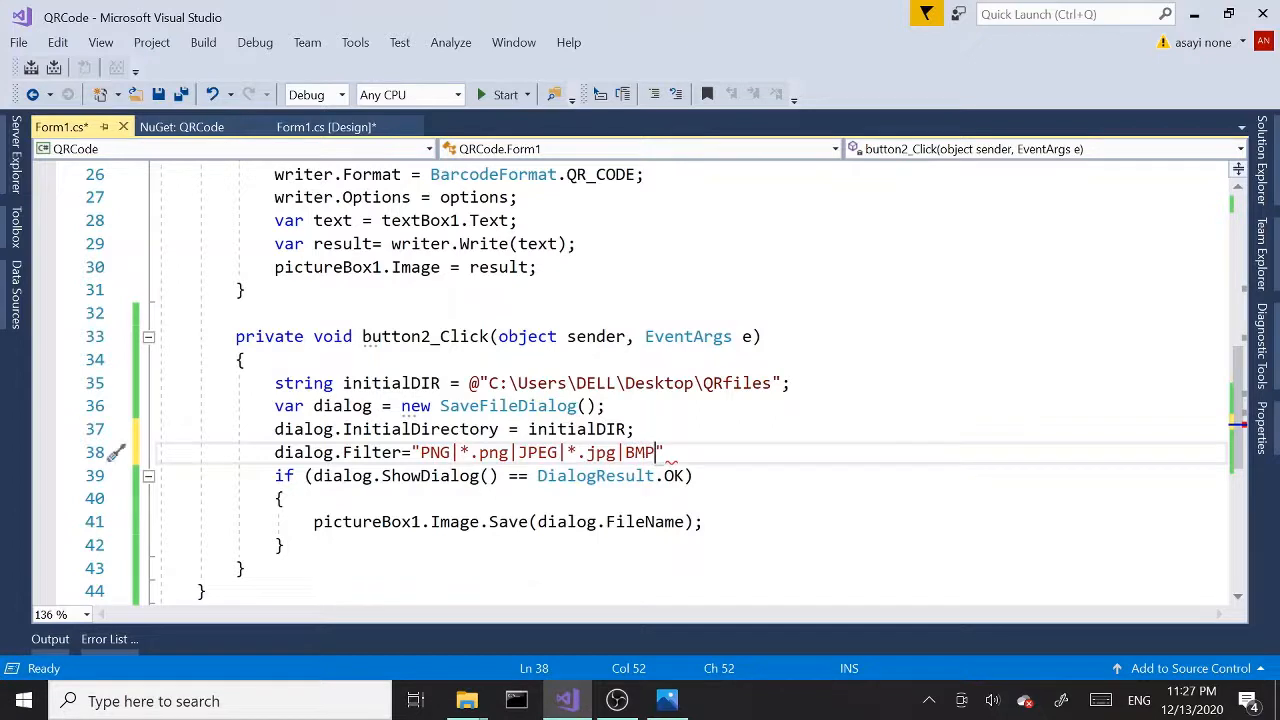
pyautogui.write('|')
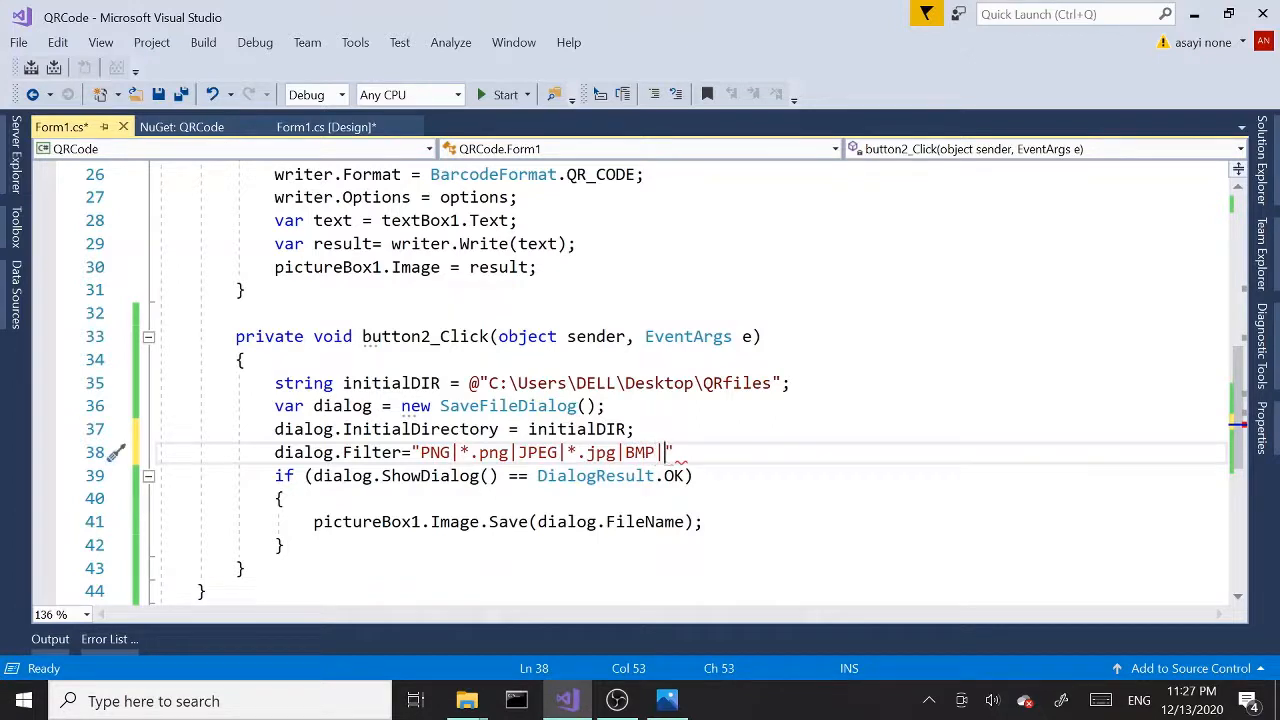
pyautogui.write('*.')
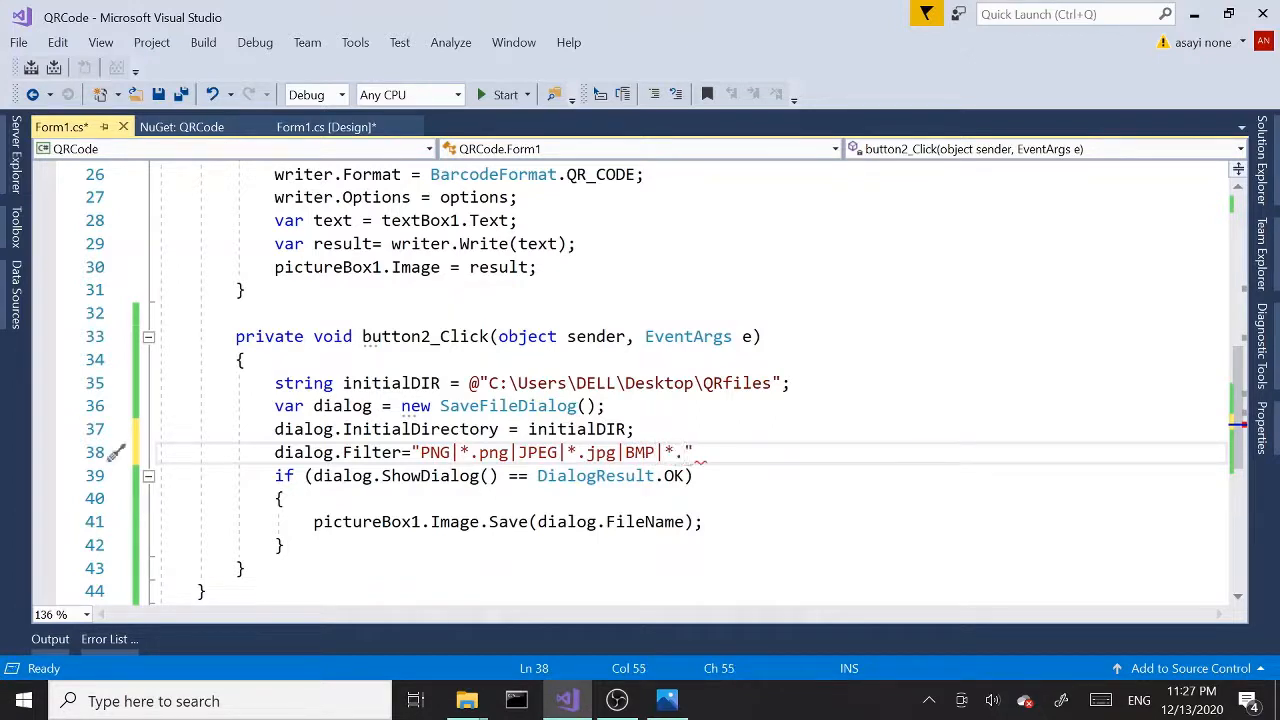
pyautogui.write('b')
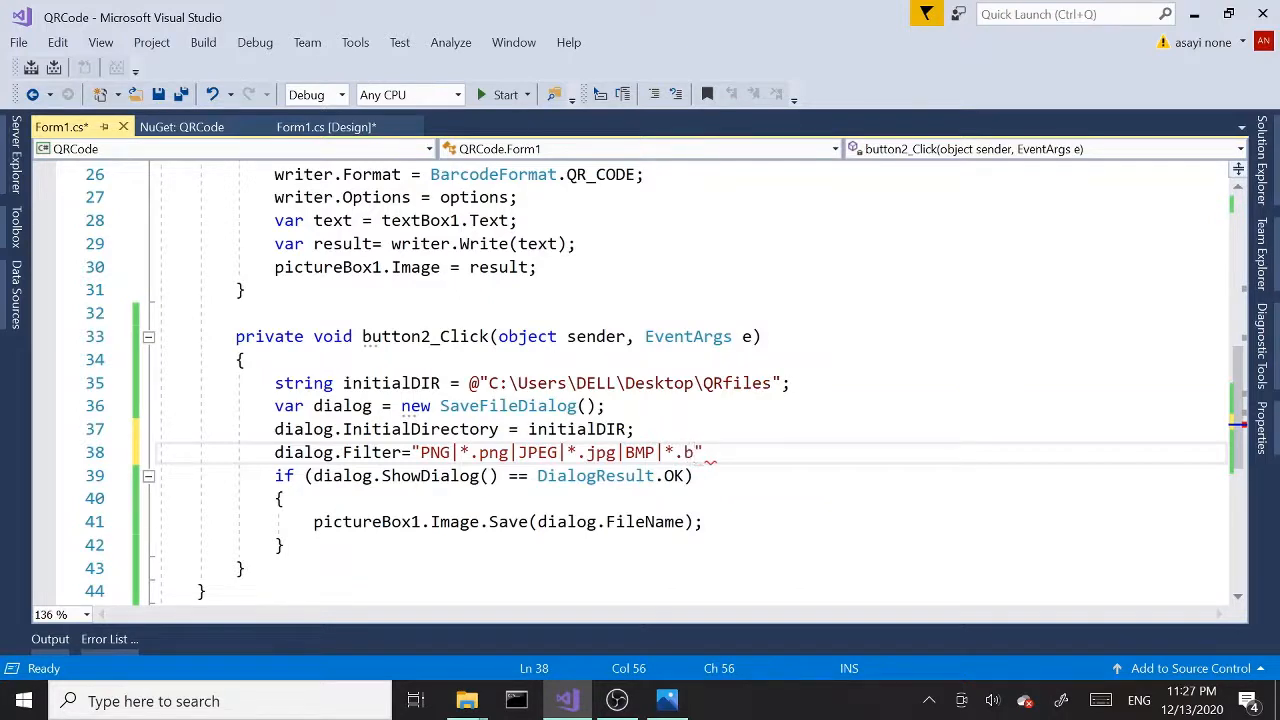
pyautogui.write('p')
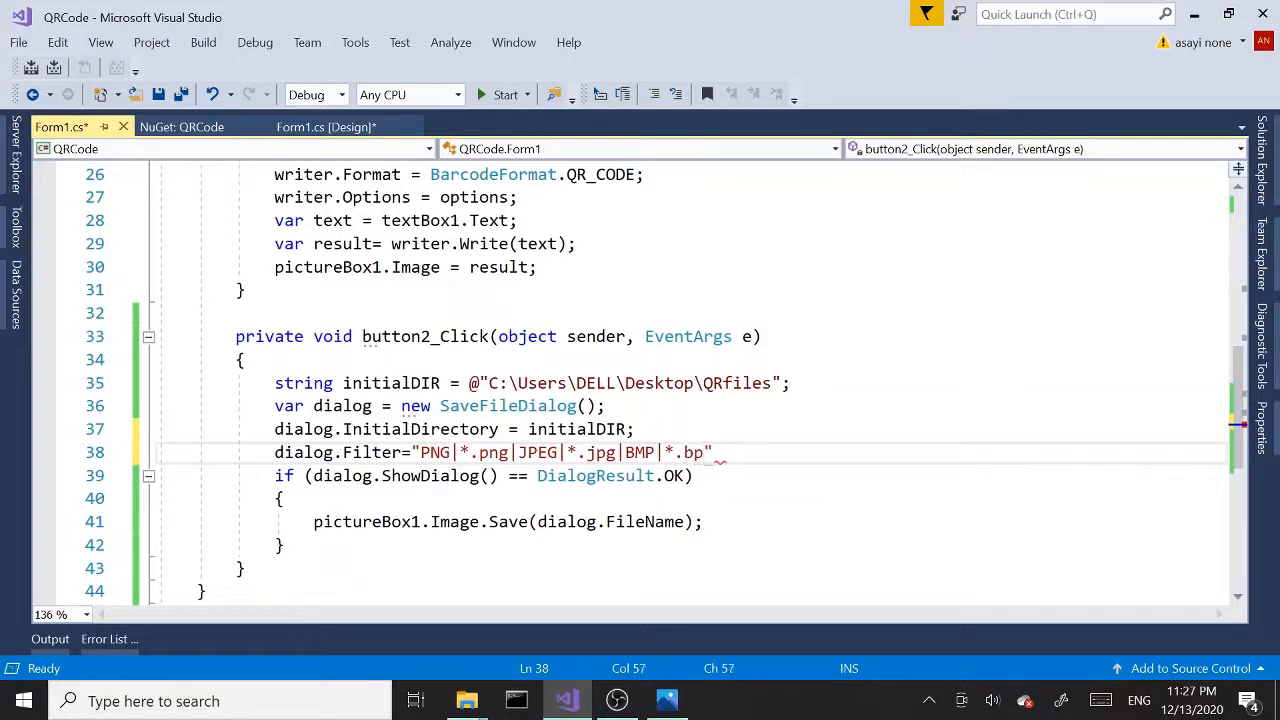
pyautogui.write('p')
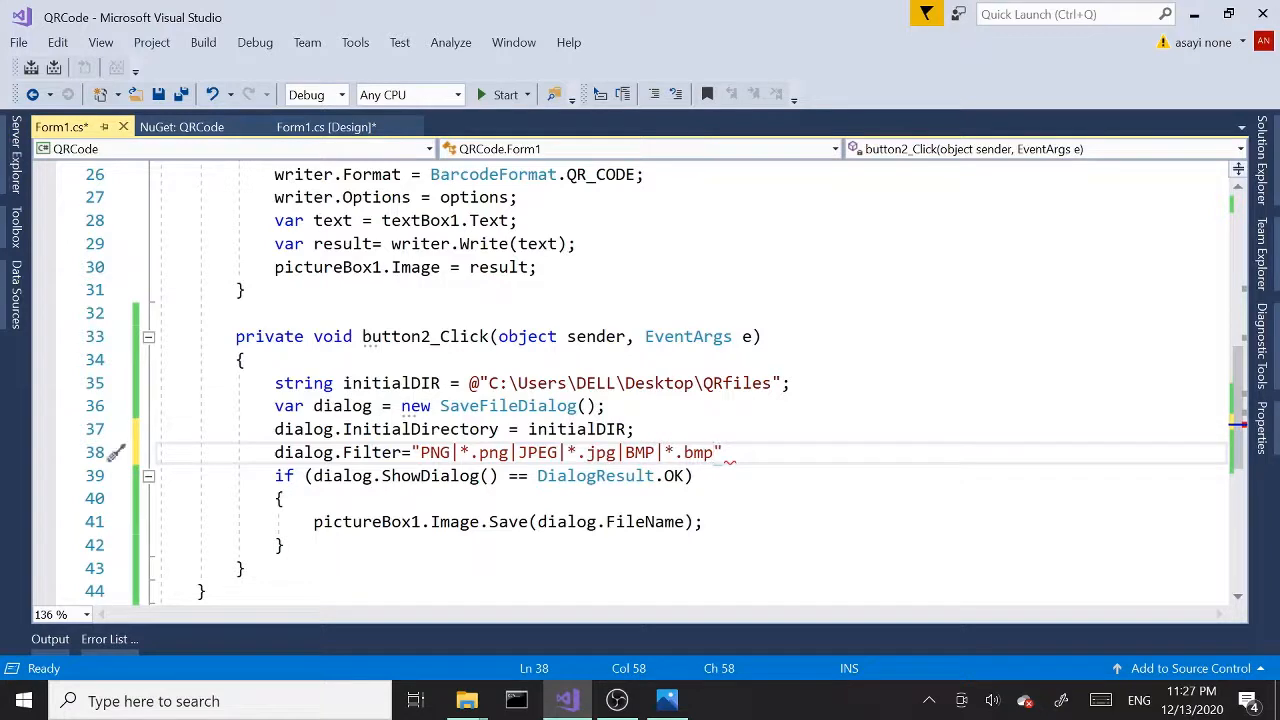
pyautogui.write('|')
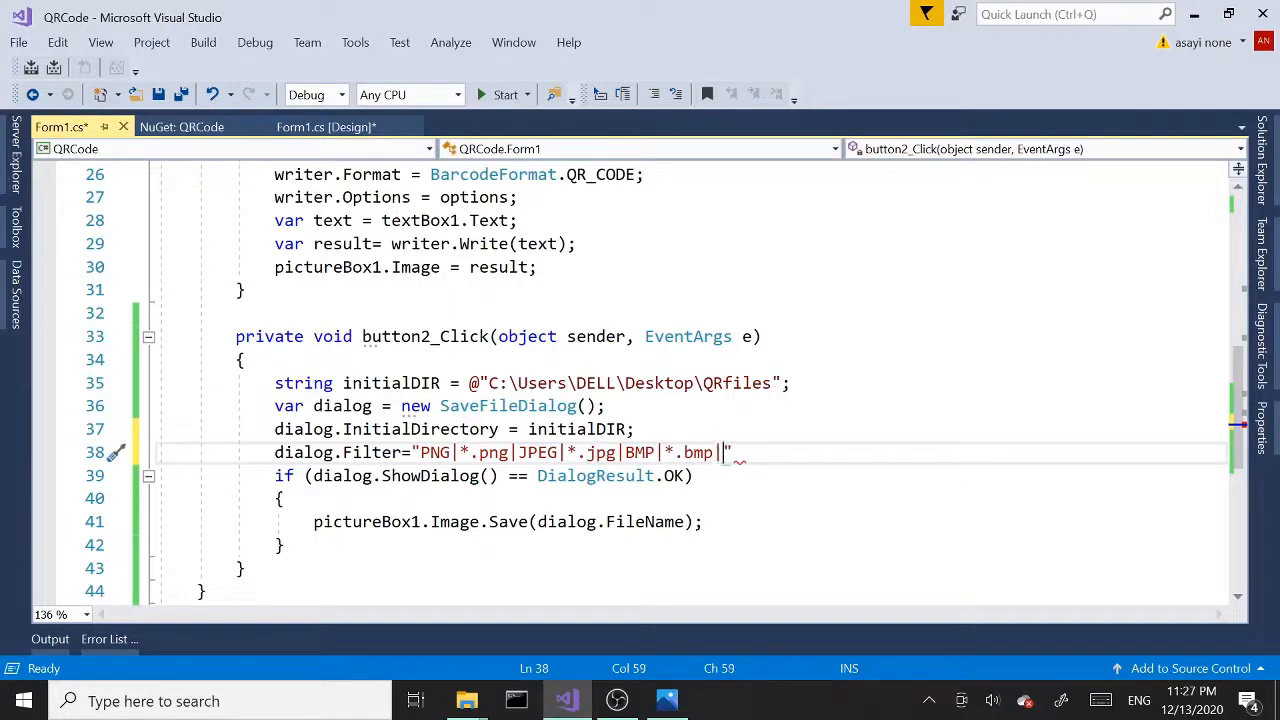
pyautogui.write('GI')
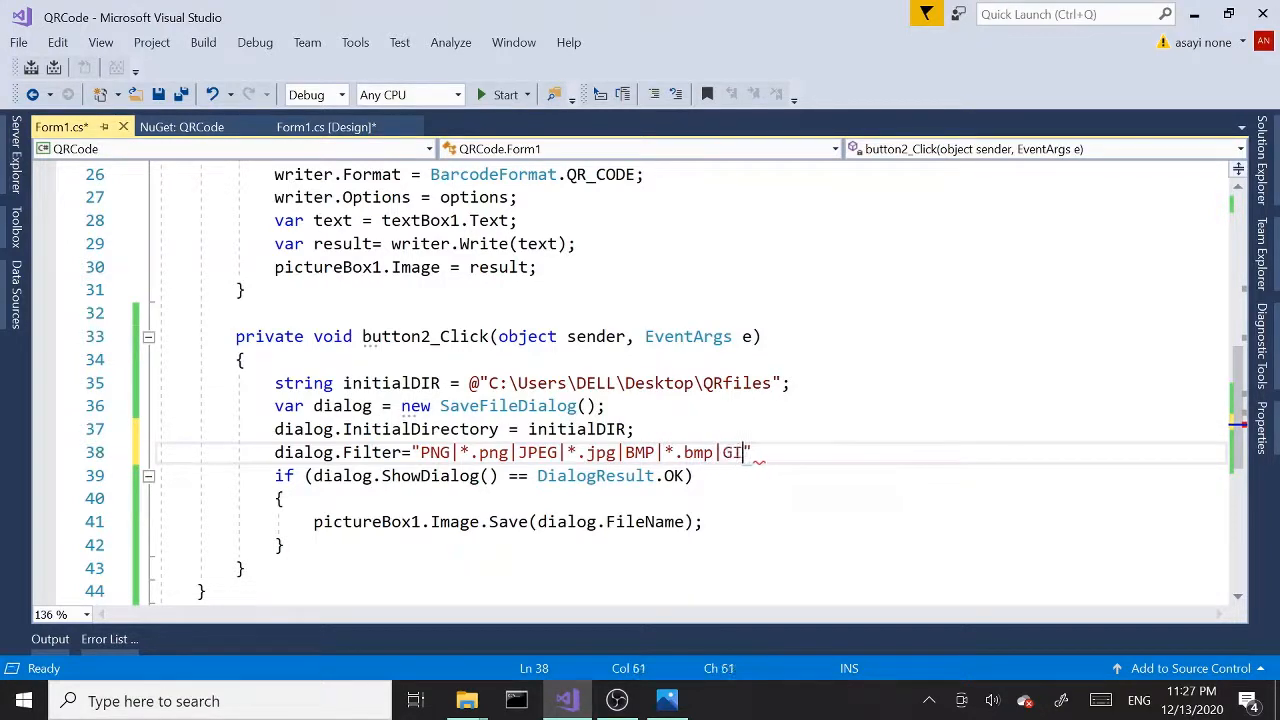
pyautogui.write('F')
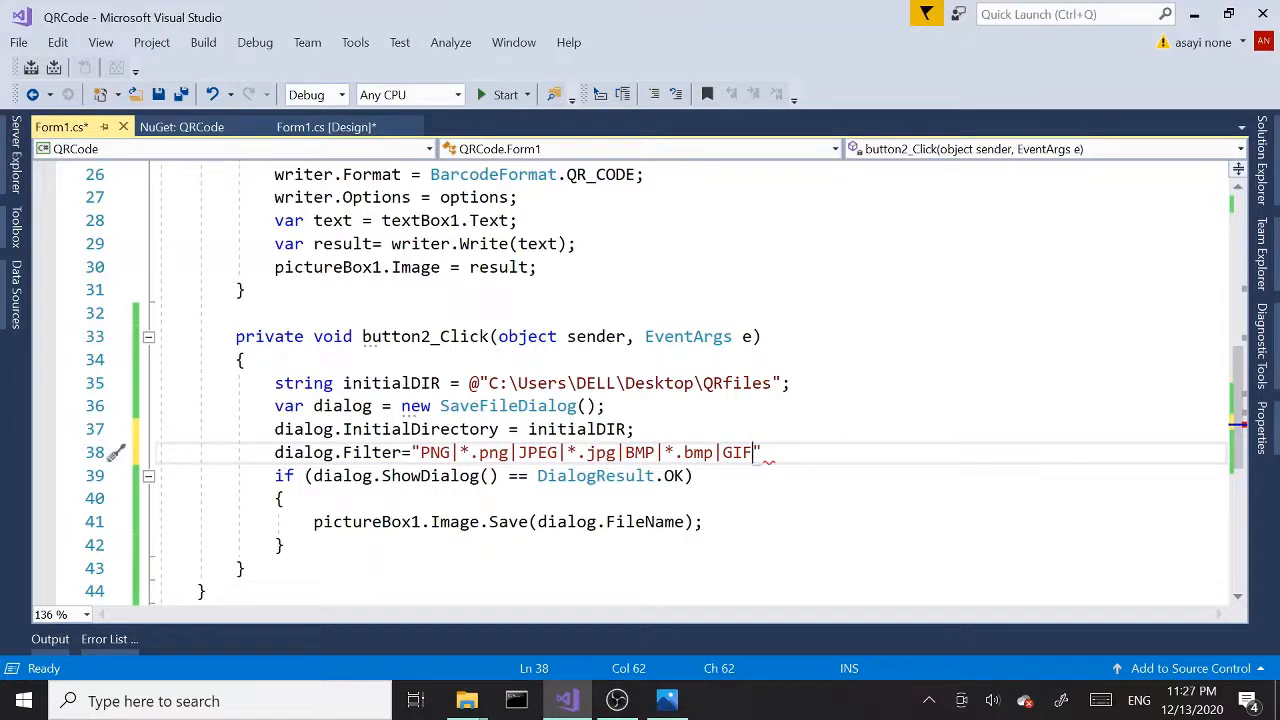
pyautogui.write('|*.')
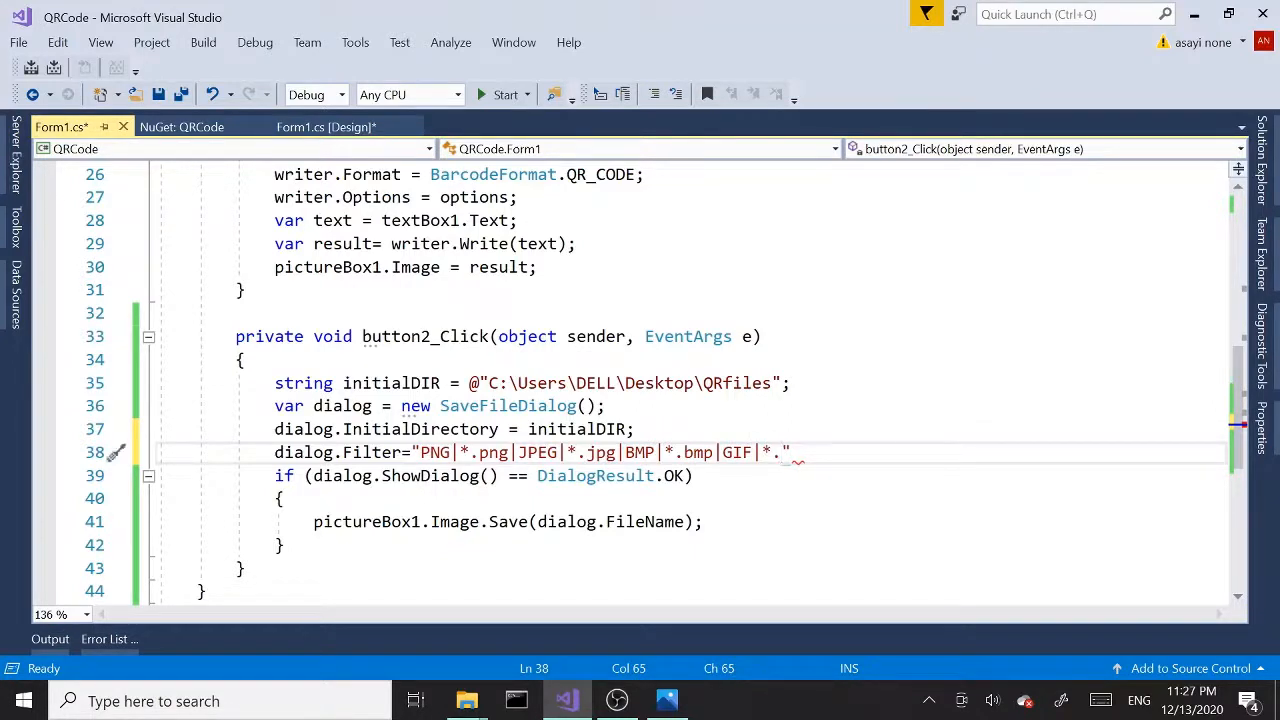
pyautogui.write('gif')
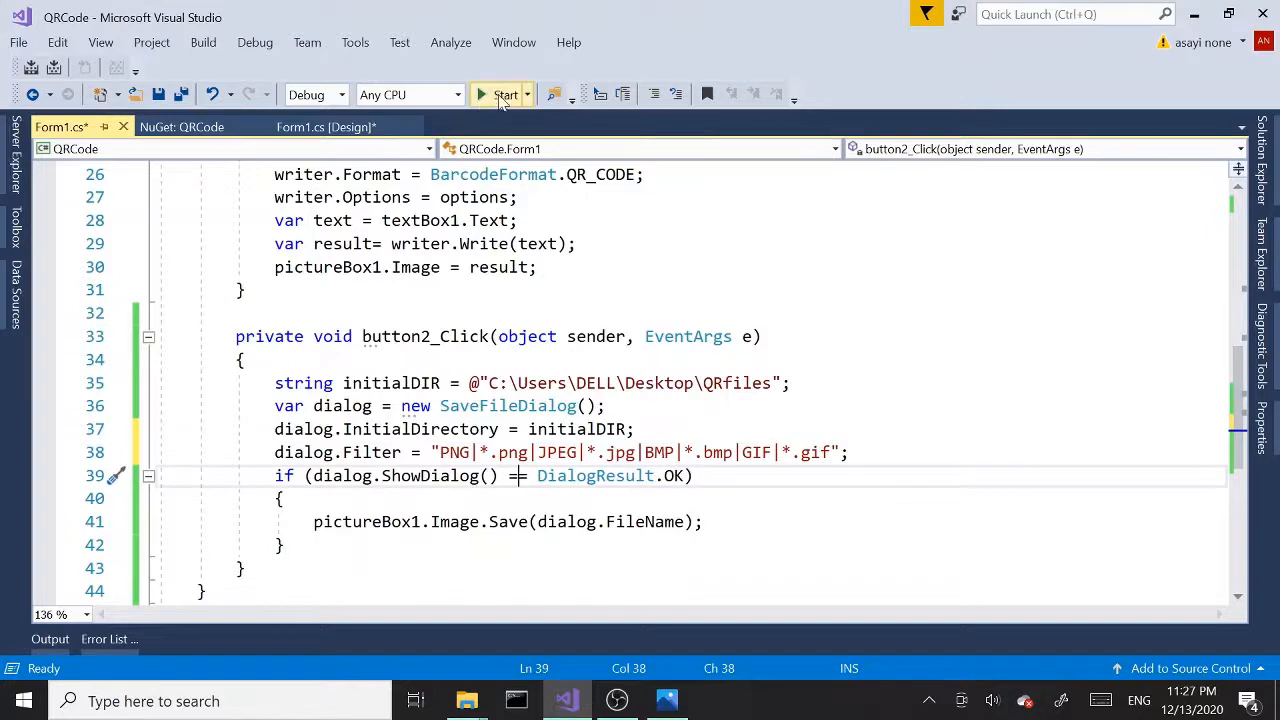
# Run the app, generate a QR code for "testing filters" and bring up its Save As dialog.
pyautogui.click(504, 94)
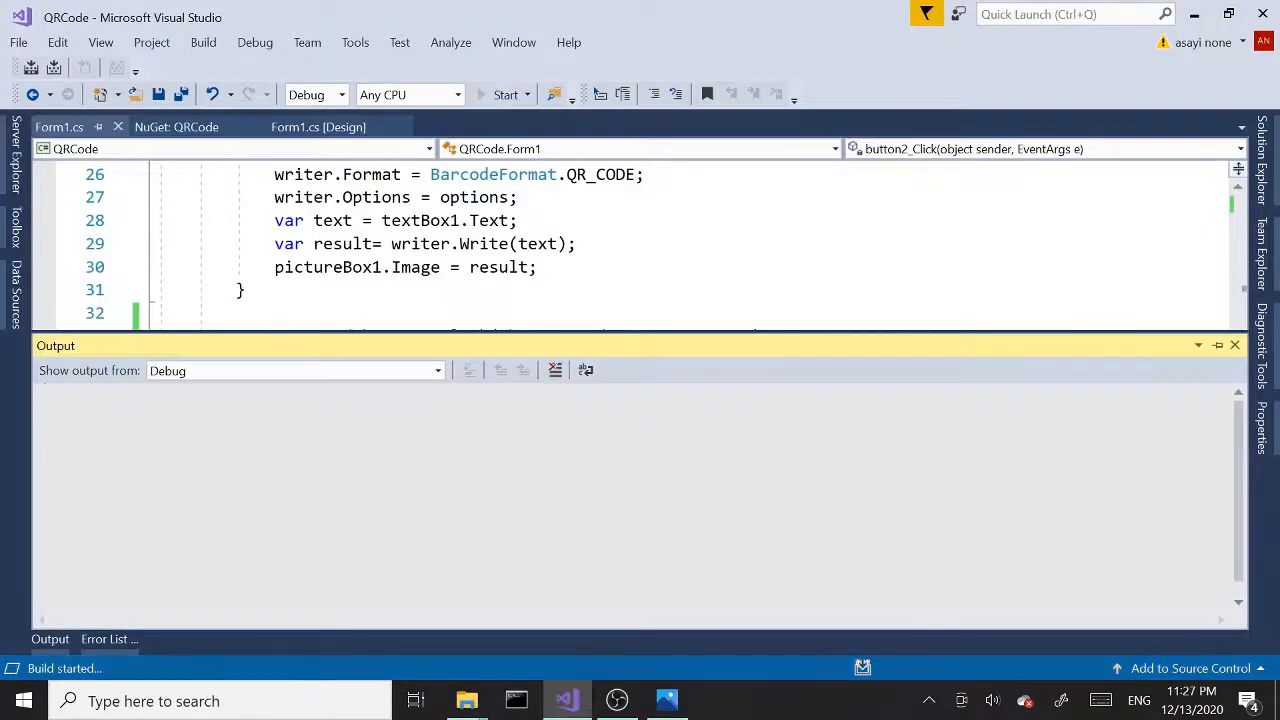
pyautogui.click(504, 94)
pyautogui.write('t')
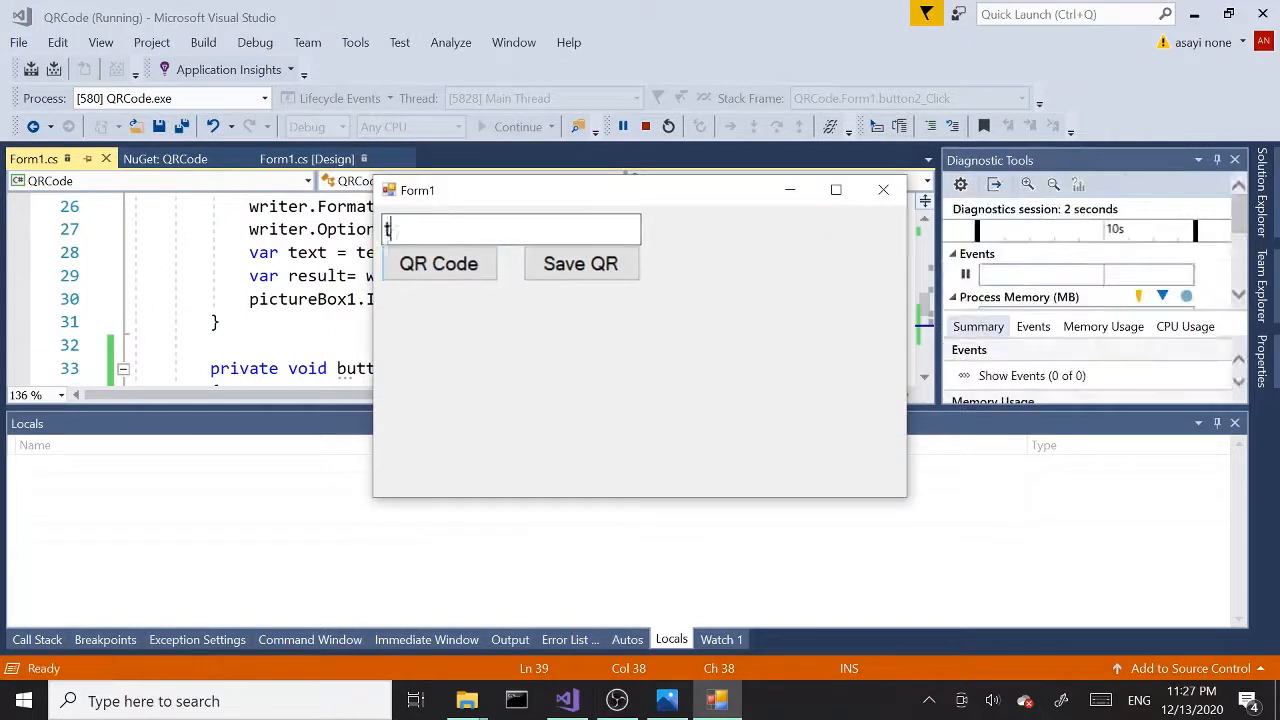
pyautogui.write('esting')
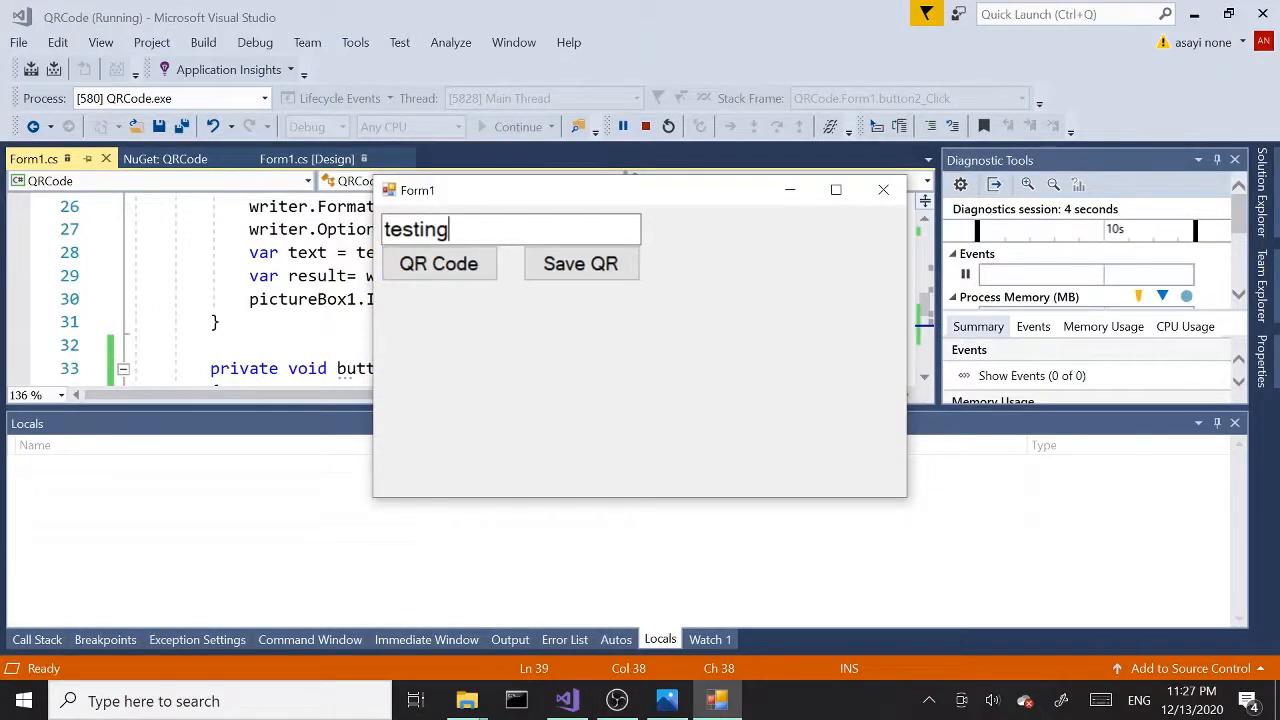
pyautogui.write('filters')
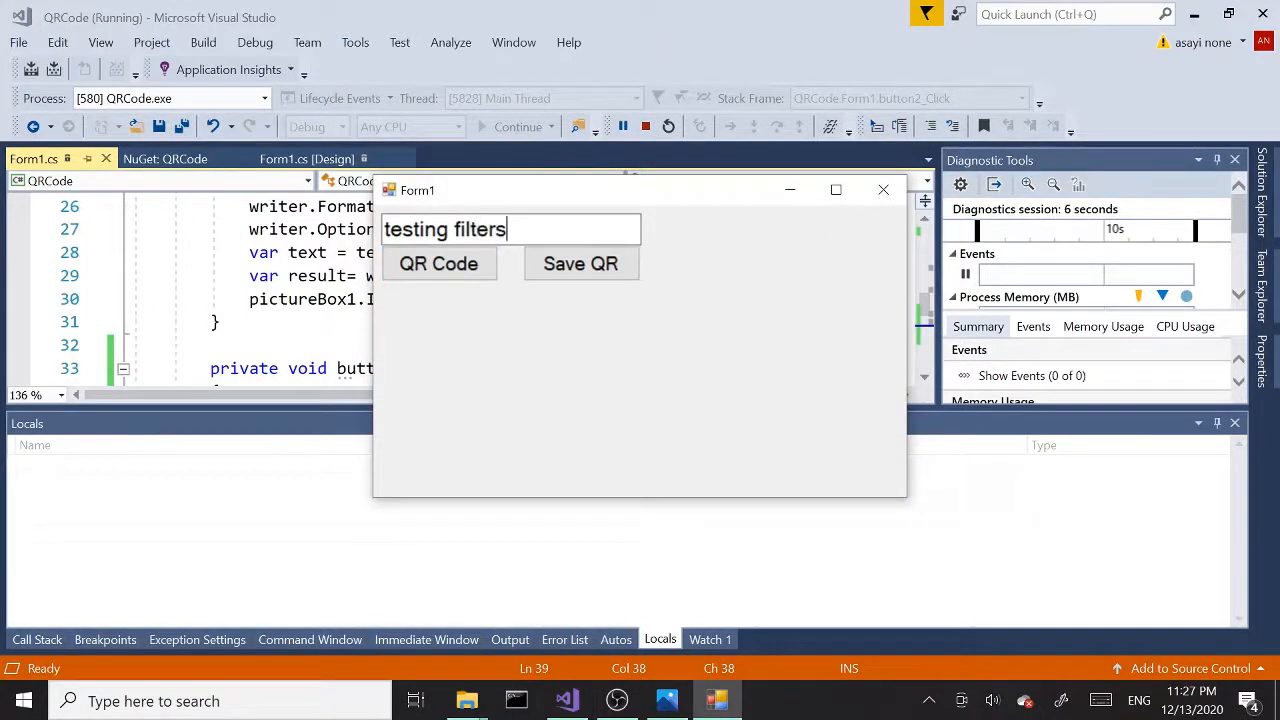
pyautogui.click(438, 264)
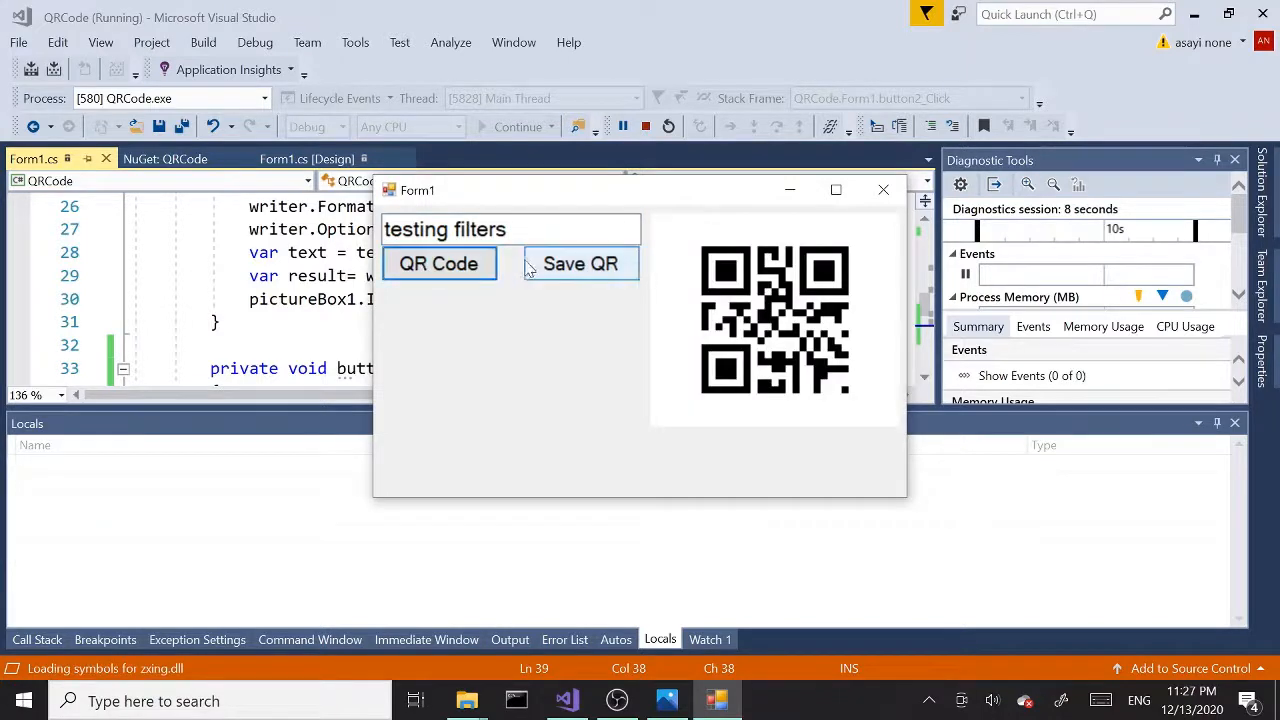
pyautogui.click(580, 264)
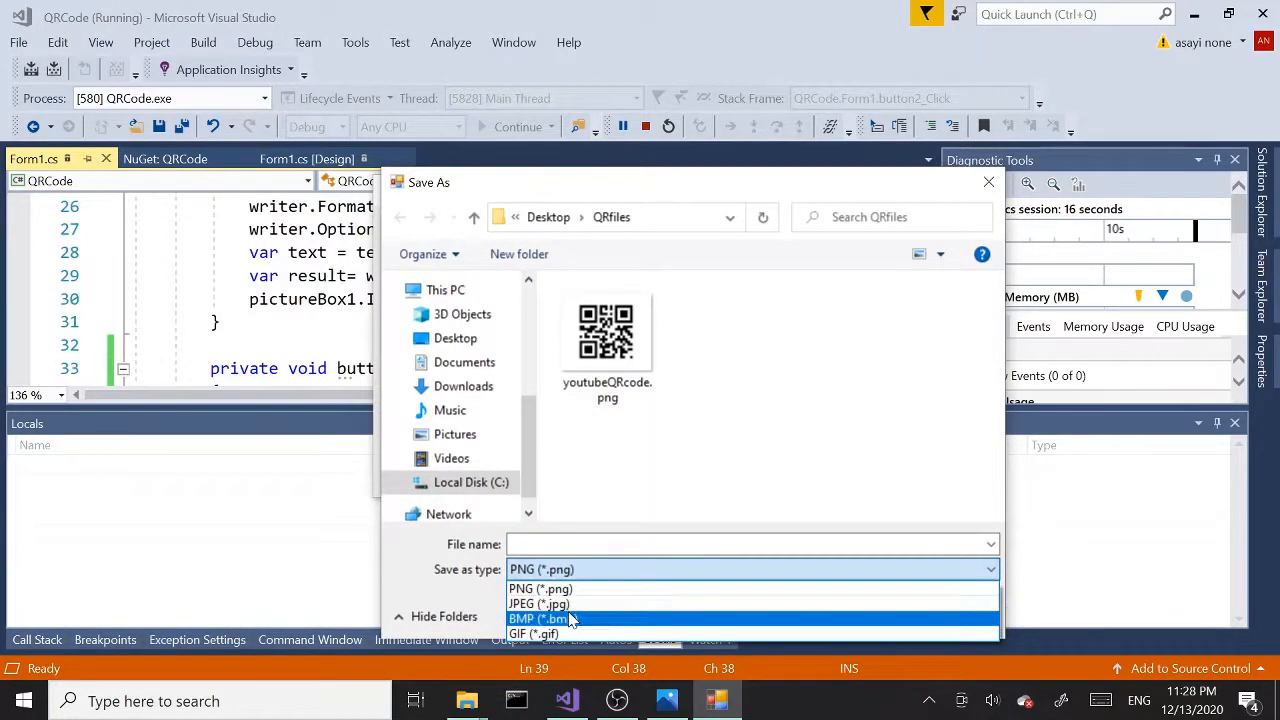
# Save the QR image into QRfiles as a JPEG named filter.
pyautogui.click(538, 604)
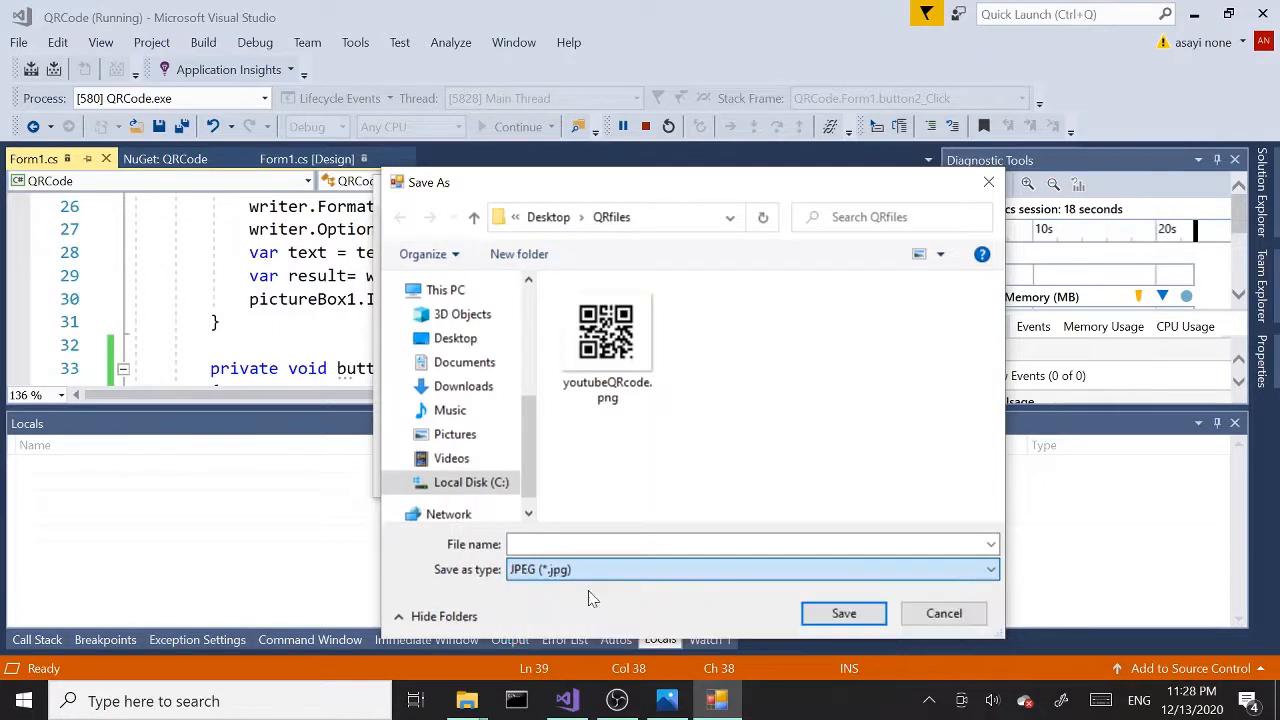
pyautogui.click(750, 544)
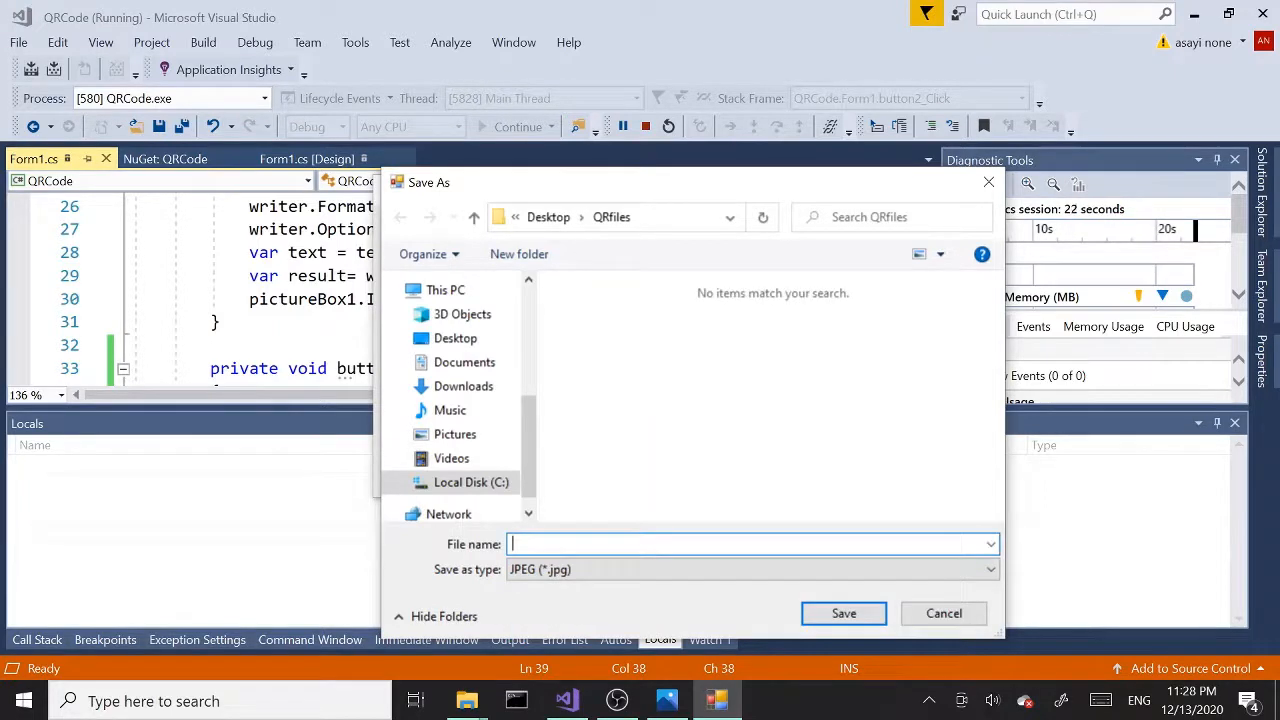
pyautogui.write('filt')
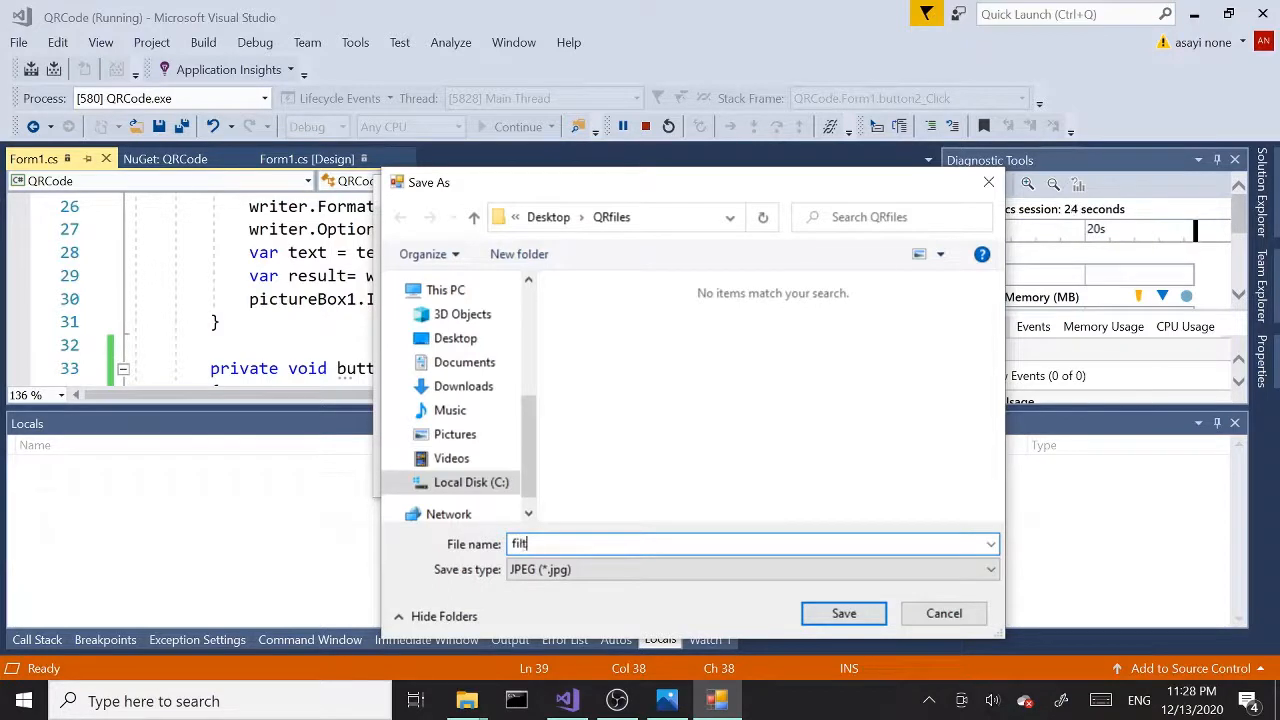
pyautogui.write('er')
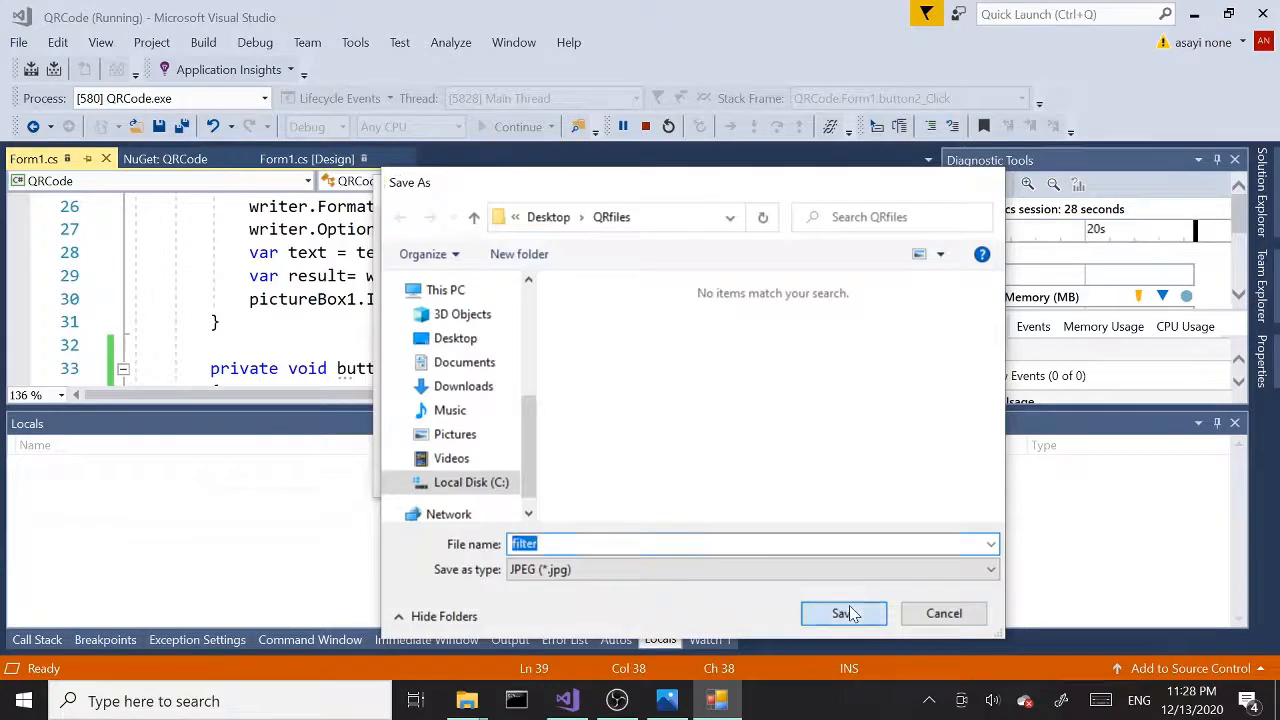
pyautogui.click(844, 612)
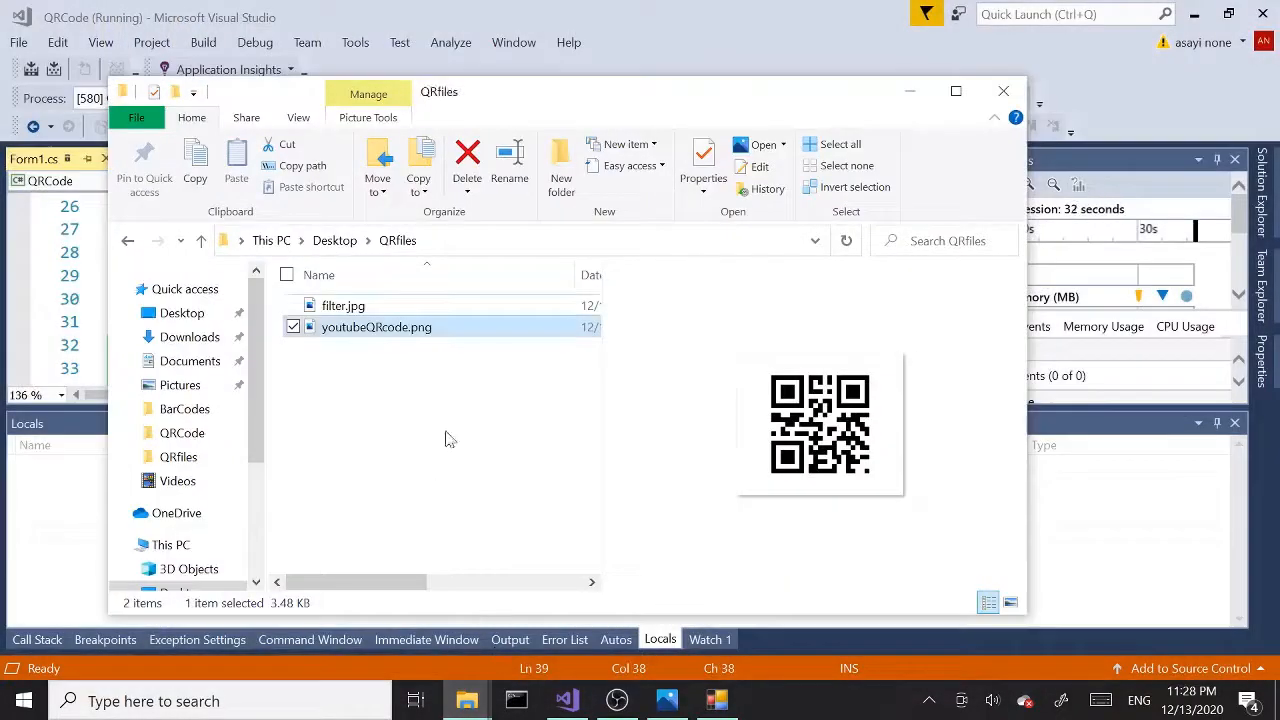
# Close the QRfiles Explorer view and stop the running QR code app.
pyautogui.click(344, 304)
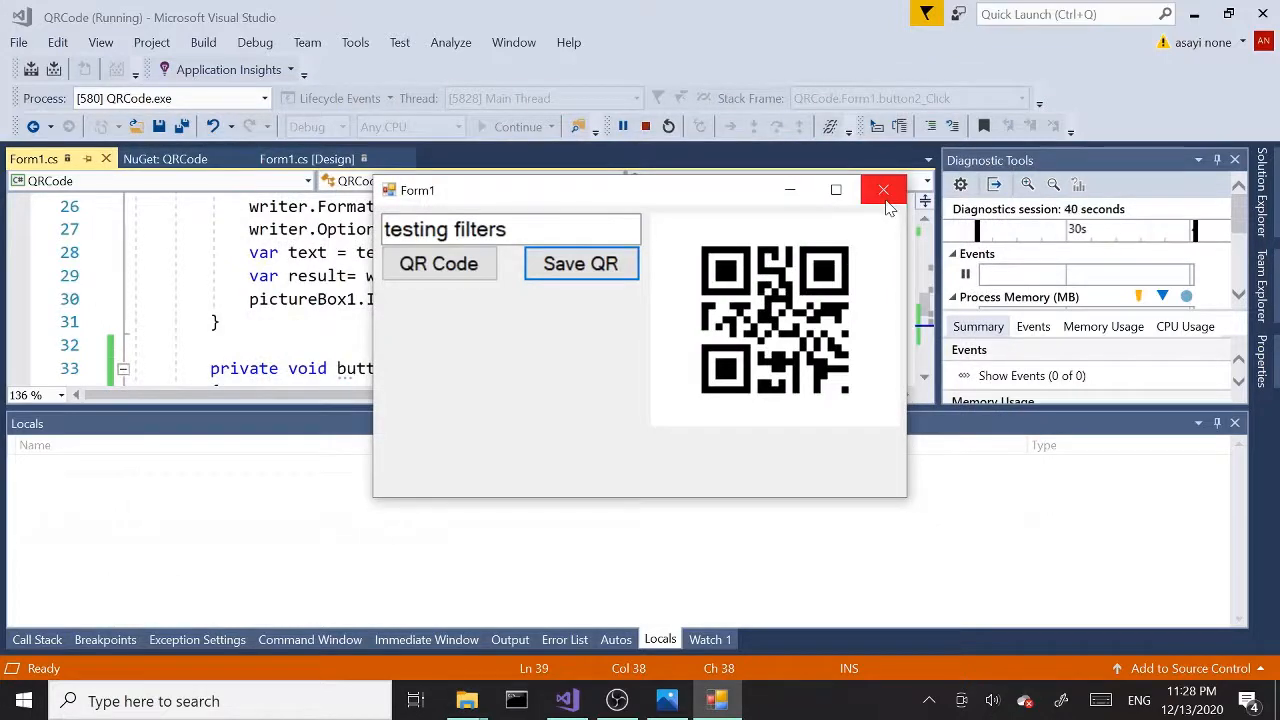
pyautogui.click(884, 188)
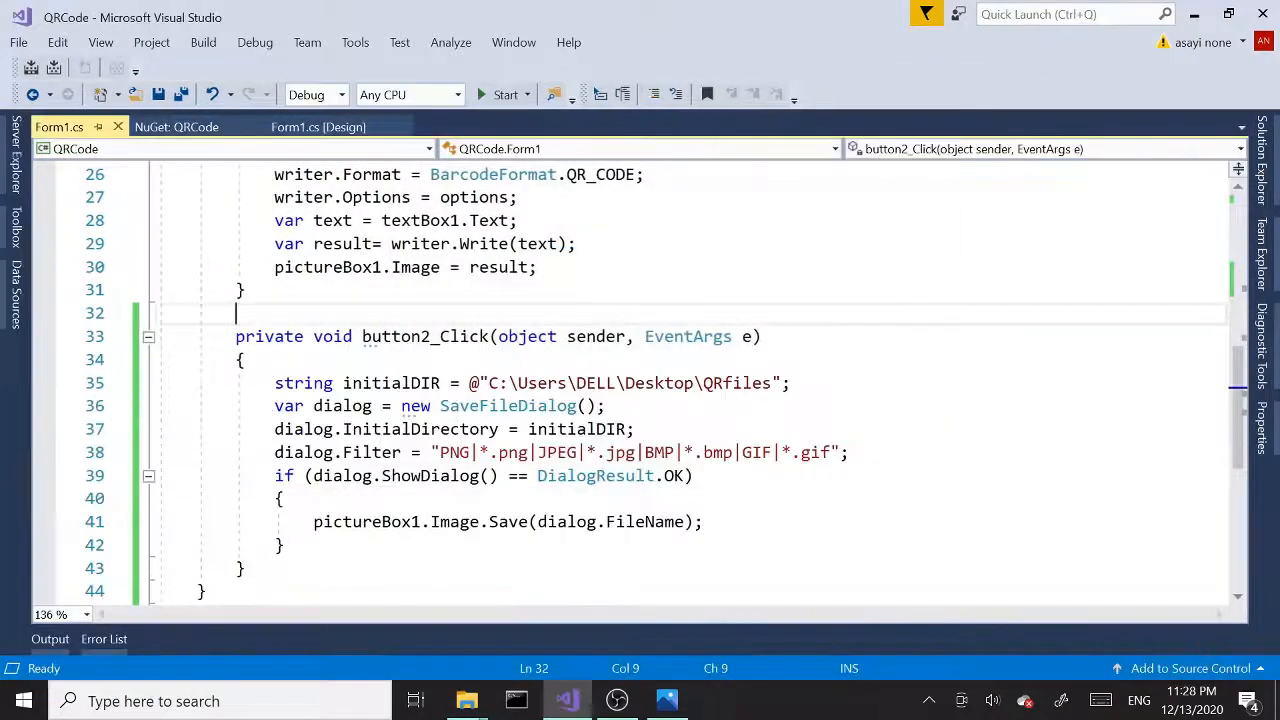